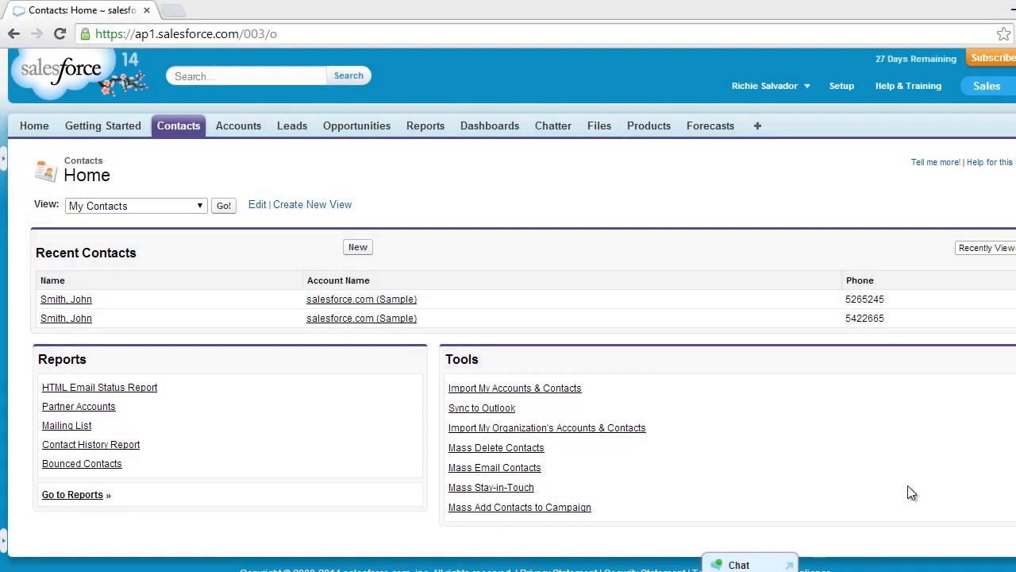
mouse_move(441, 300)
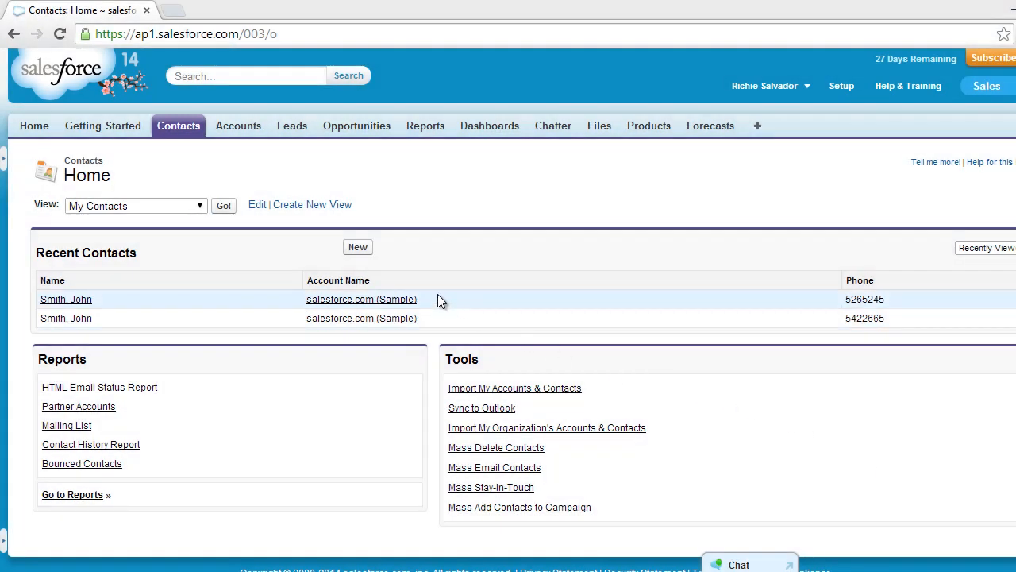
mouse_move(357, 247)
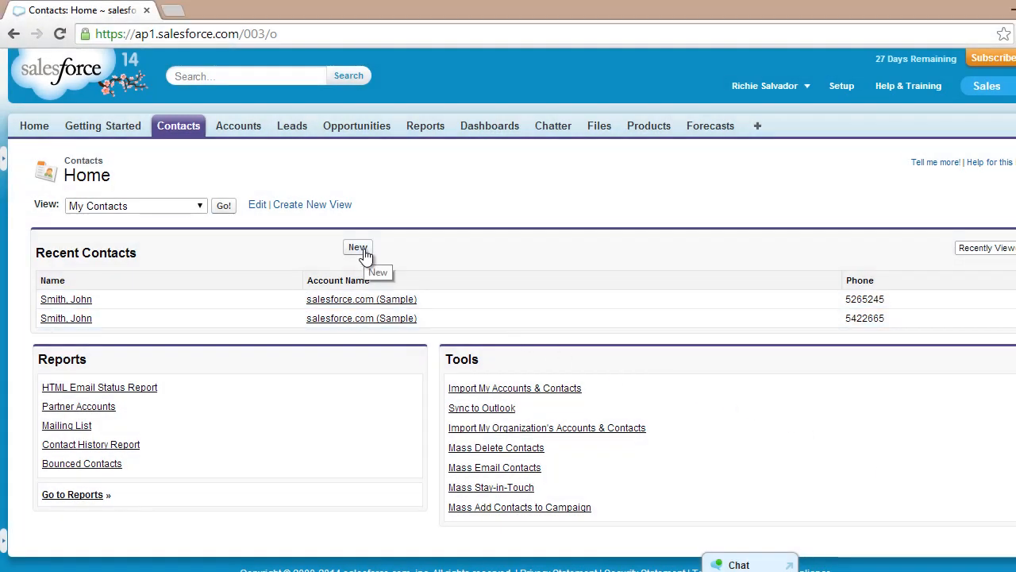
Start a new contact record from the Contacts Home page in Salesforce
click(357, 248)
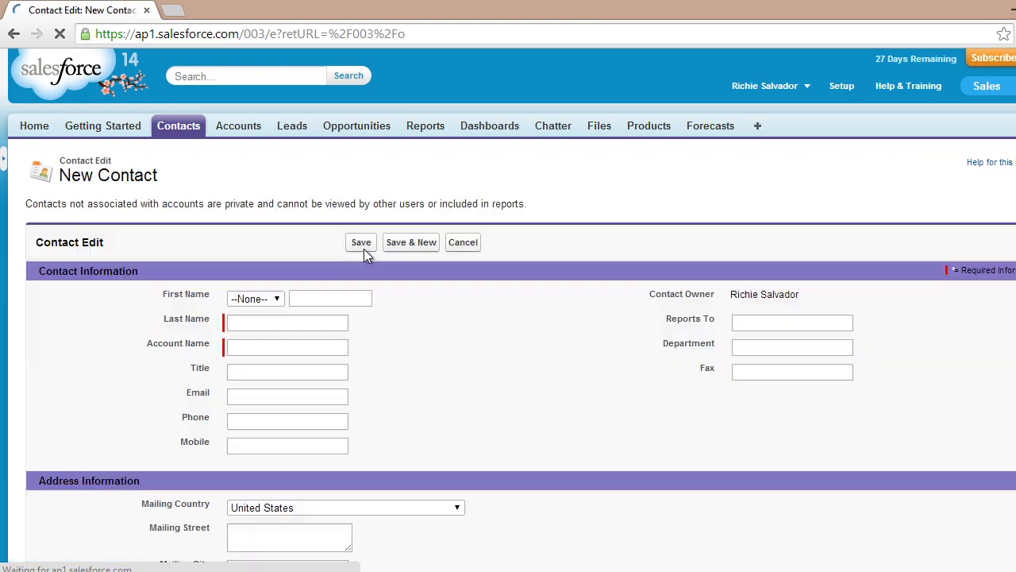
scroll(down, 3)
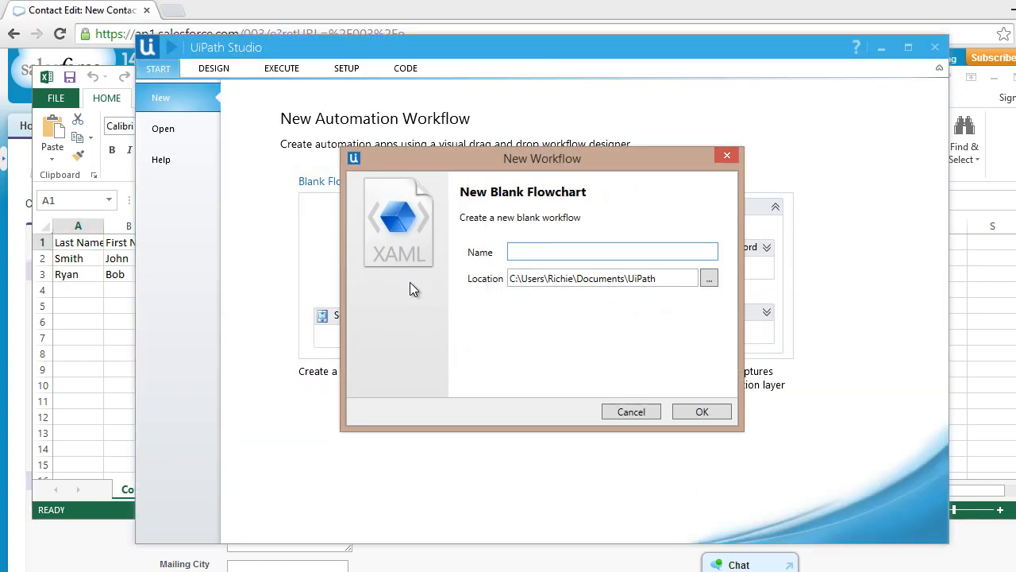
Create blank flowchart 'Salesforce Import from CSV' and remove its default Sequence activity
text(Salesforce Import from CSV)
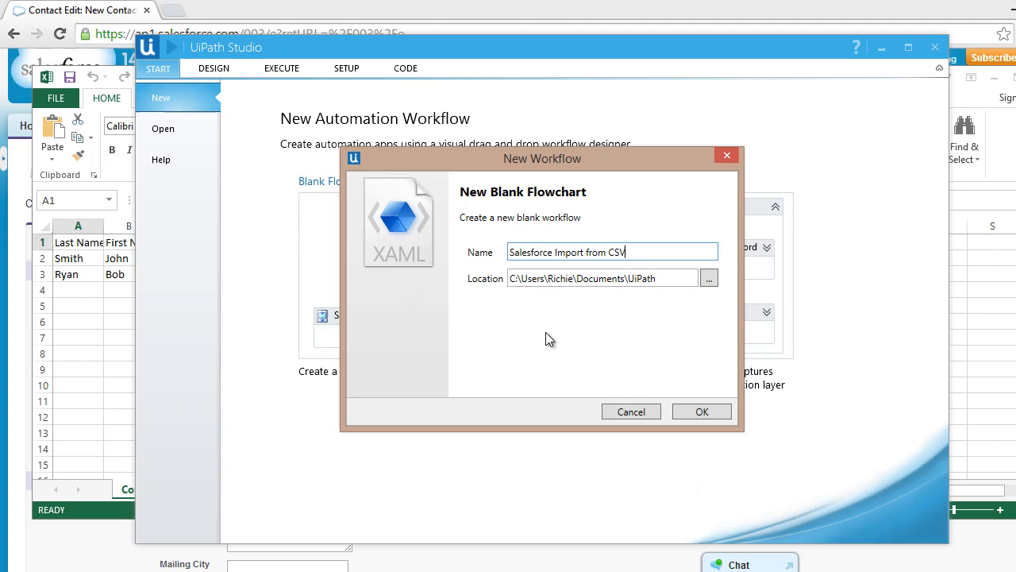
click(702, 411)
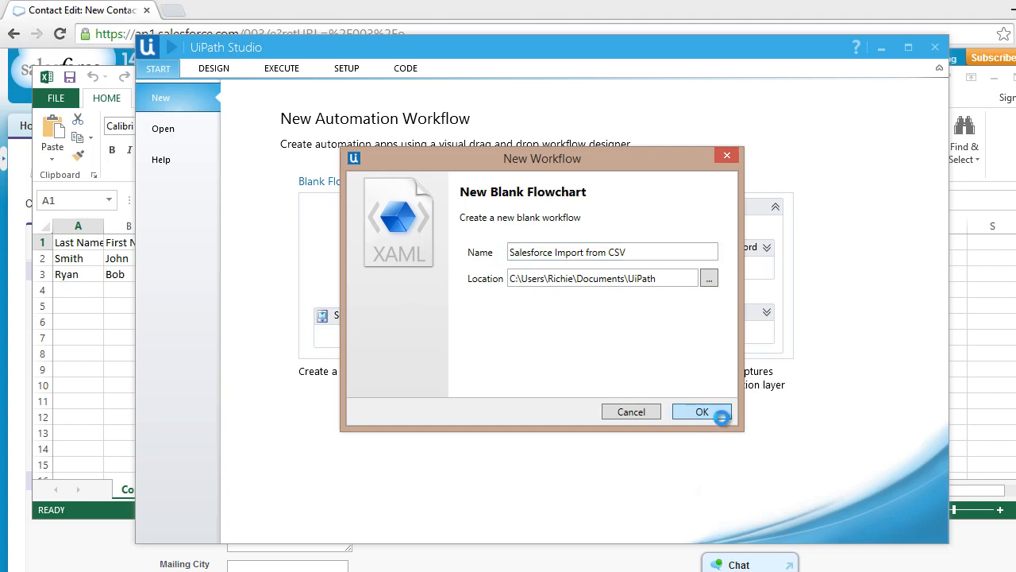
click(702, 411)
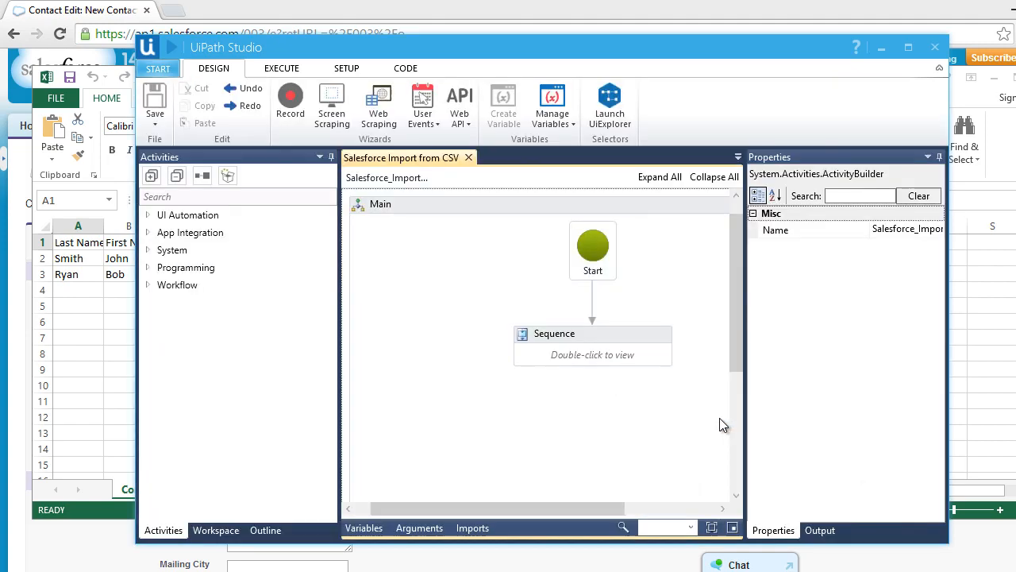
click(592, 334)
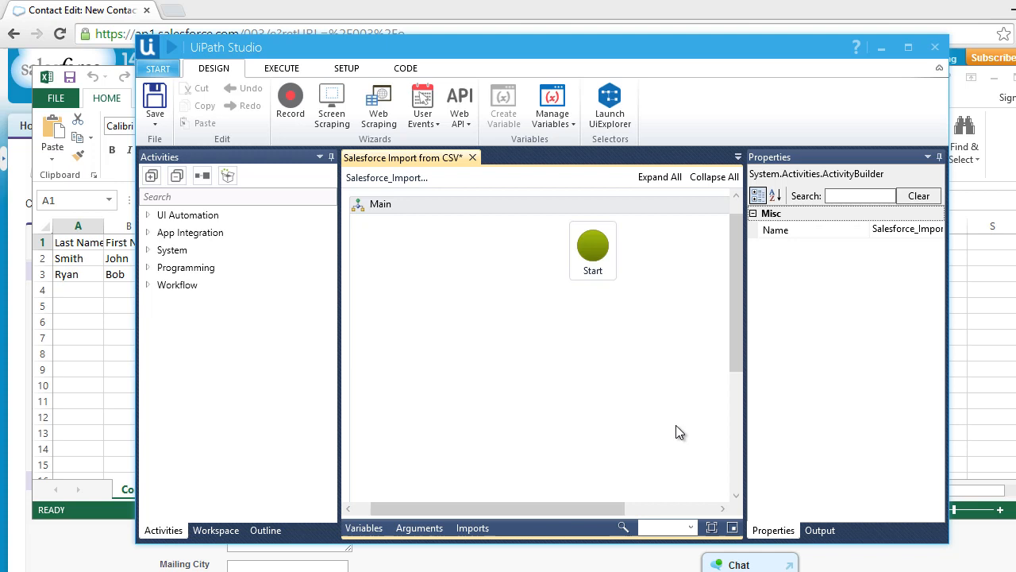
mouse_move(364, 168)
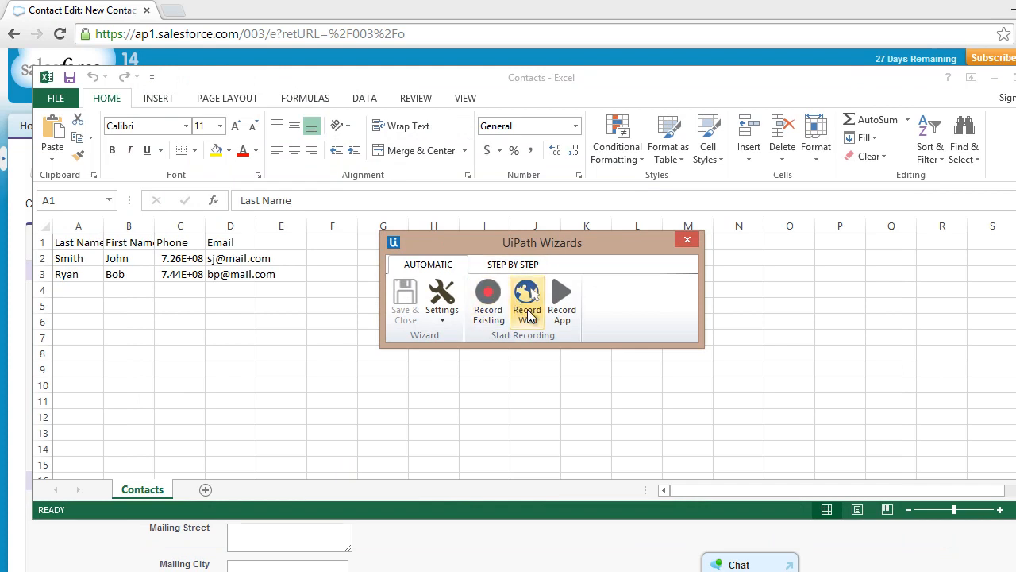
Begin a web recording that loads salesforce.com in Internet Explorer
click(528, 301)
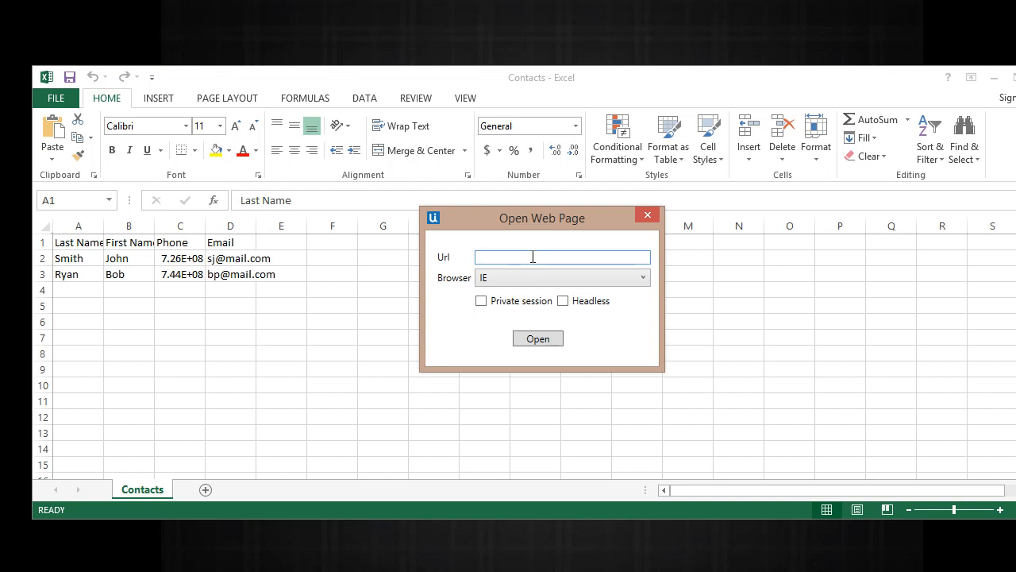
text(salesforce.com)
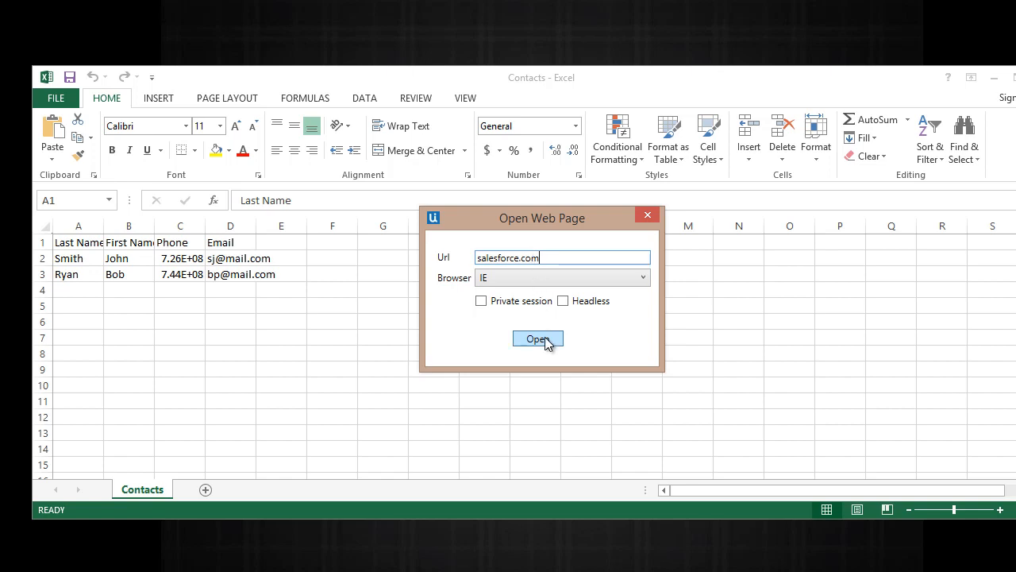
click(536, 340)
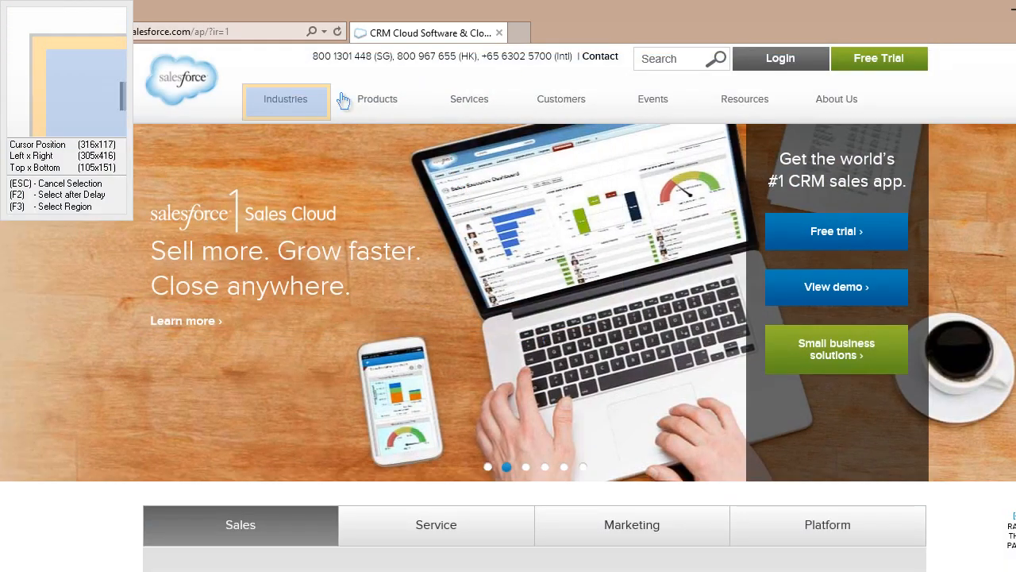
mouse_move(837, 98)
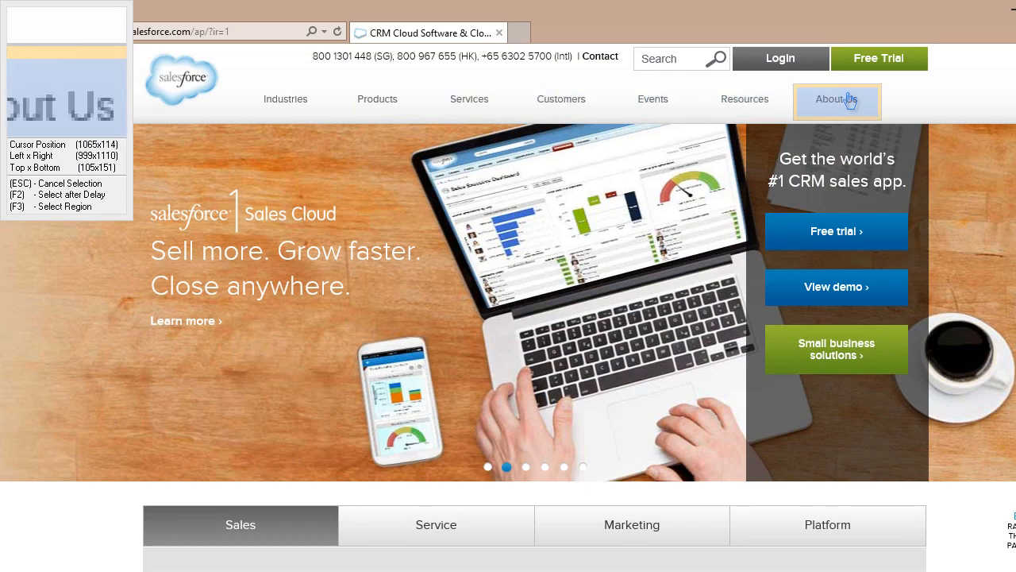
mouse_move(836, 349)
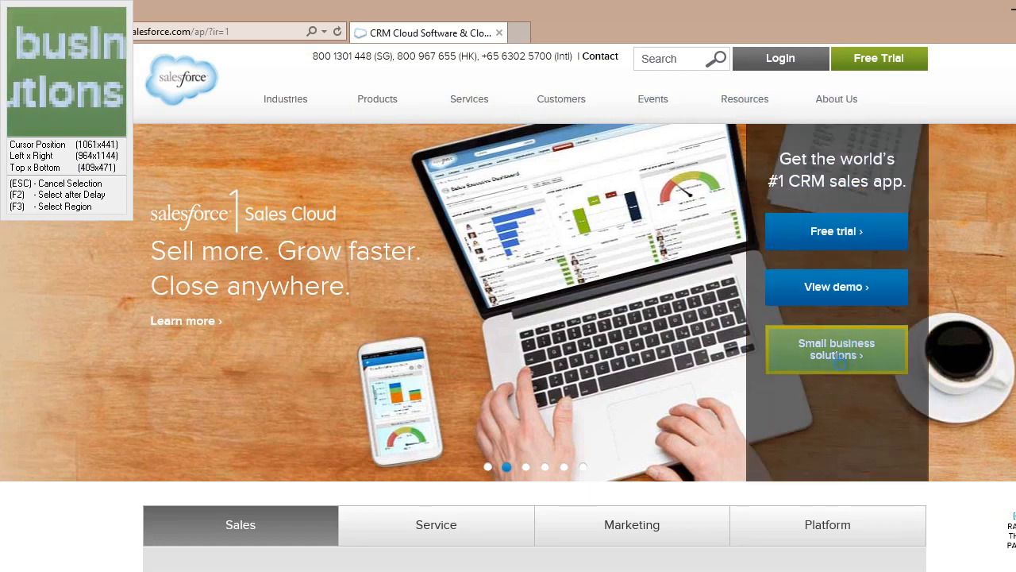
click(435, 524)
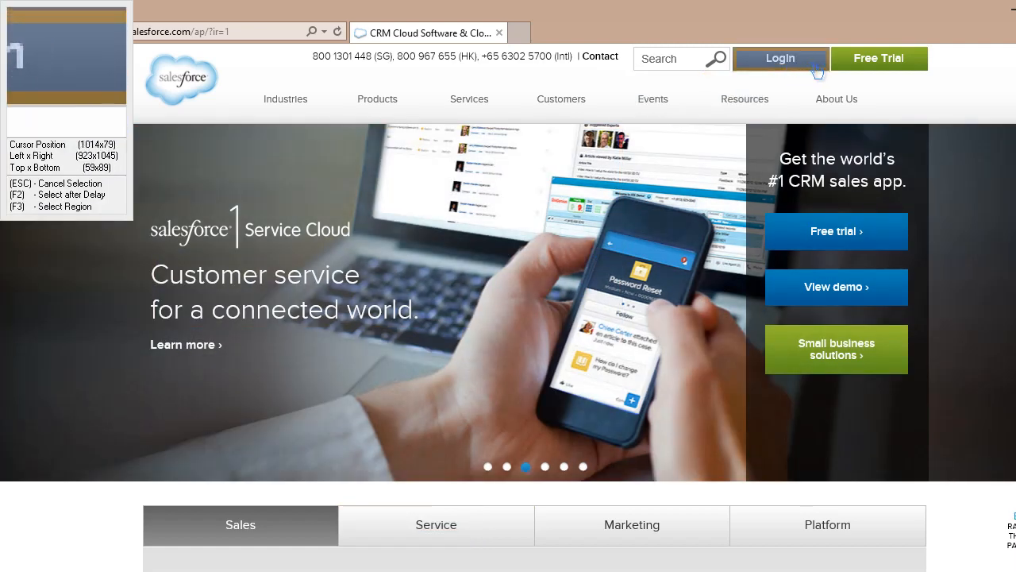
mouse_move(817, 71)
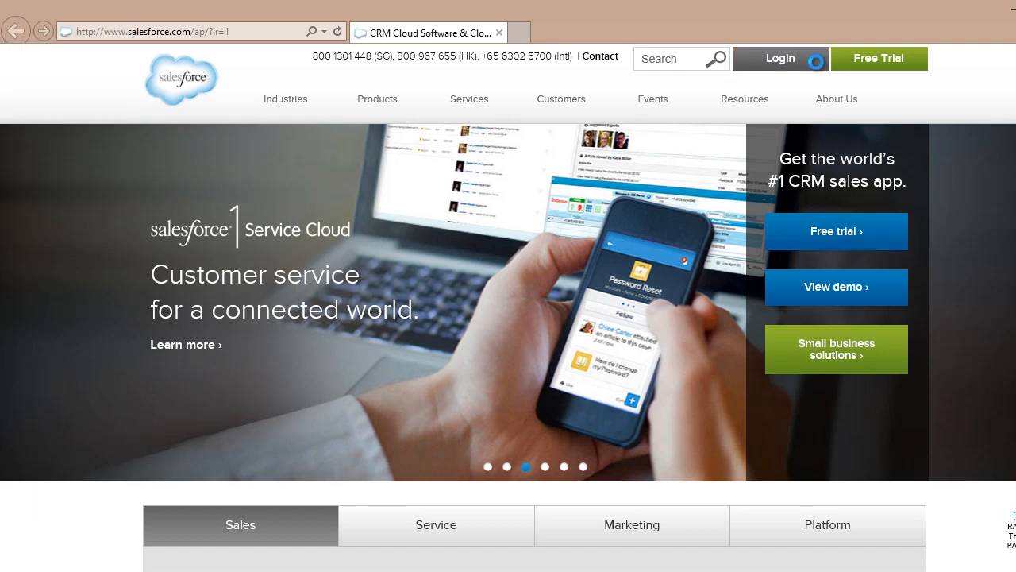
click(780, 58)
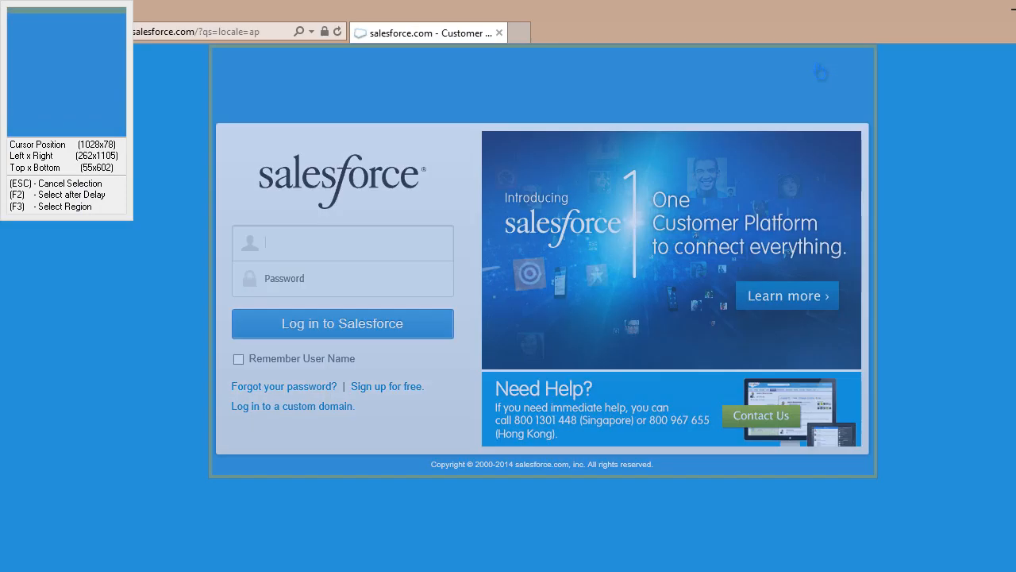
click(353, 241)
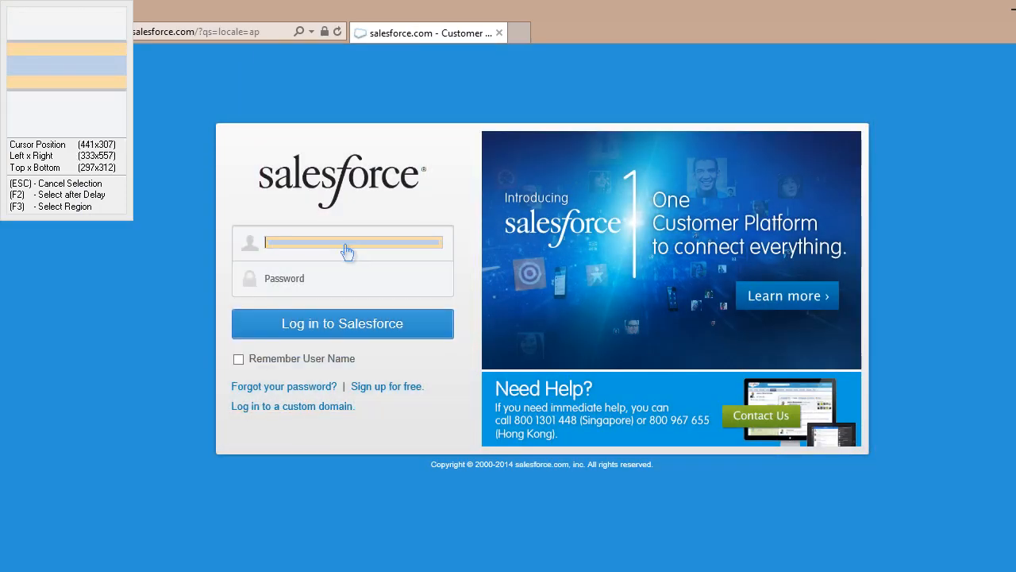
click(352, 241)
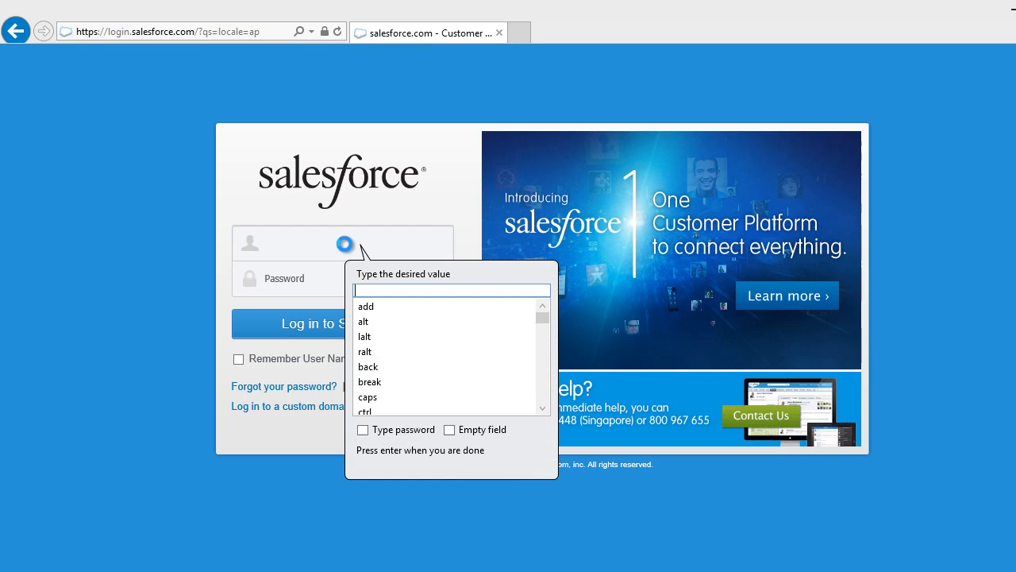
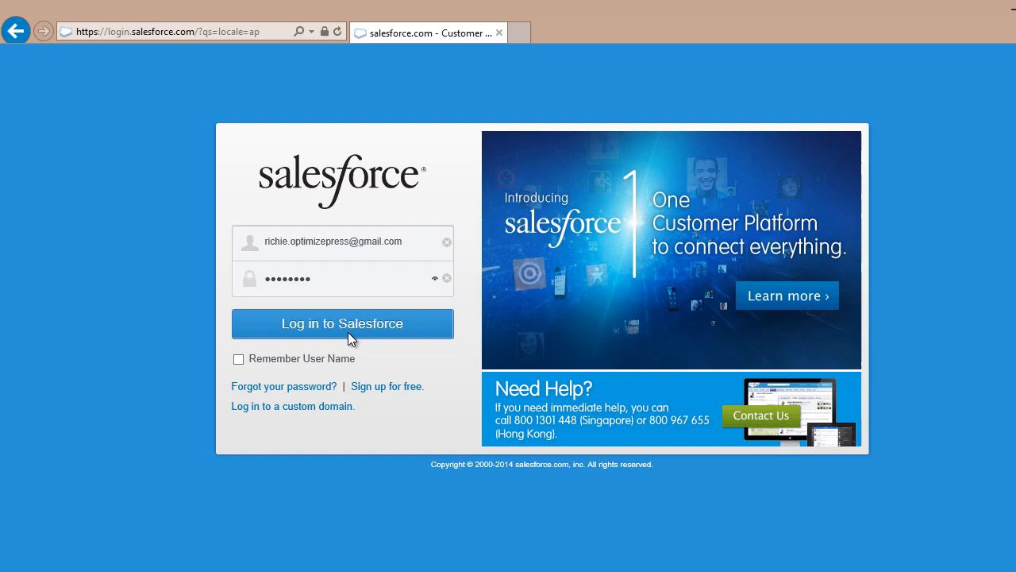
Record logging in, going to Contacts home and starting a new contact
click(343, 324)
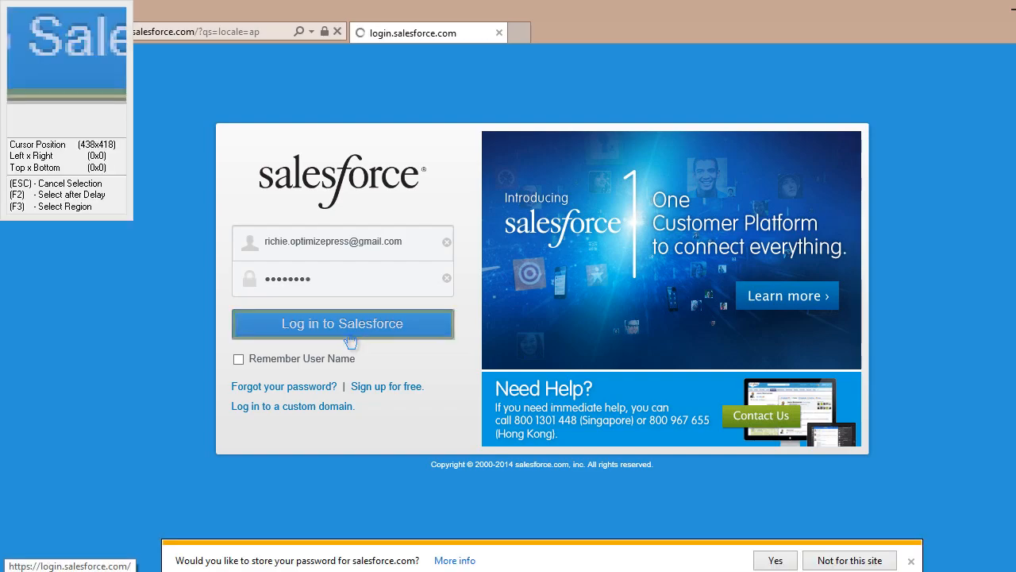
click(343, 324)
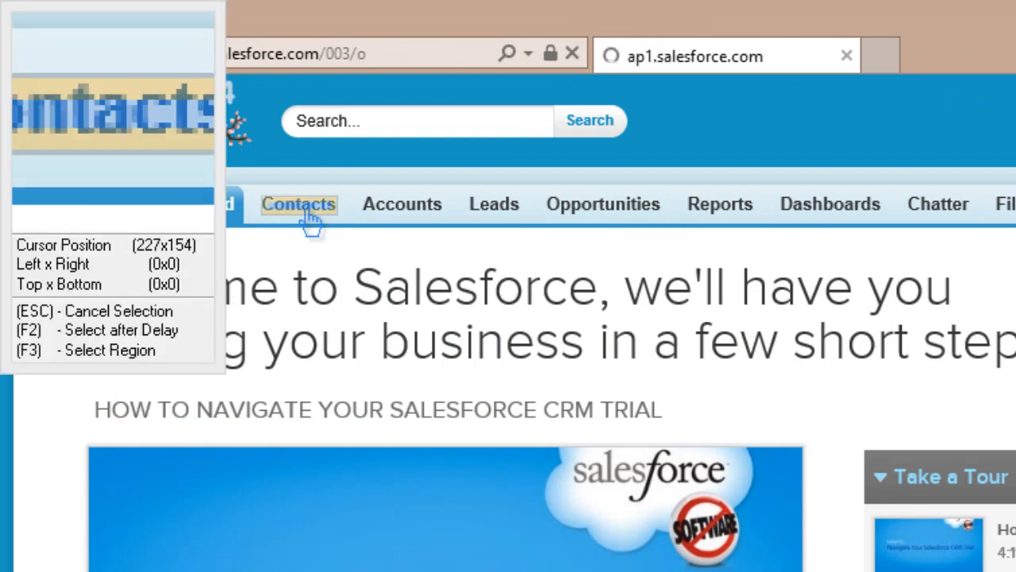
click(299, 203)
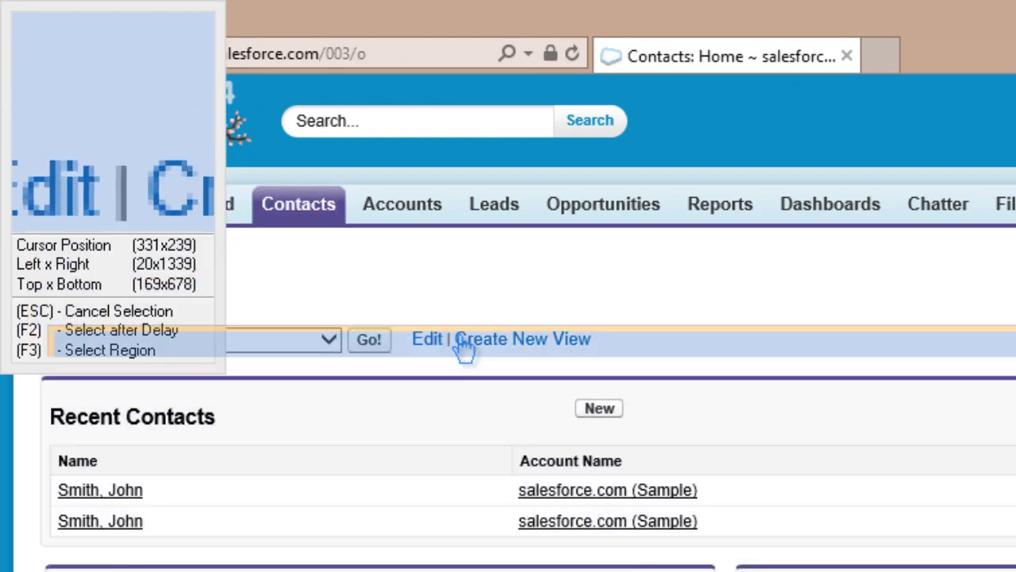
scroll(up, 3)
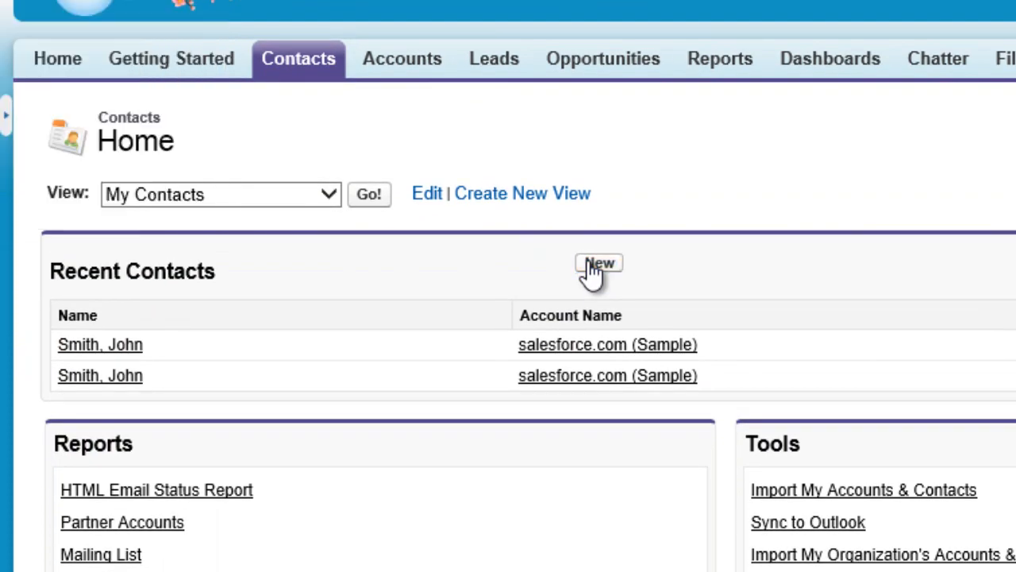
click(598, 264)
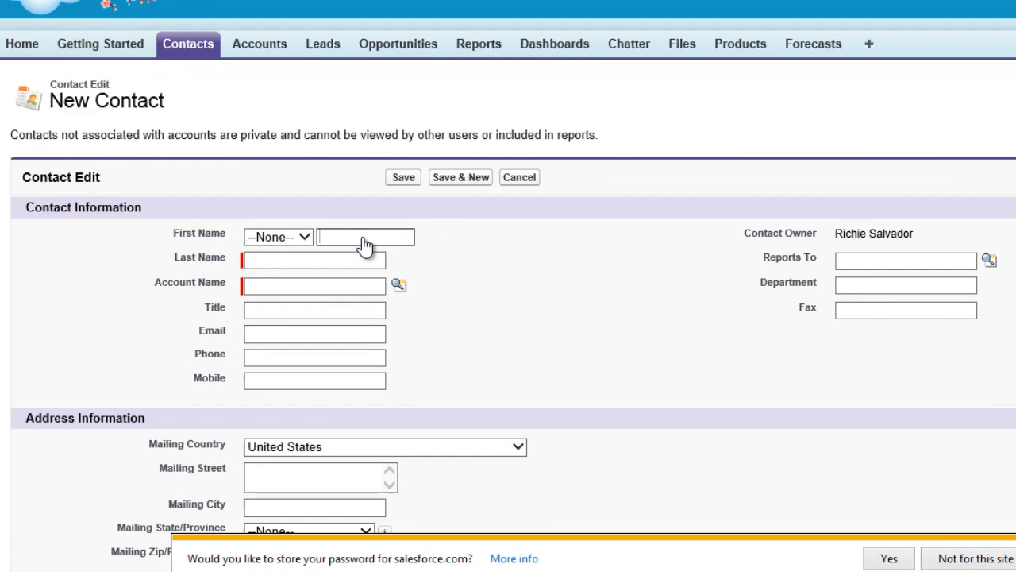
click(365, 237)
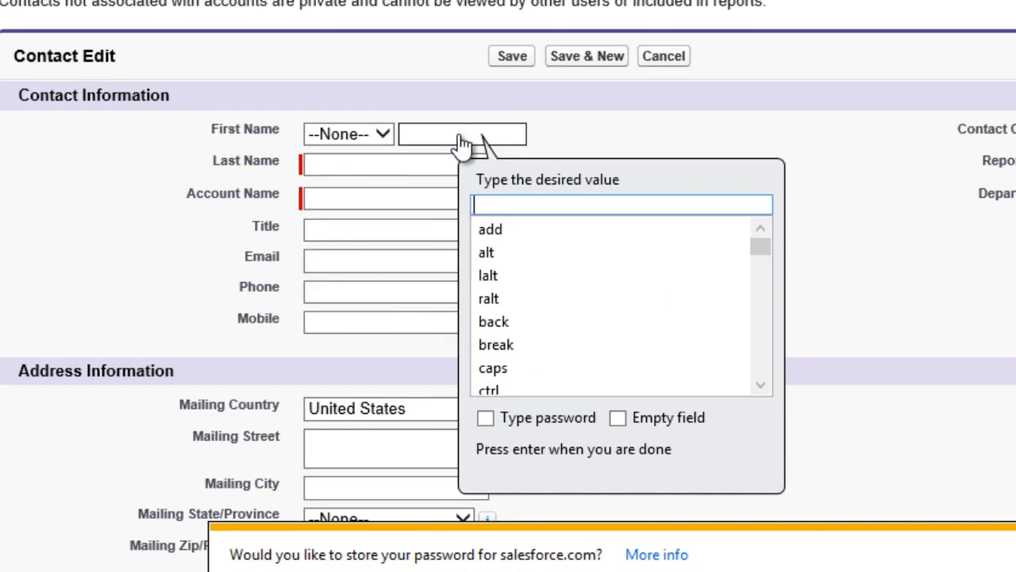
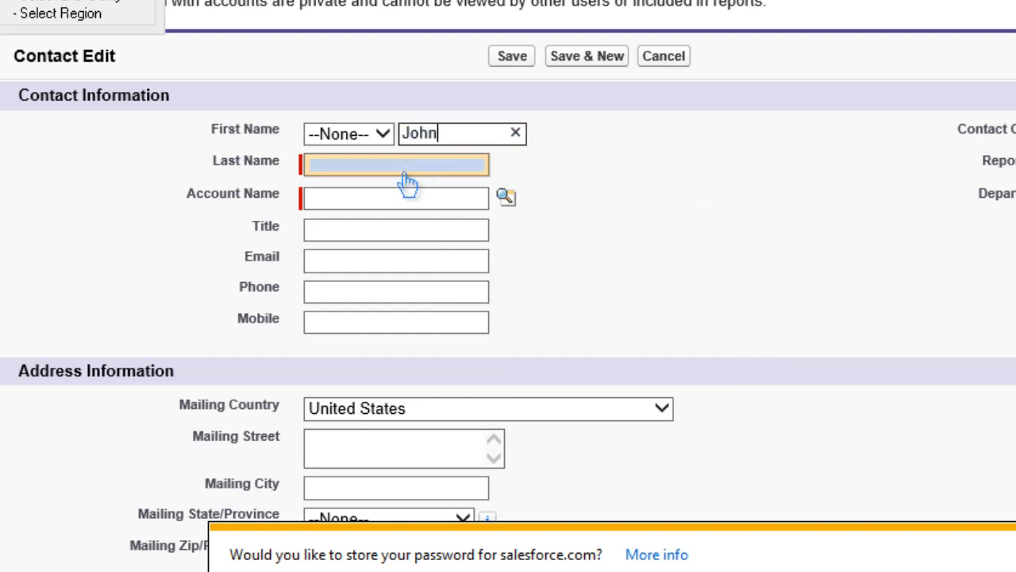
click(396, 164)
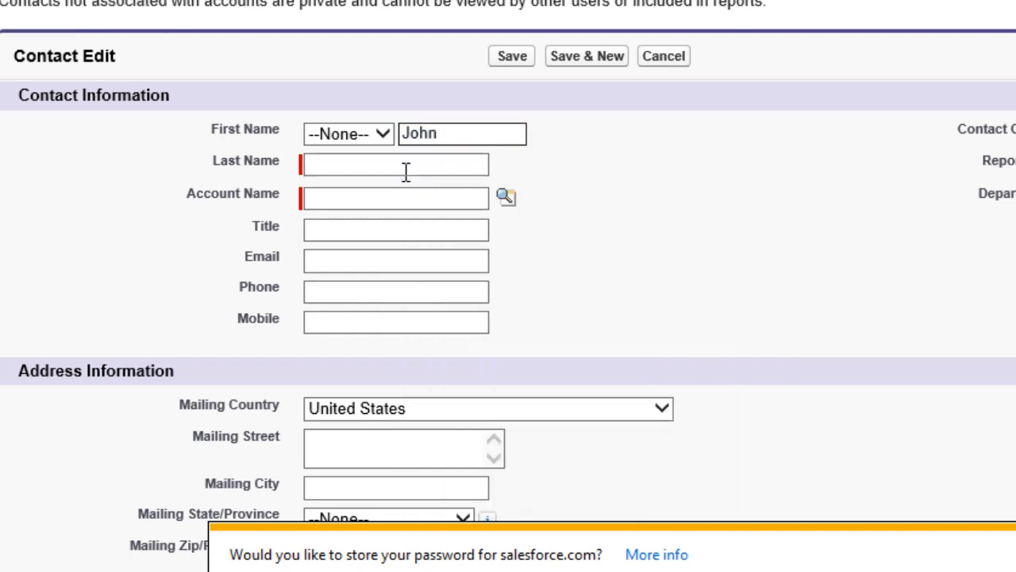
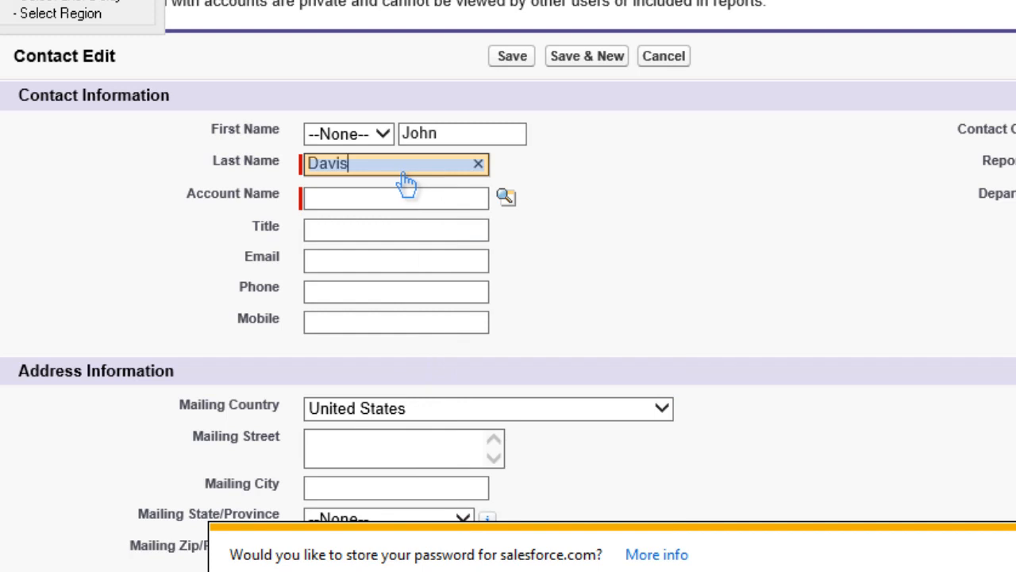
click(396, 197)
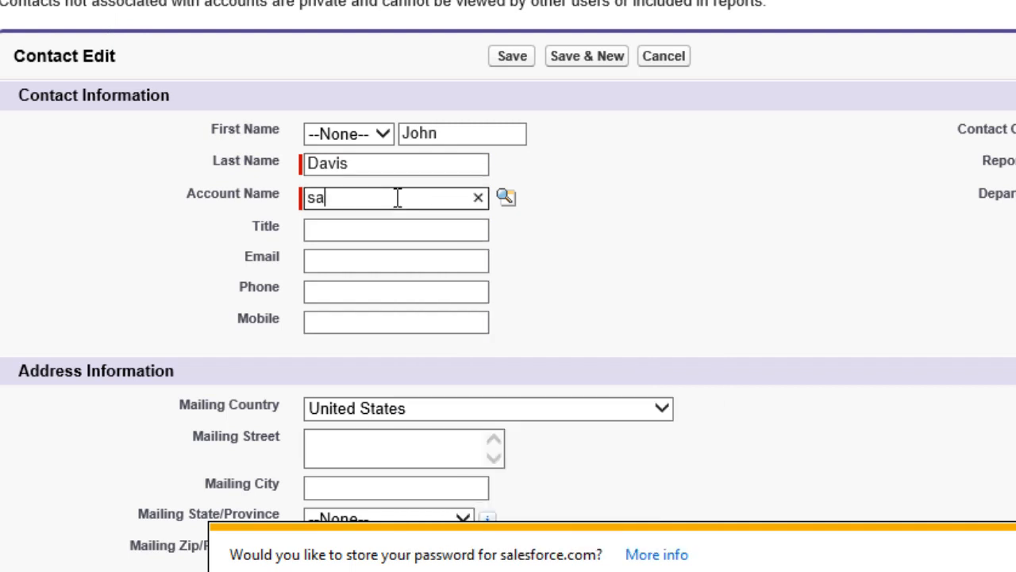
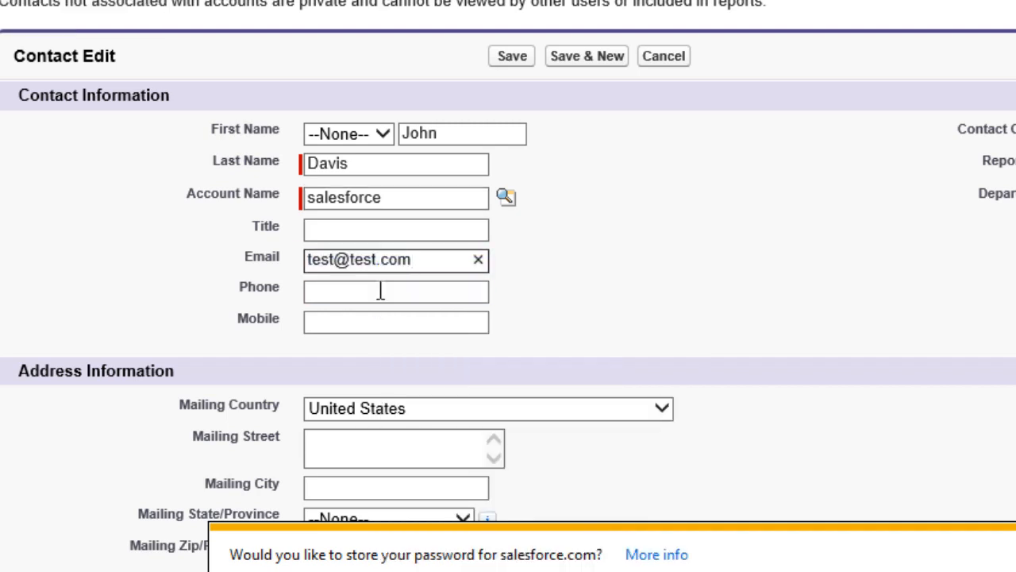
click(395, 292)
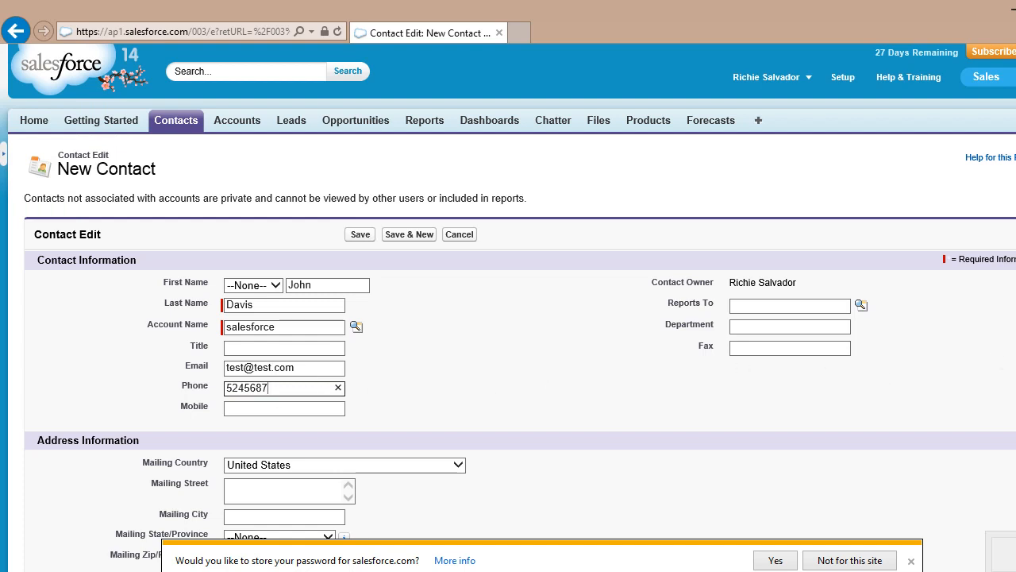
scroll(down, 3)
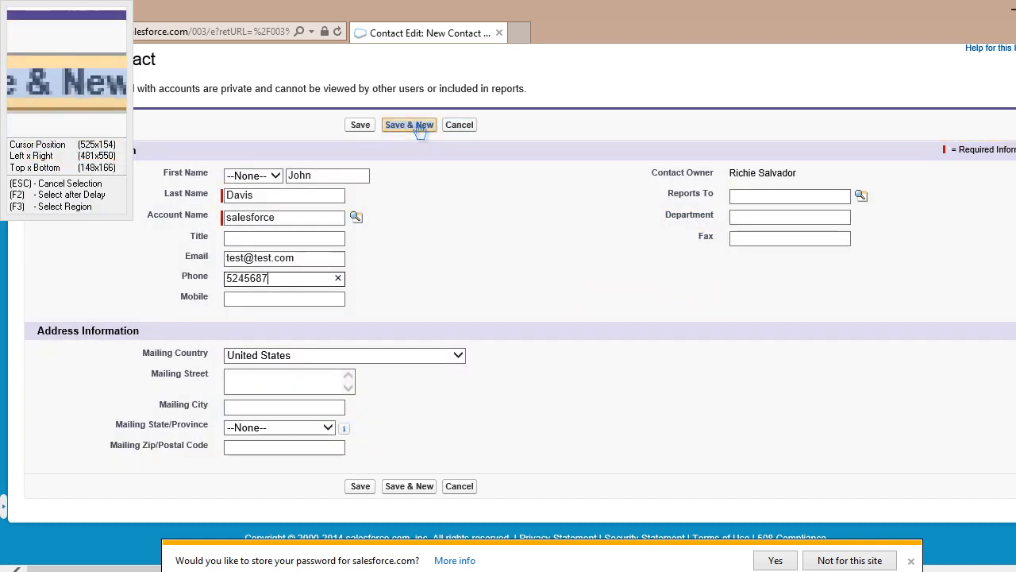
click(410, 123)
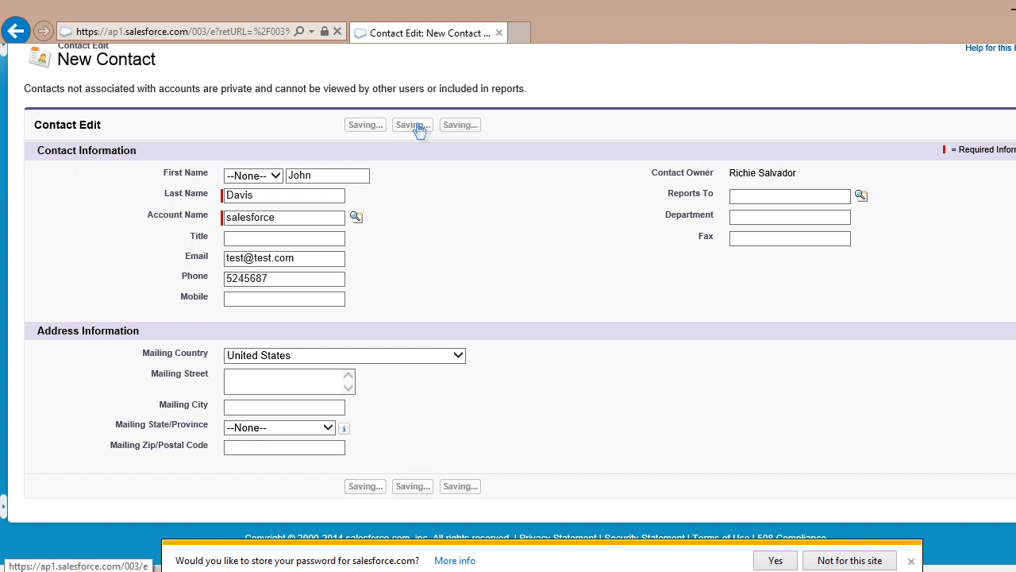
click(413, 124)
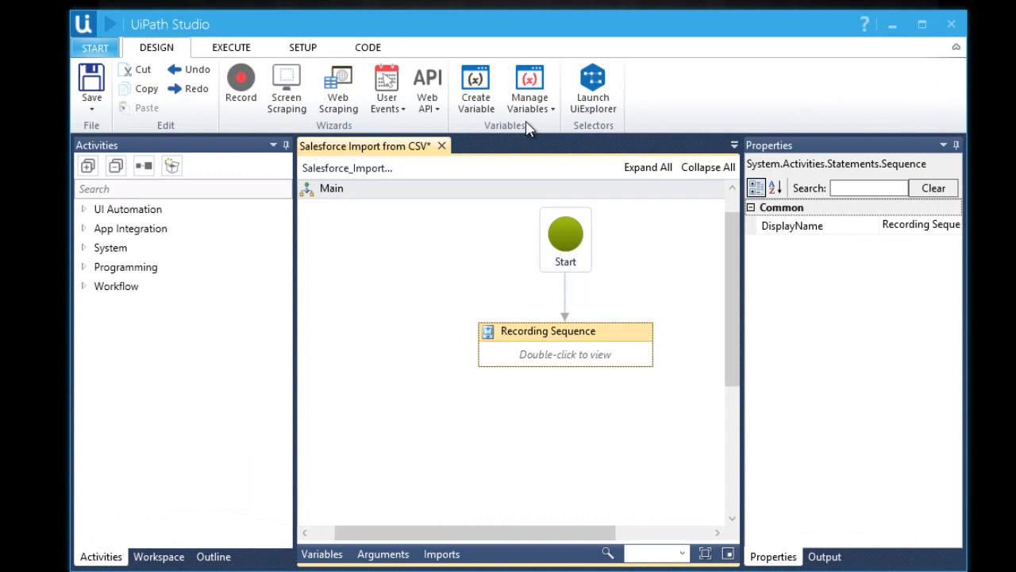
Run the recorded workflow from the Execute commands
click(956, 46)
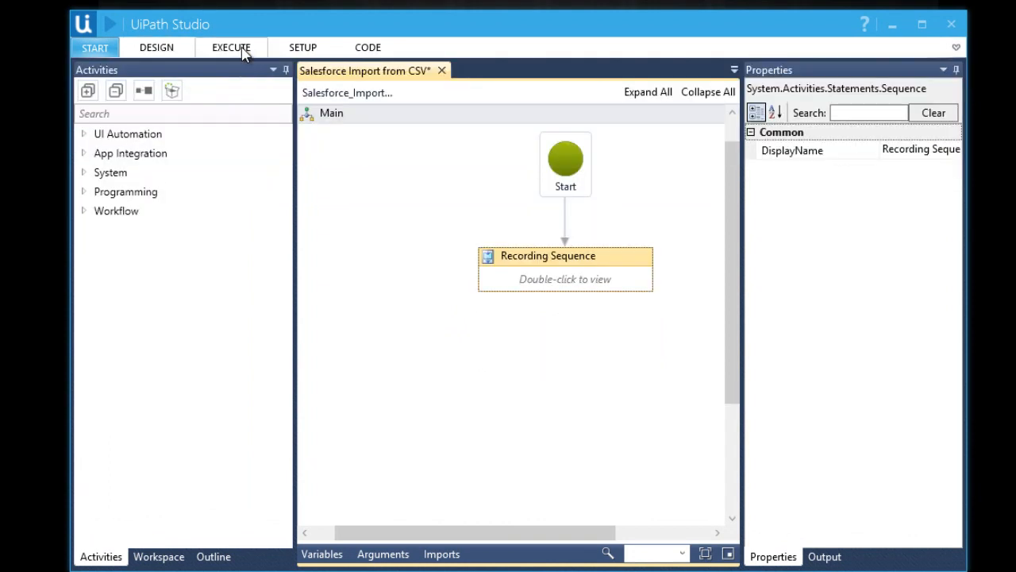
click(232, 48)
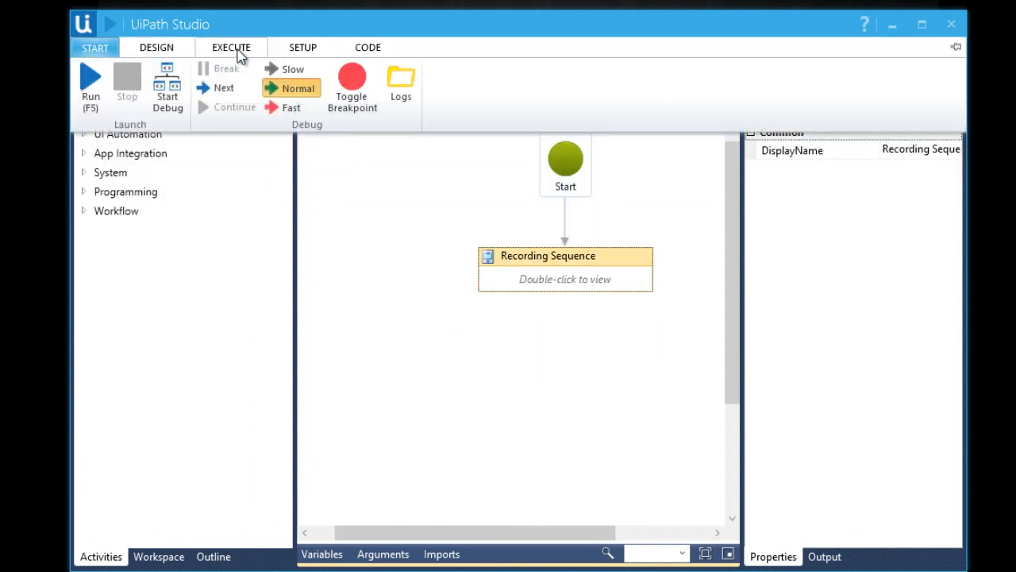
mouse_move(90, 86)
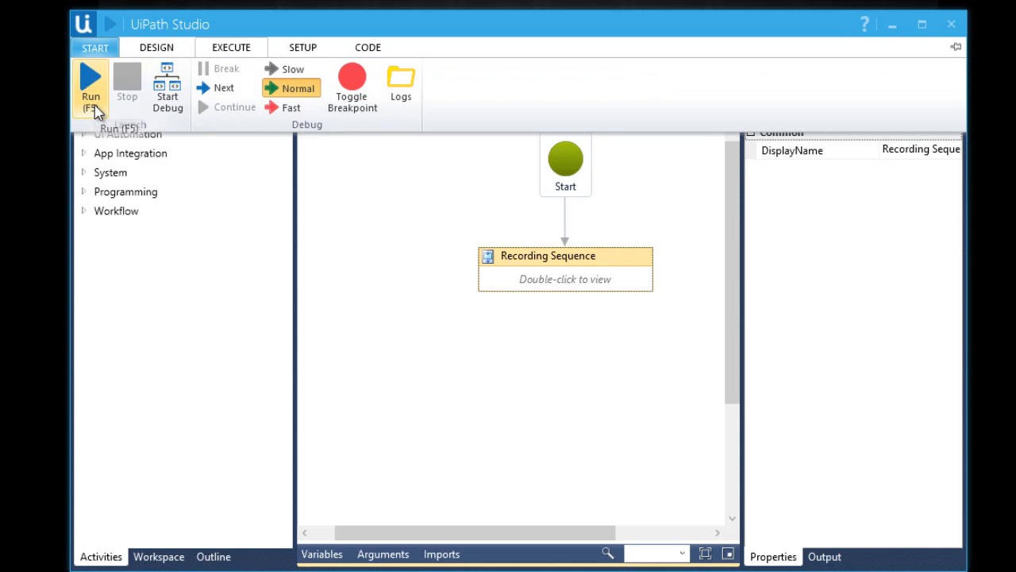
click(90, 87)
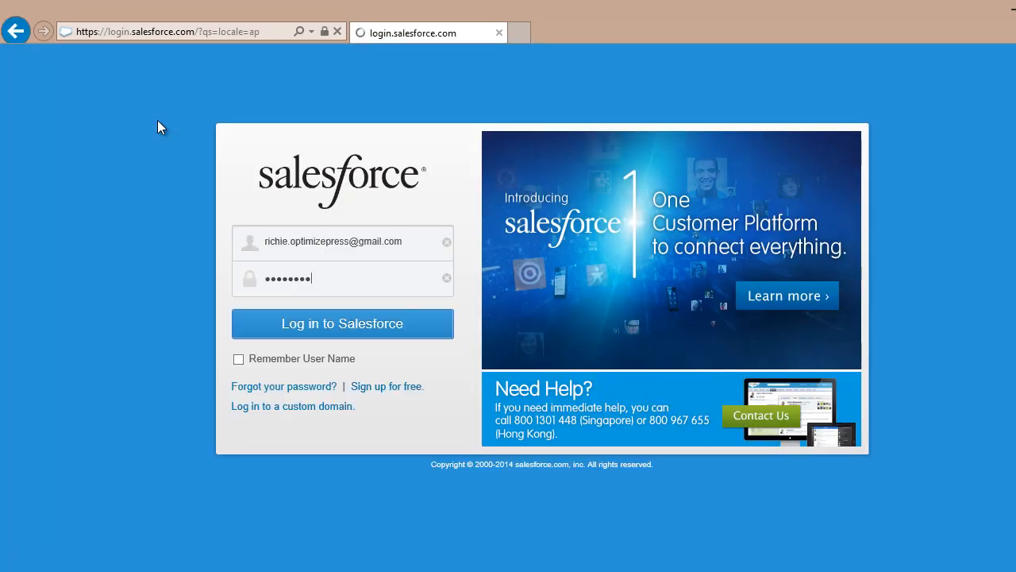
Let the run log in, reach Contacts home and start a new contact record
click(341, 324)
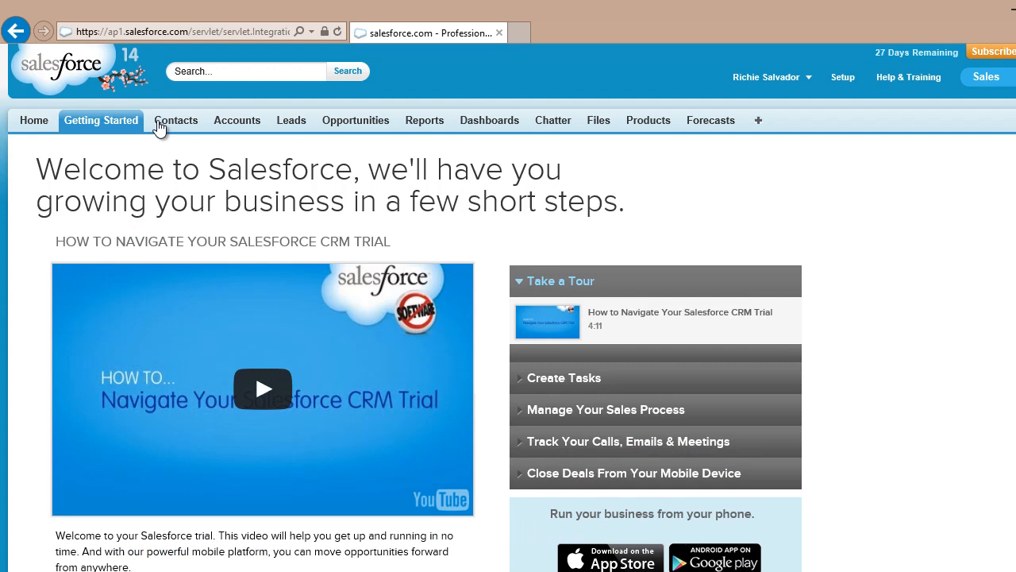
click(174, 121)
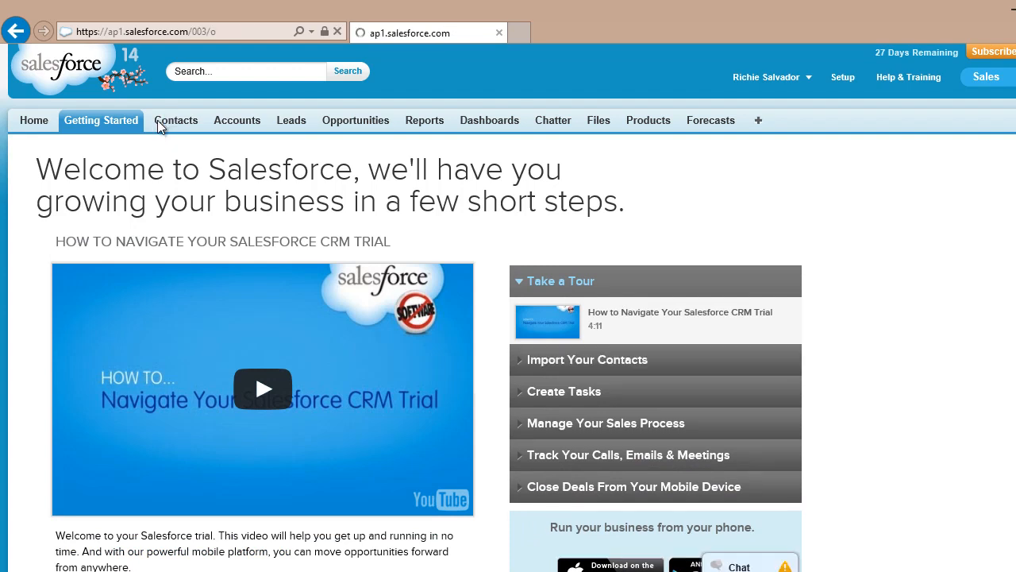
click(175, 121)
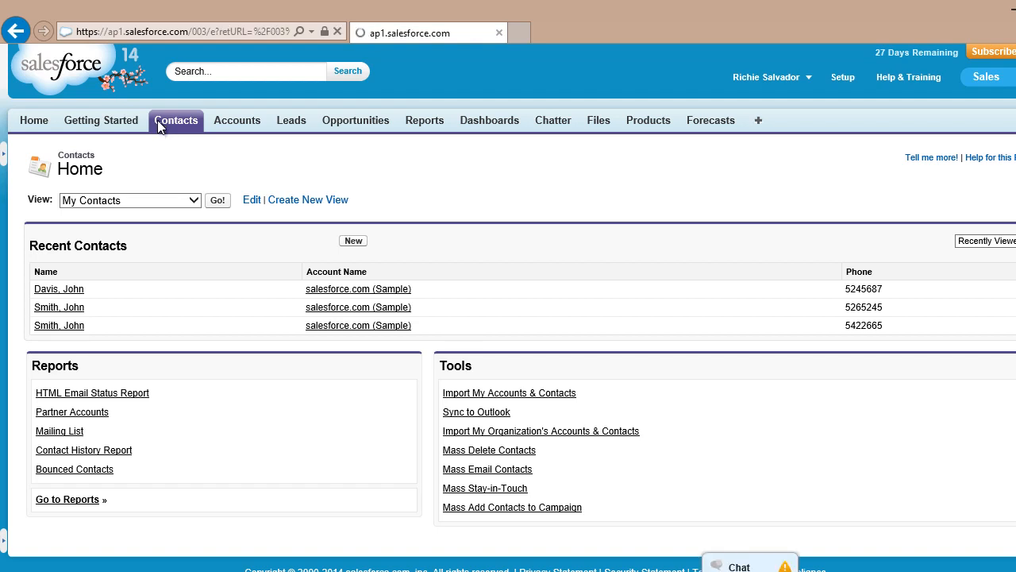
click(352, 242)
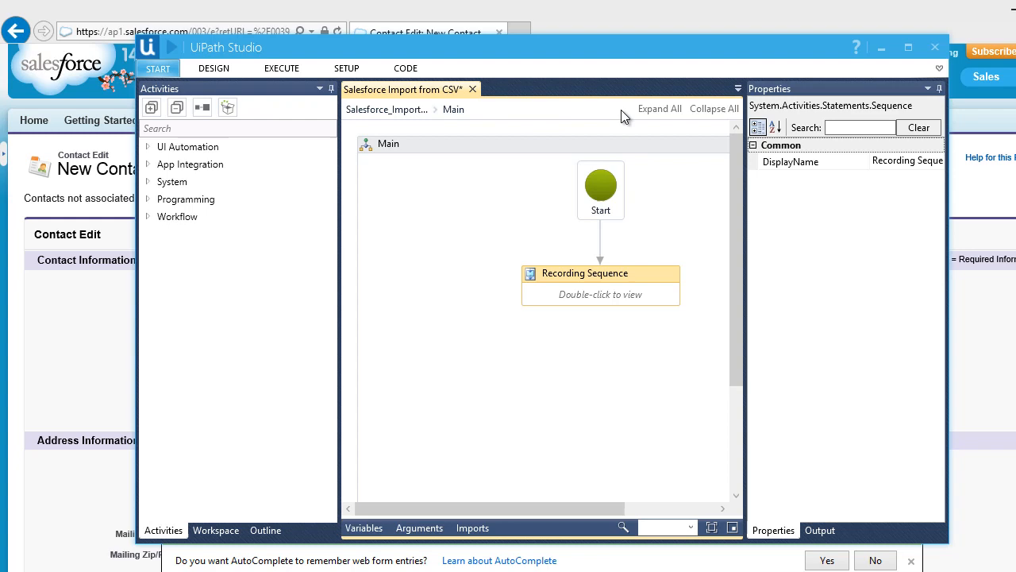
Find the Read CSV activity and place it below Recording Sequence
text(read)
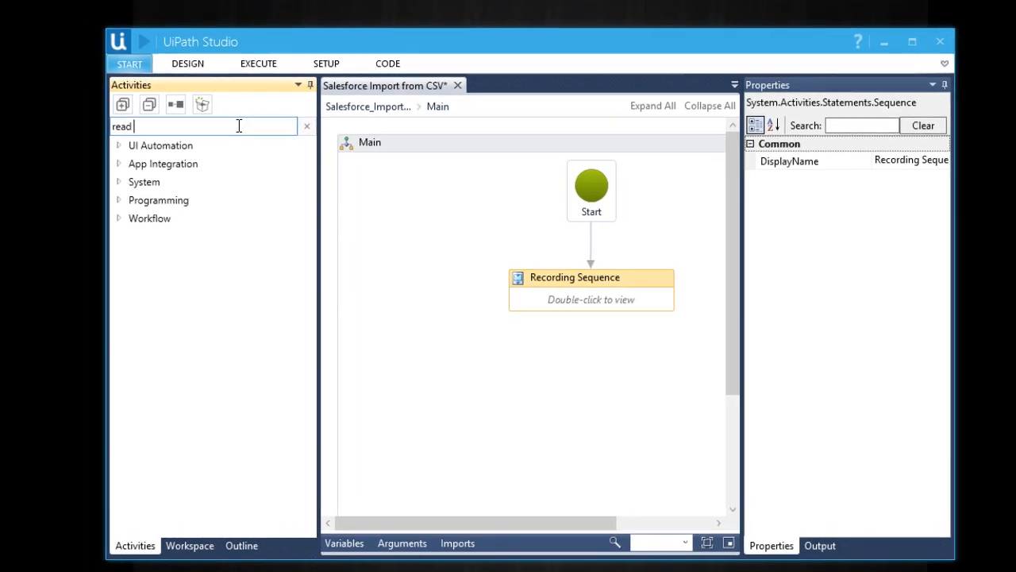
text(csv)
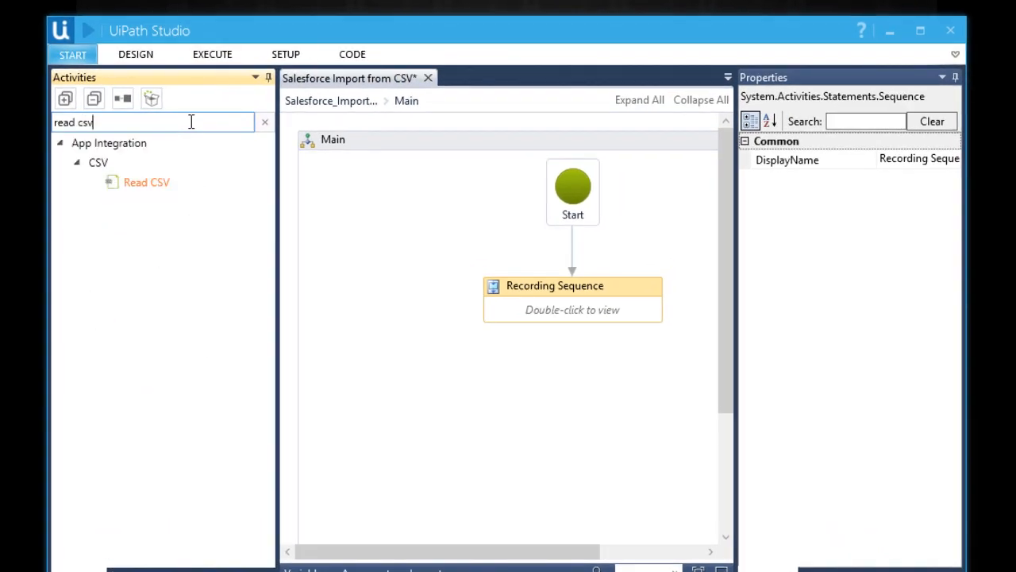
click(146, 180)
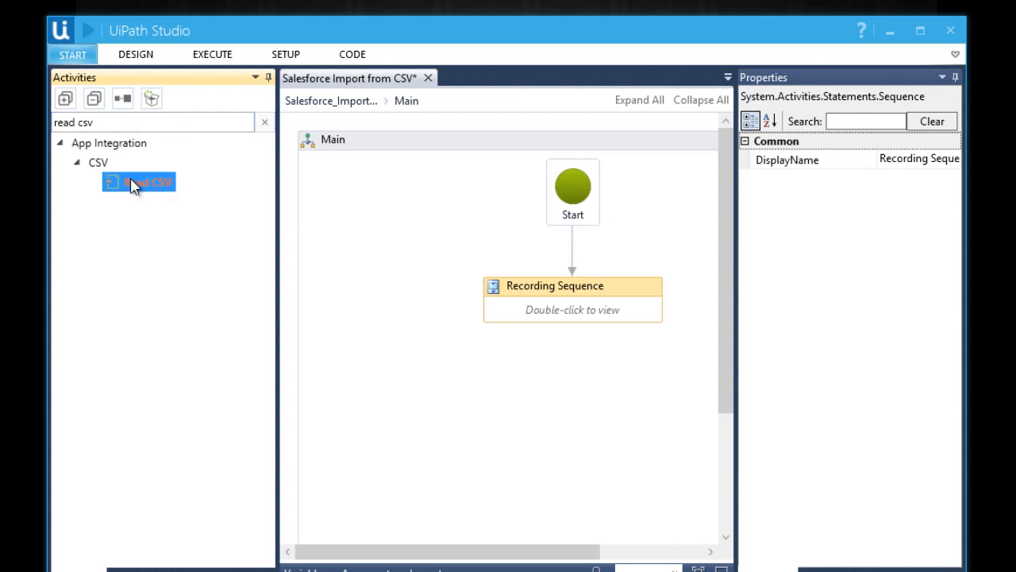
drag(140, 181, 492, 378)
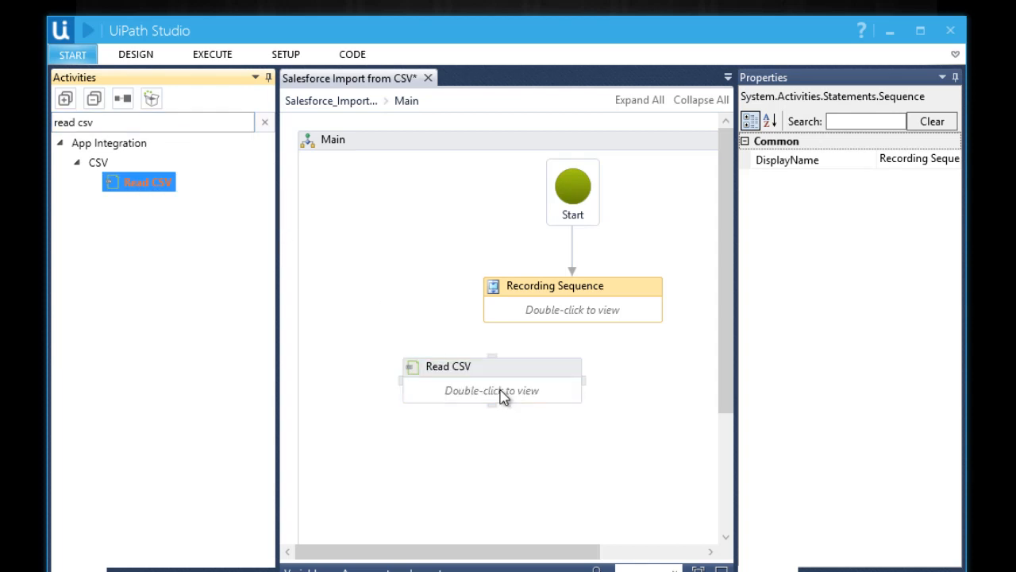
Point Read CSV at the salesforceimport CSV file and return to the Main flowchart
click(491, 365)
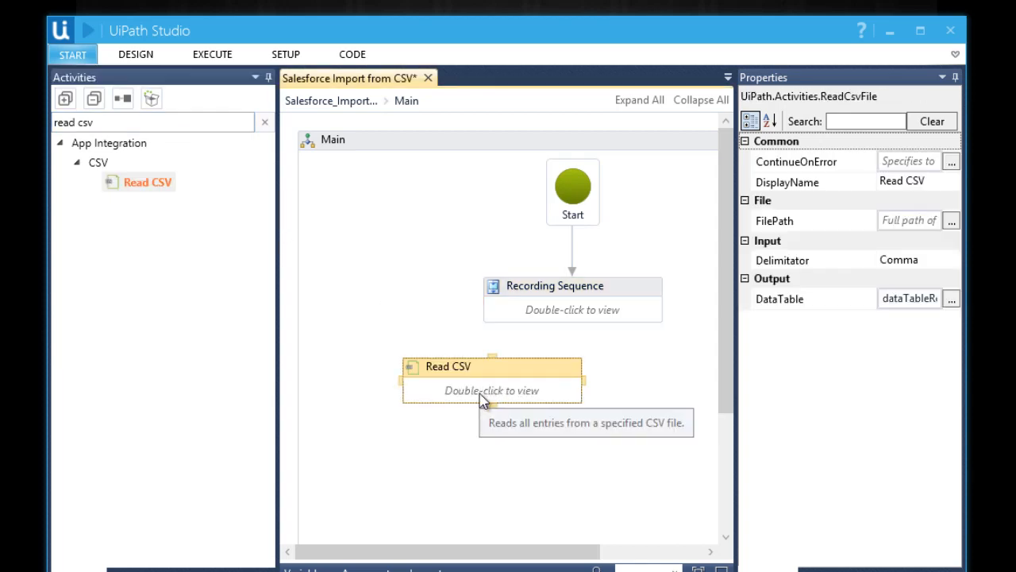
double_click(492, 391)
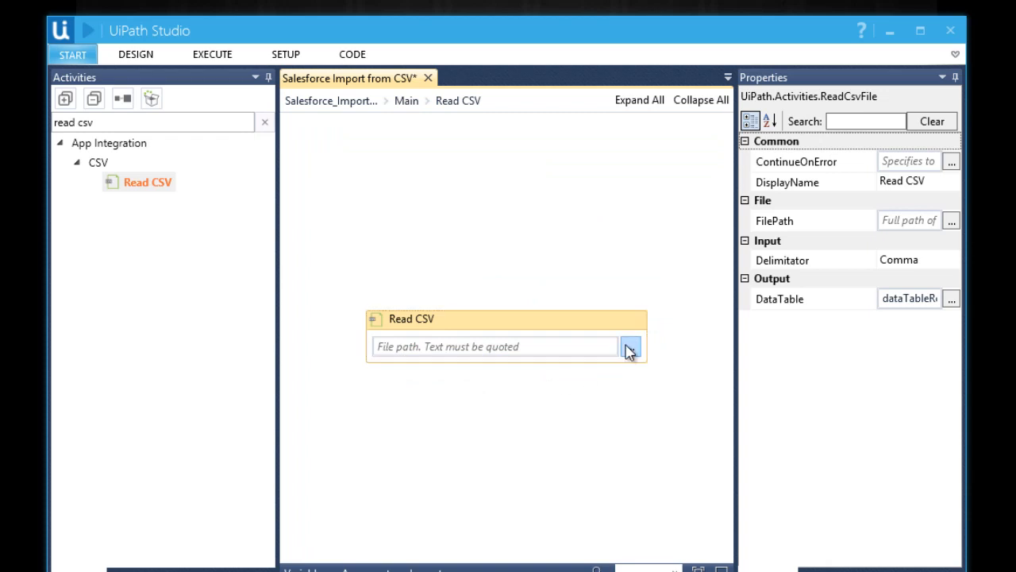
click(631, 346)
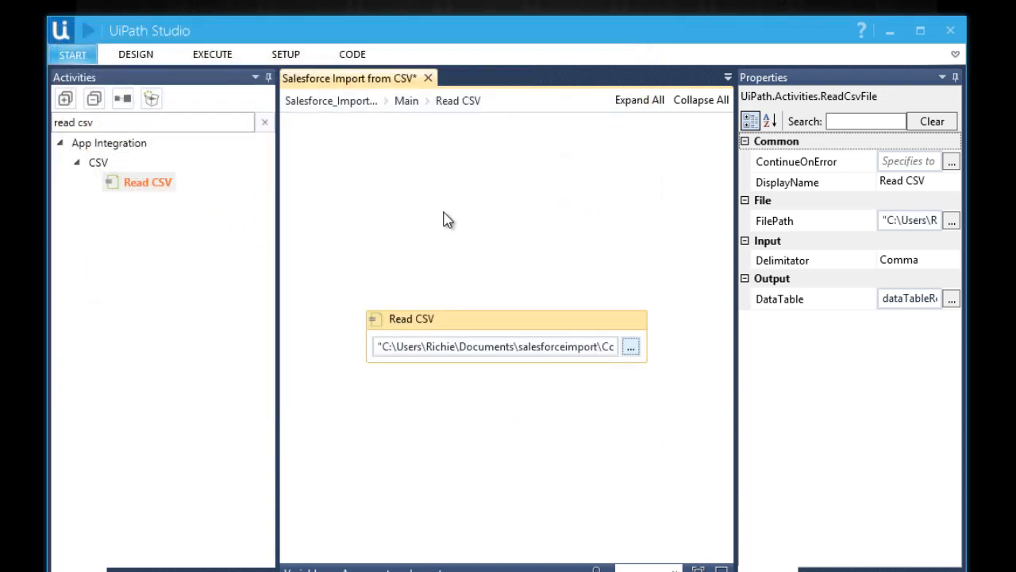
click(407, 100)
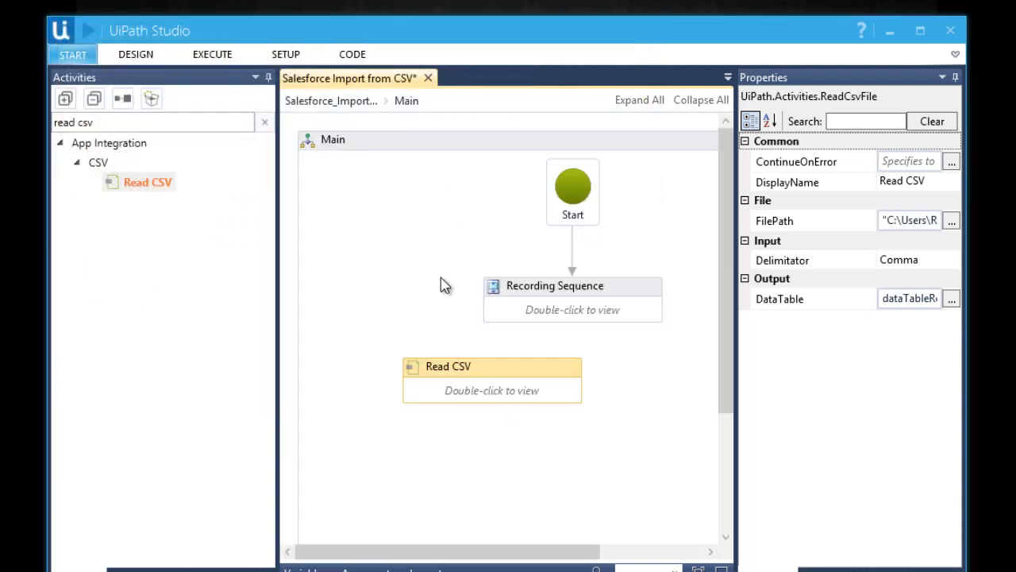
Link Recording Sequence to Read CSV and create DataTable variable dataTableReadCsvFile1 for its output
right_click(492, 366)
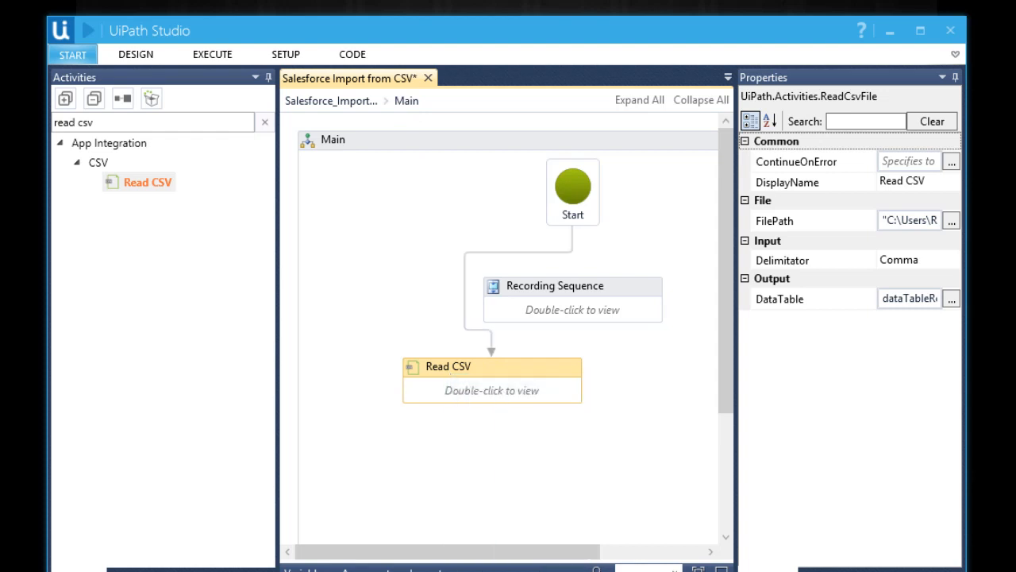
mouse_move(569, 451)
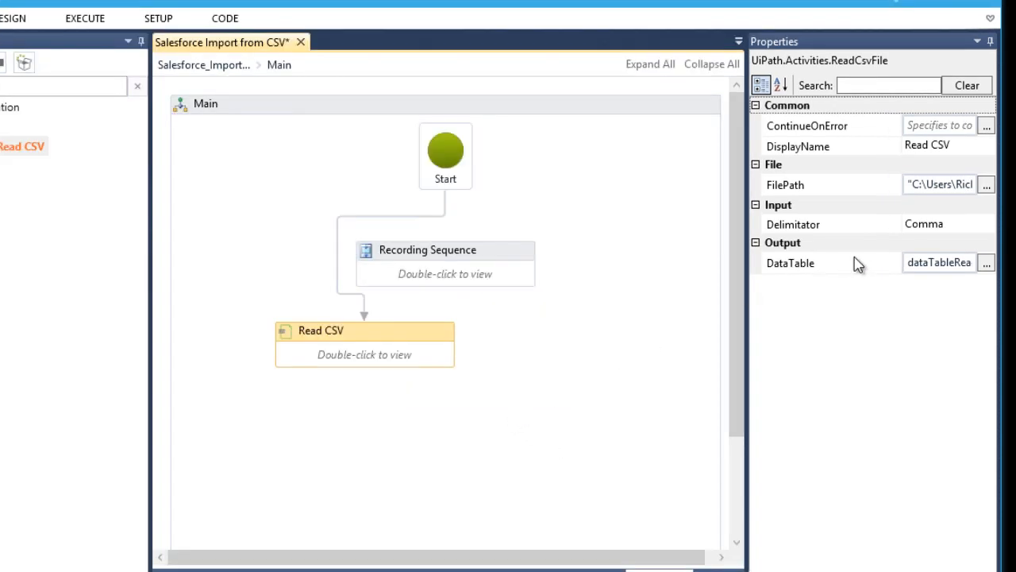
mouse_move(931, 301)
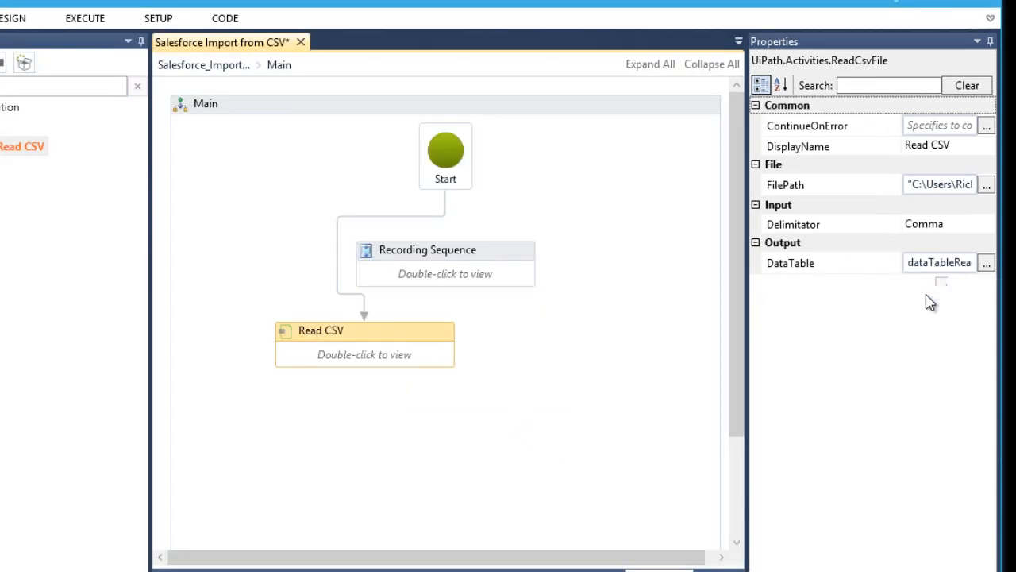
click(791, 262)
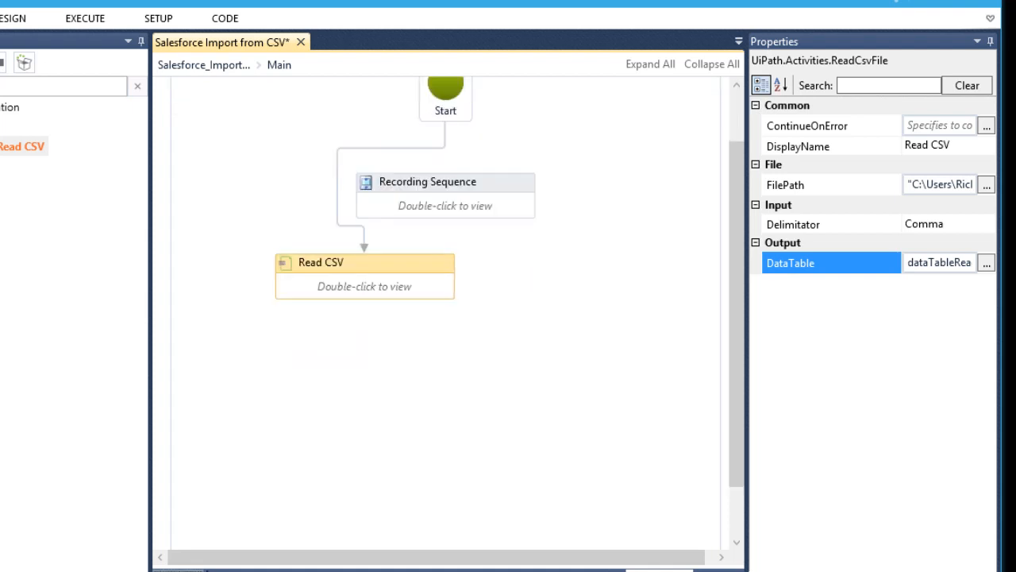
click(940, 262)
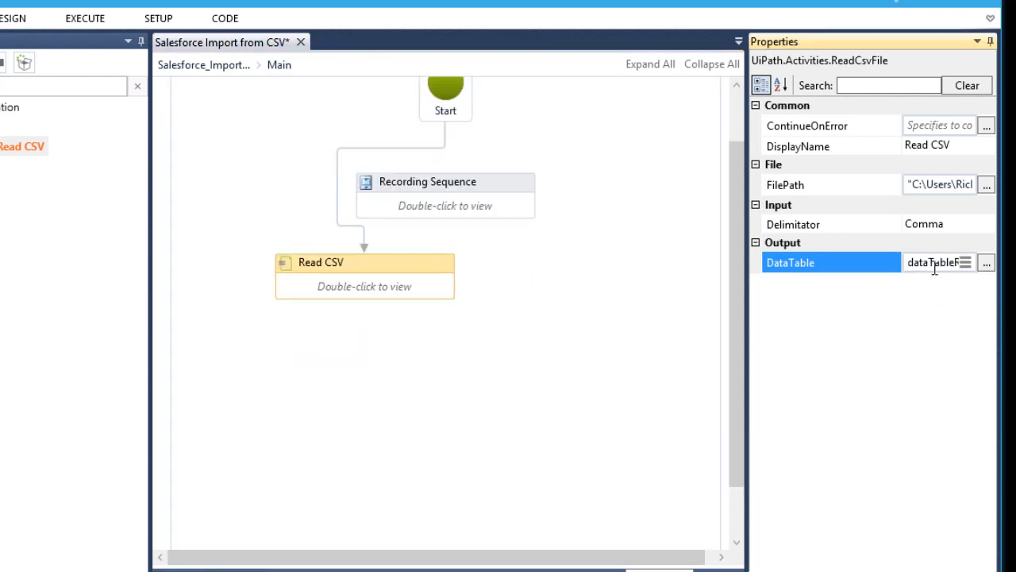
click(251, 532)
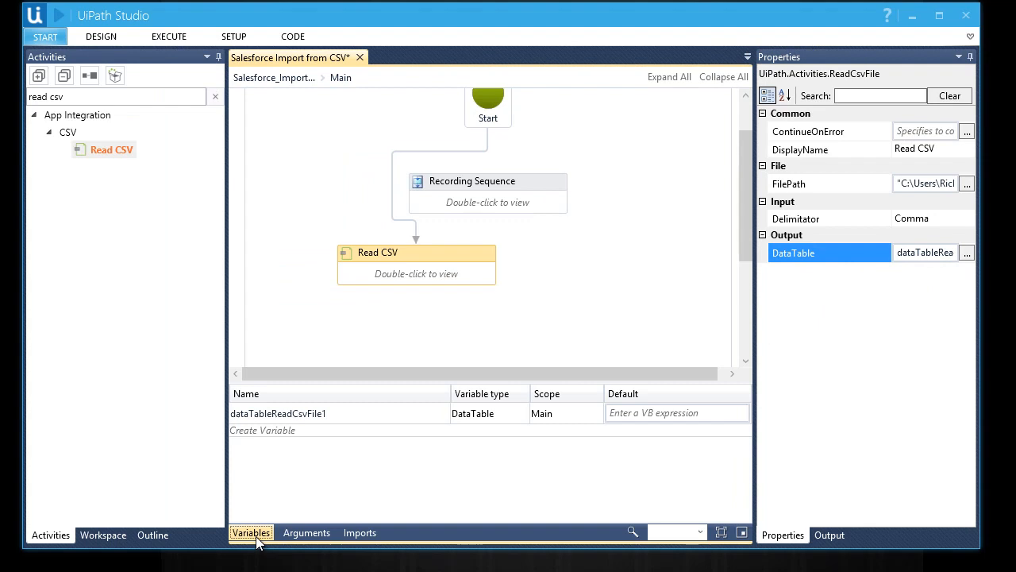
Rename the Read CSV output DataTable variable dataTableReadCsvFile1 to dtContacts in the Variables panel
click(278, 413)
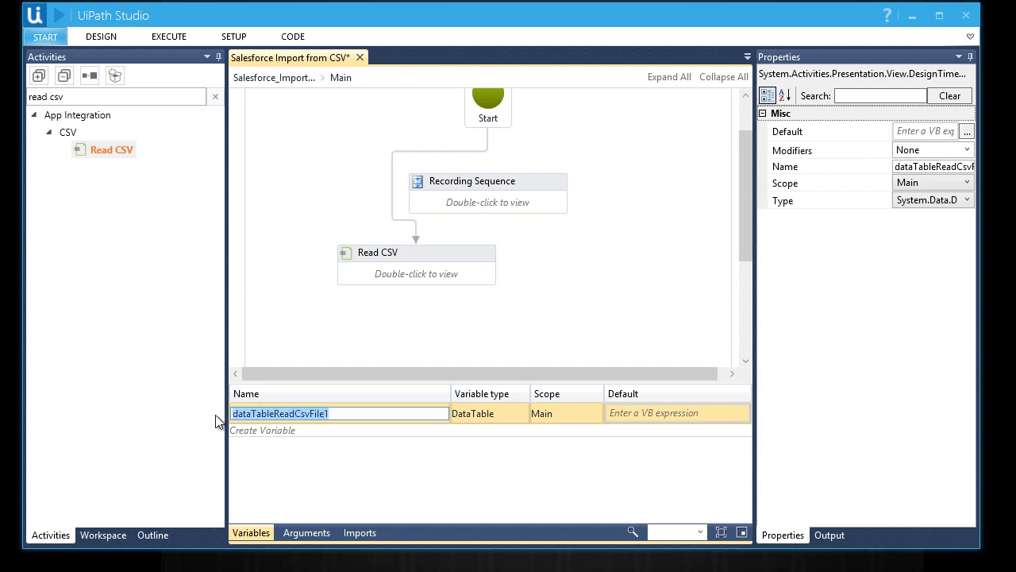
text(dtConta)
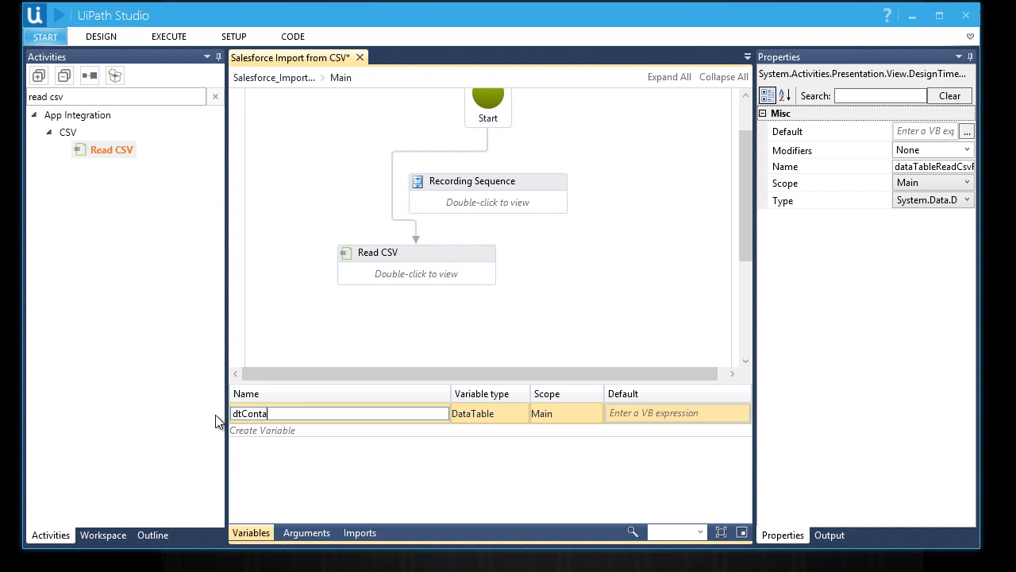
text(cts)
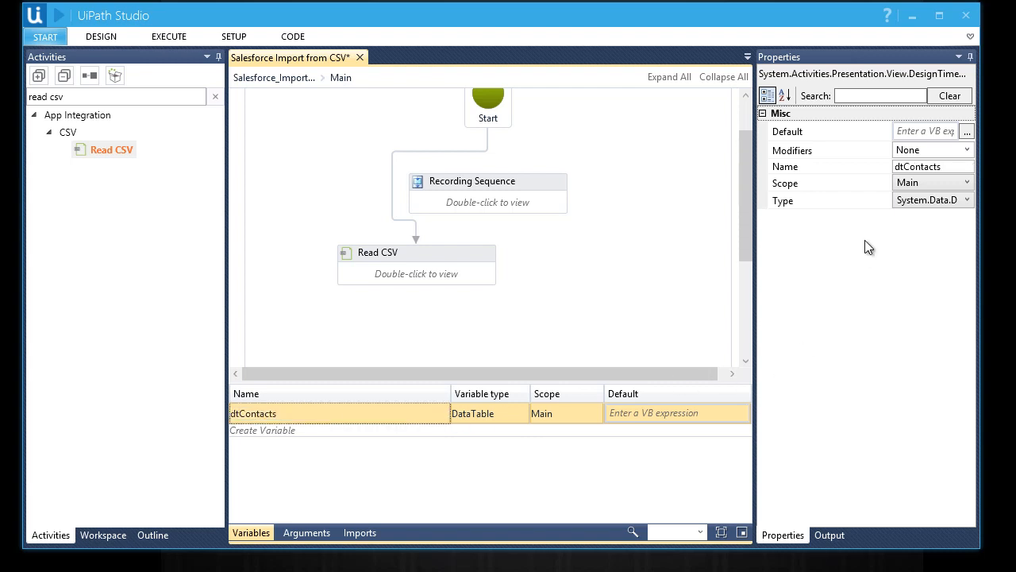
click(416, 252)
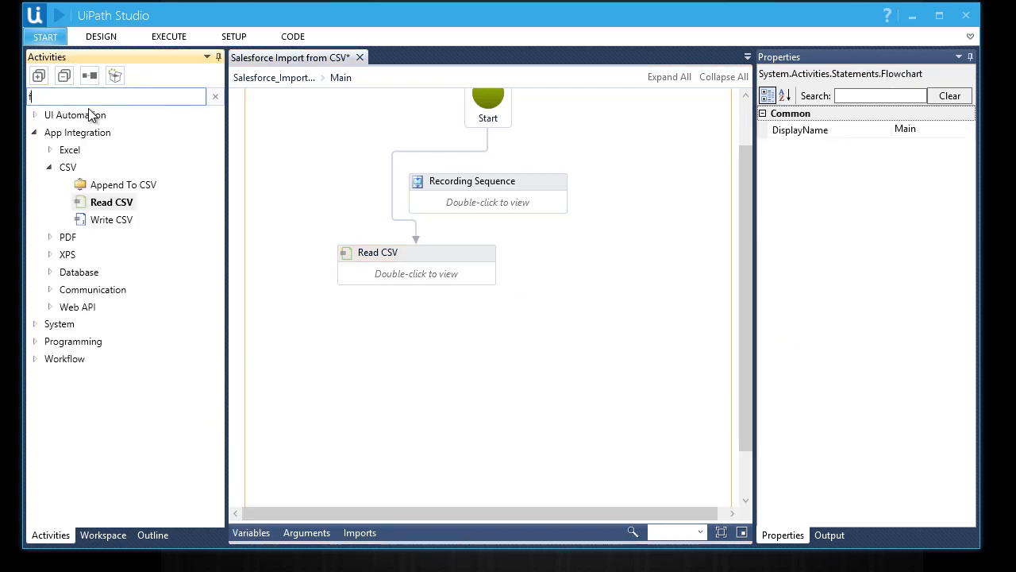
Add a For Each Row in DataTable activity below Read CSV from the Activities search
text(for each)
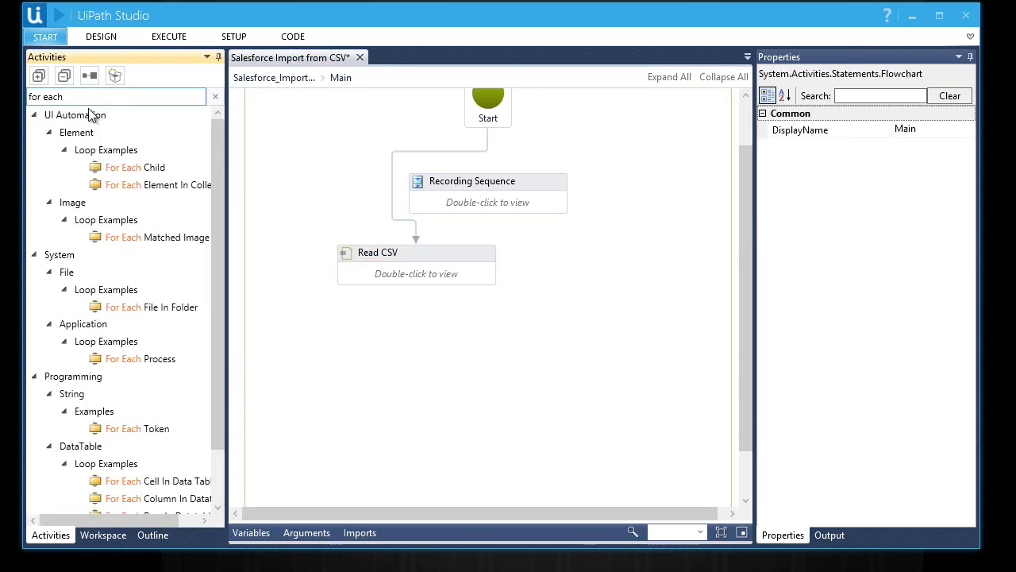
text(r)
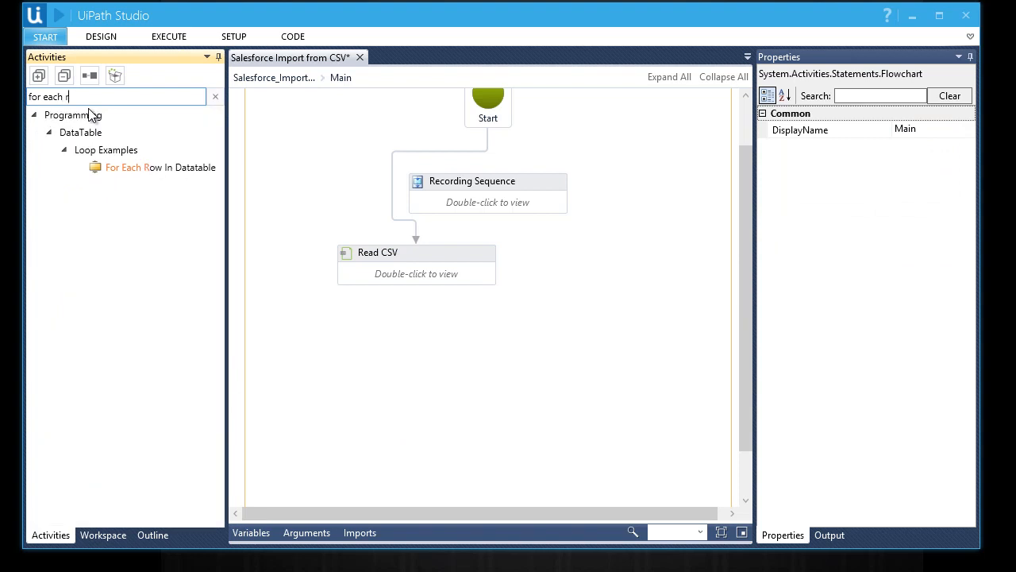
mouse_move(167, 176)
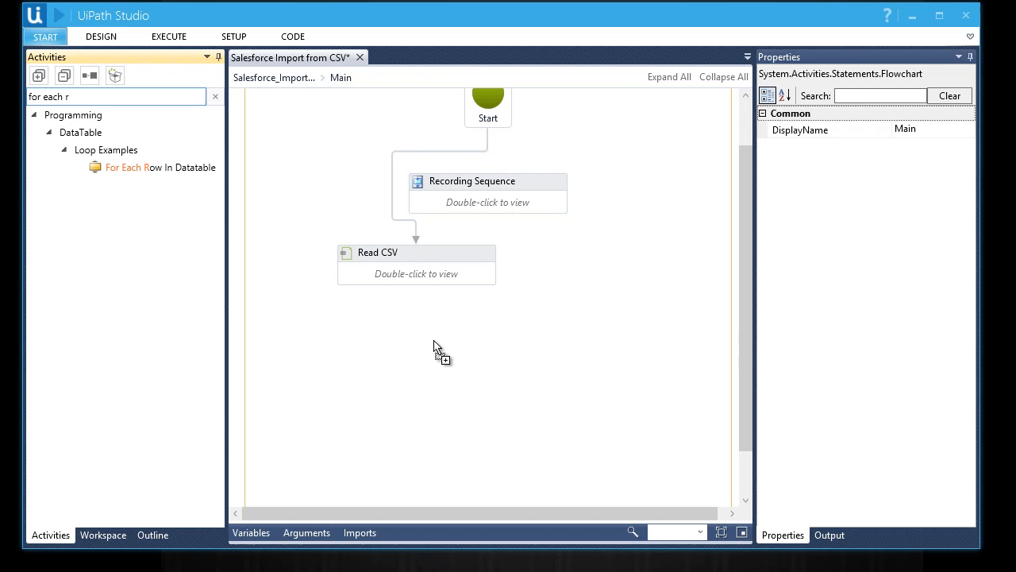
drag(152, 167, 432, 333)
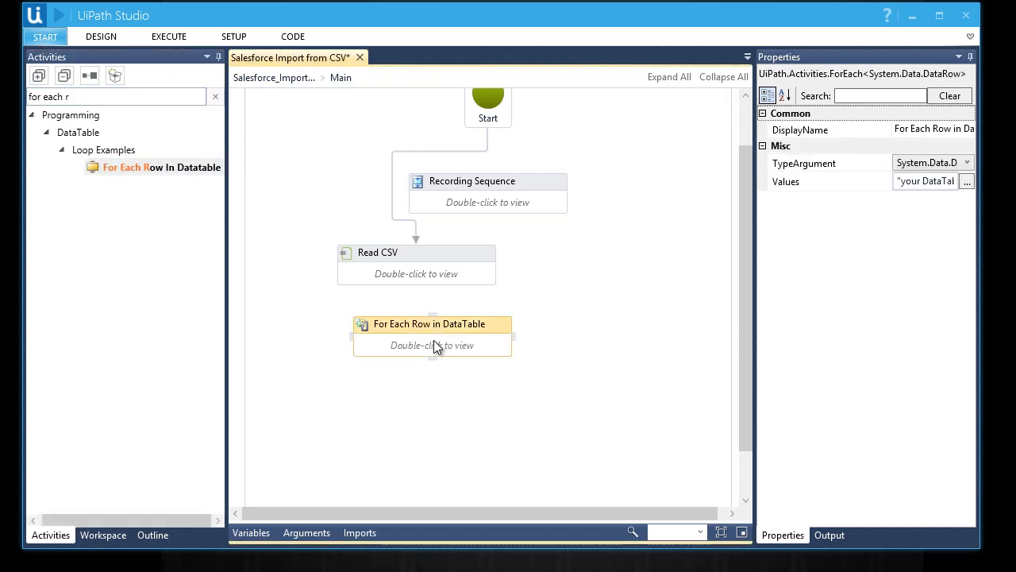
mouse_move(419, 289)
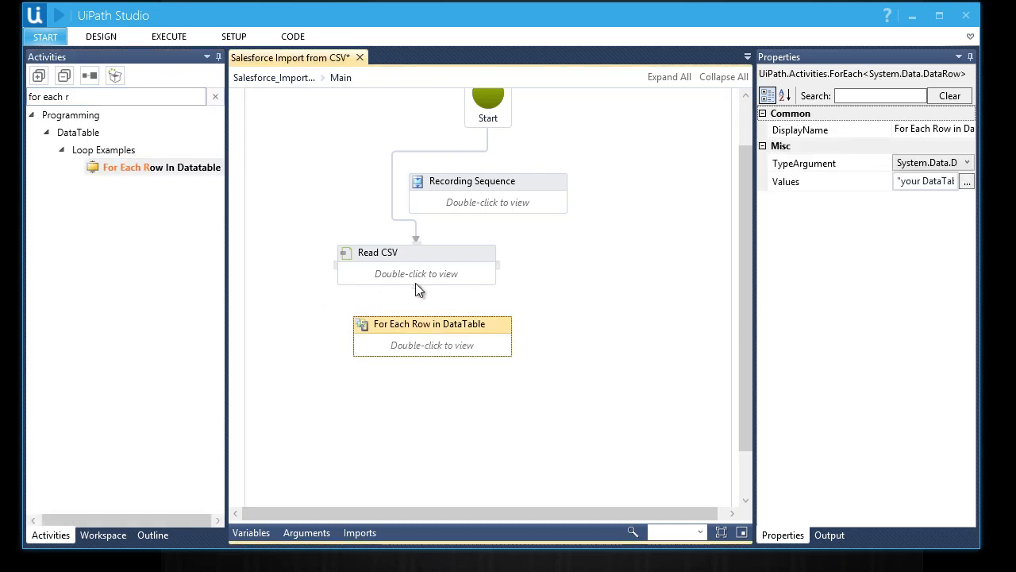
mouse_move(435, 324)
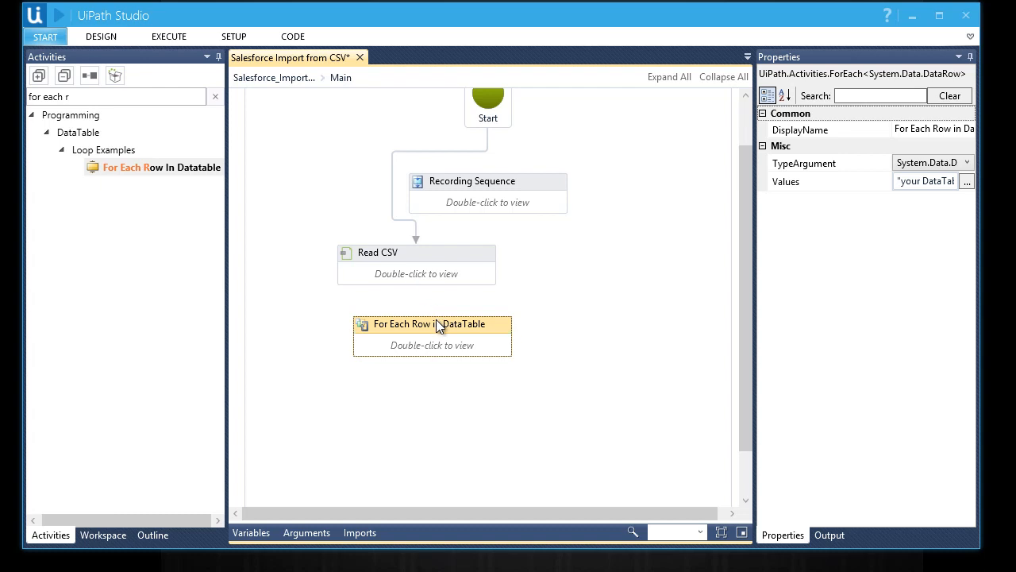
Set the loop to iterate over dtContacts.Rows
double_click(432, 324)
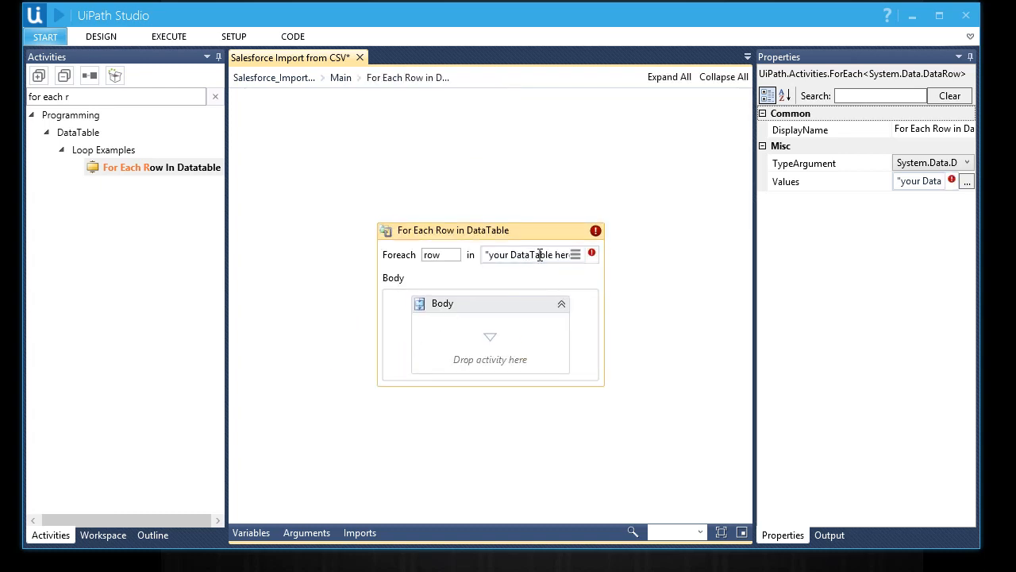
double_click(532, 254)
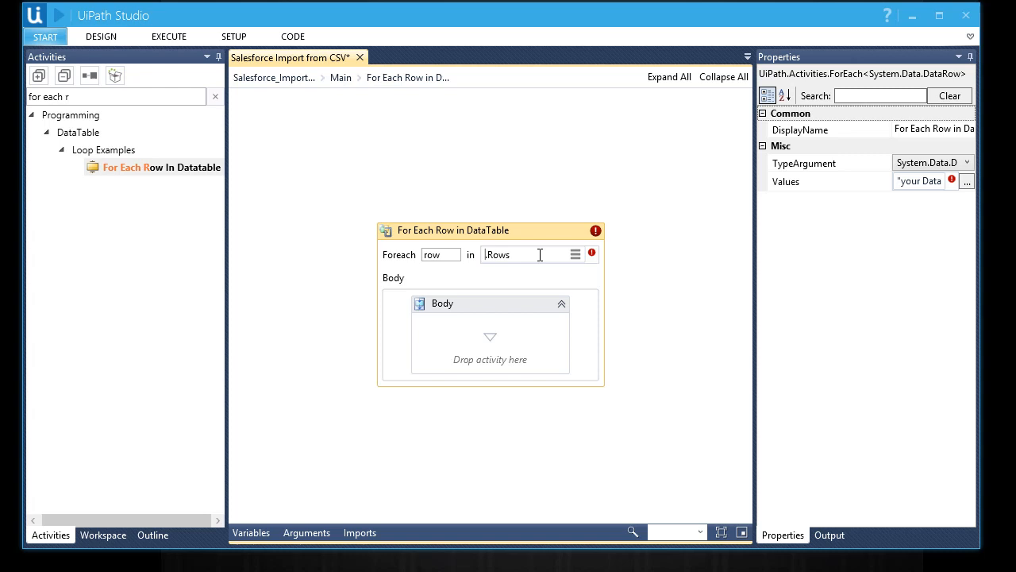
text(dt)
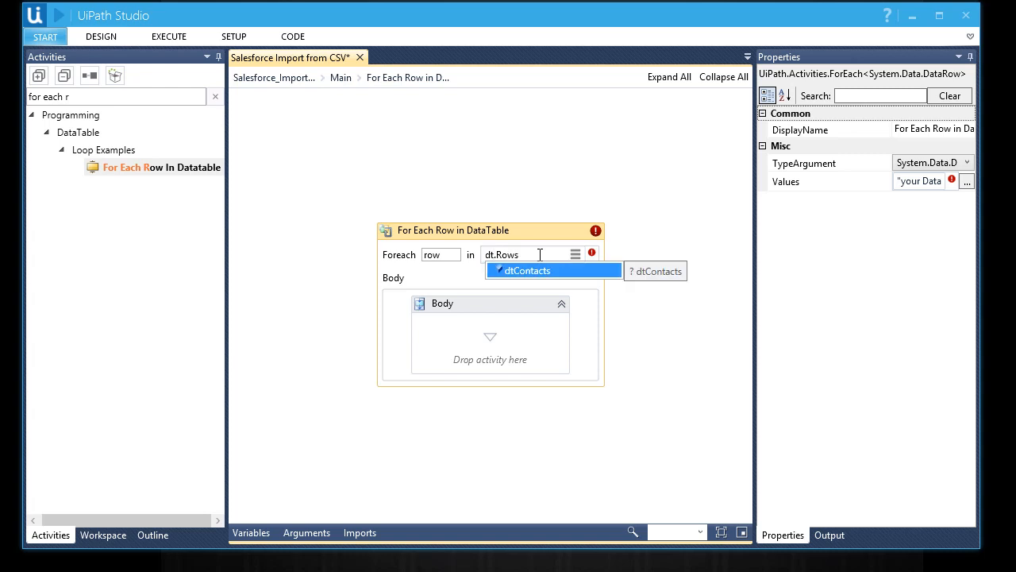
click(525, 270)
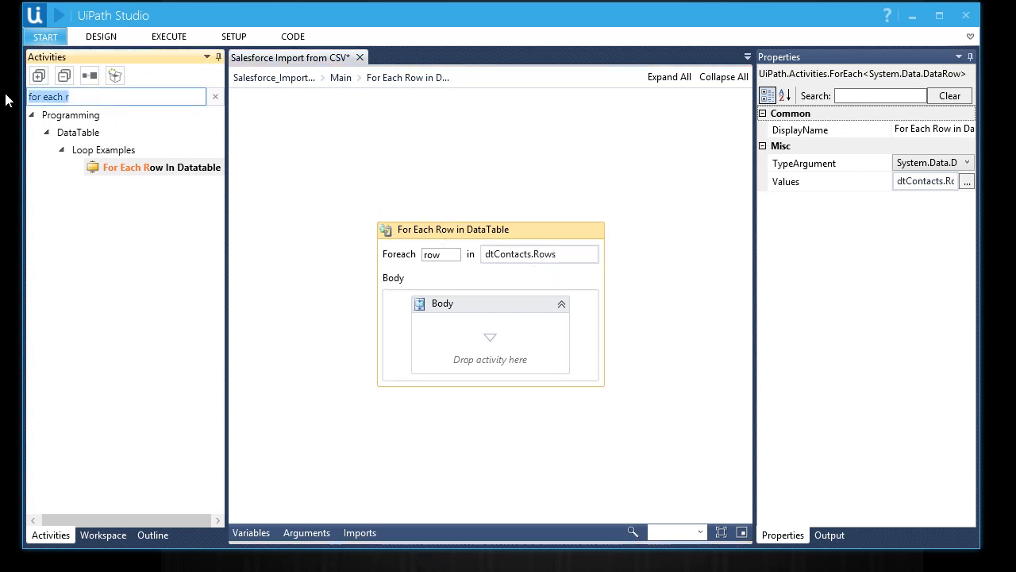
Place a Write Line activity inside the loop body
text(wri)
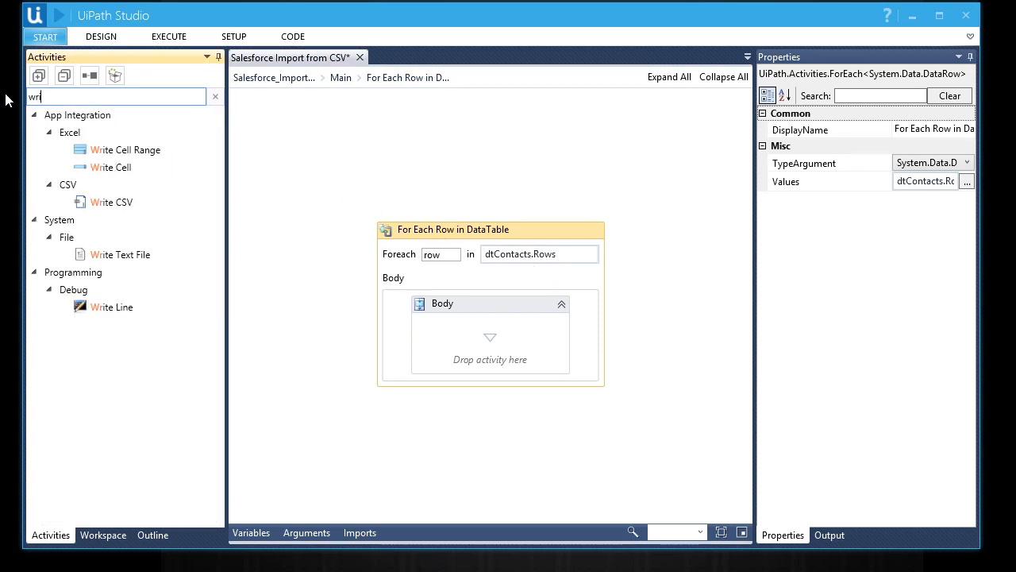
text(te)
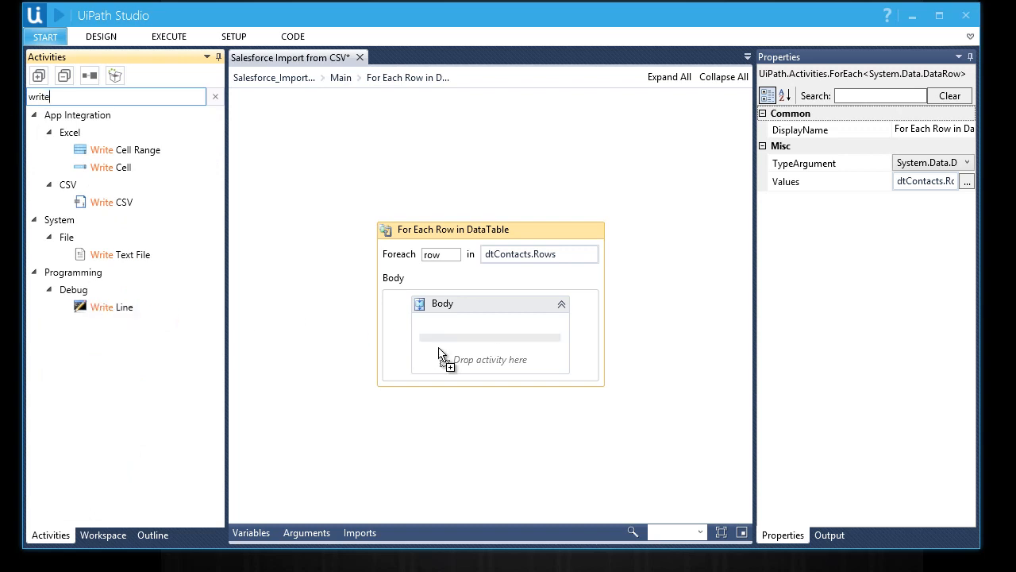
drag(111, 306, 490, 359)
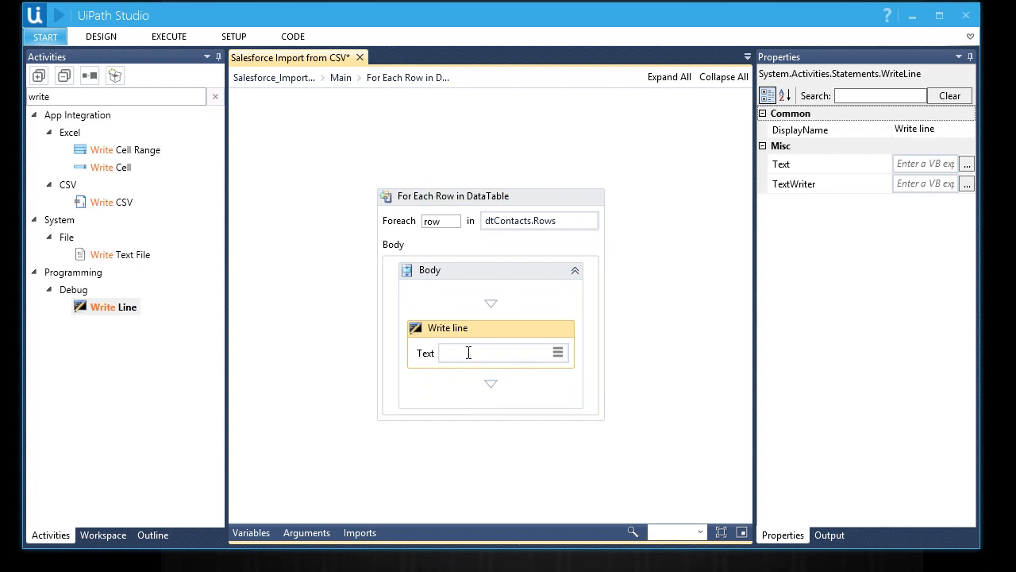
Set the Write Line text to row("Last Name").ToString
text(row()
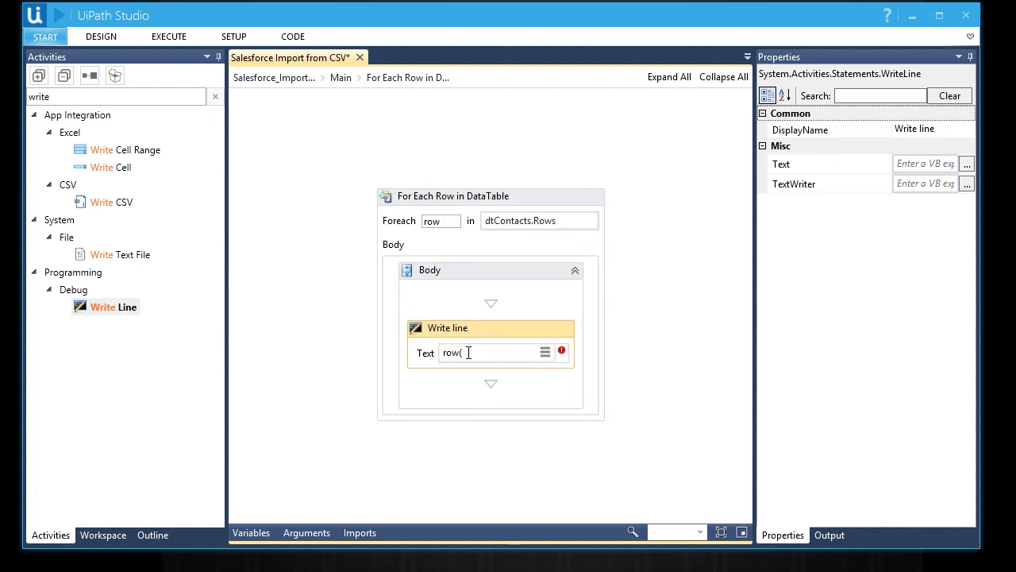
text("Last)
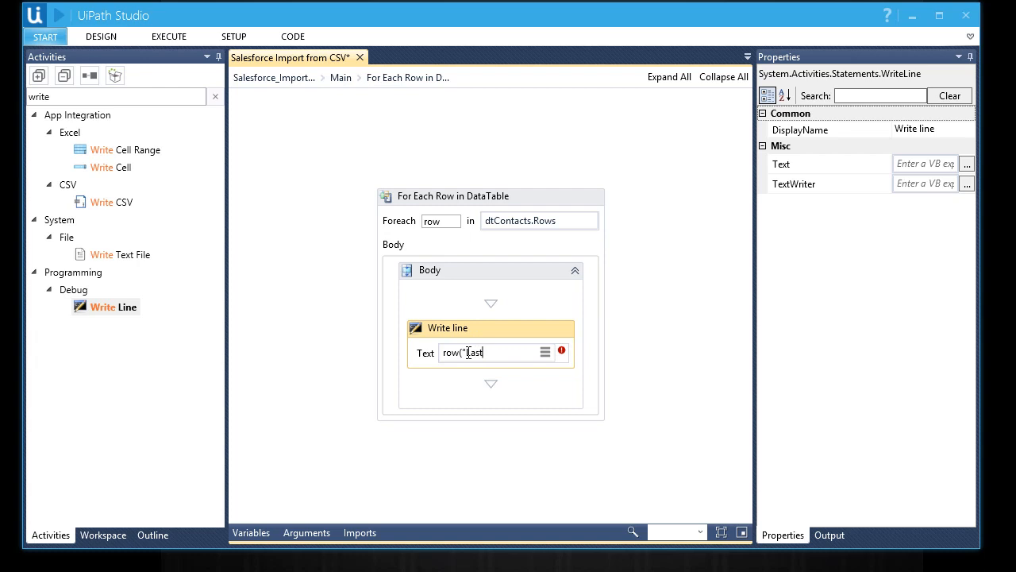
text(Name"))
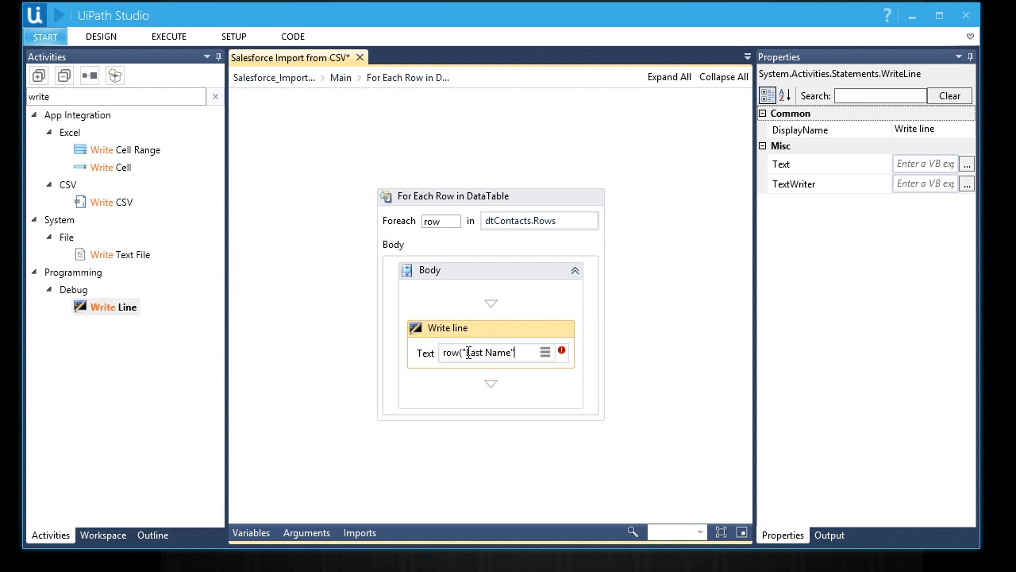
text(.ToString)
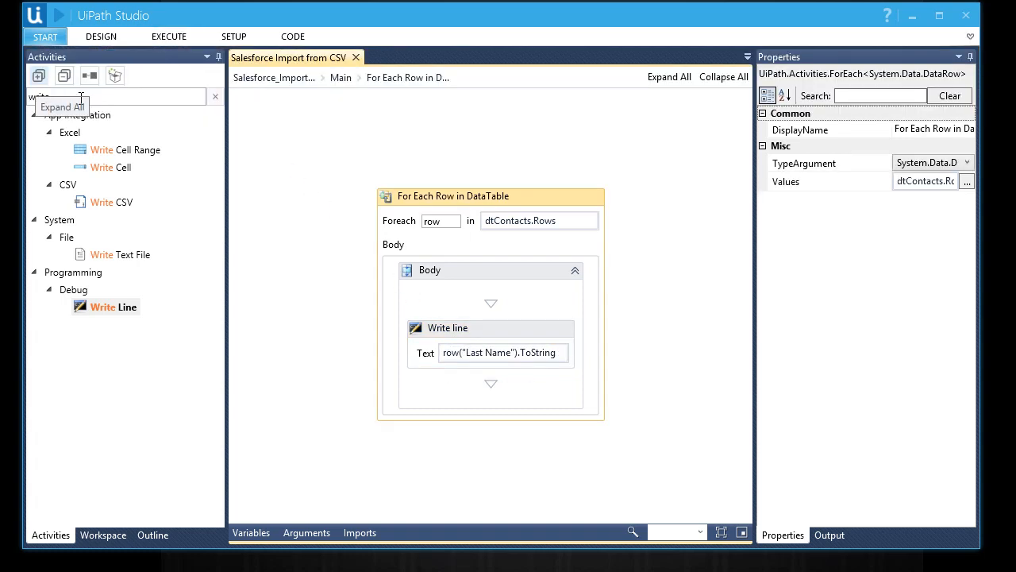
Show the Output panel listing the printed last names Smith and Ryan
click(828, 533)
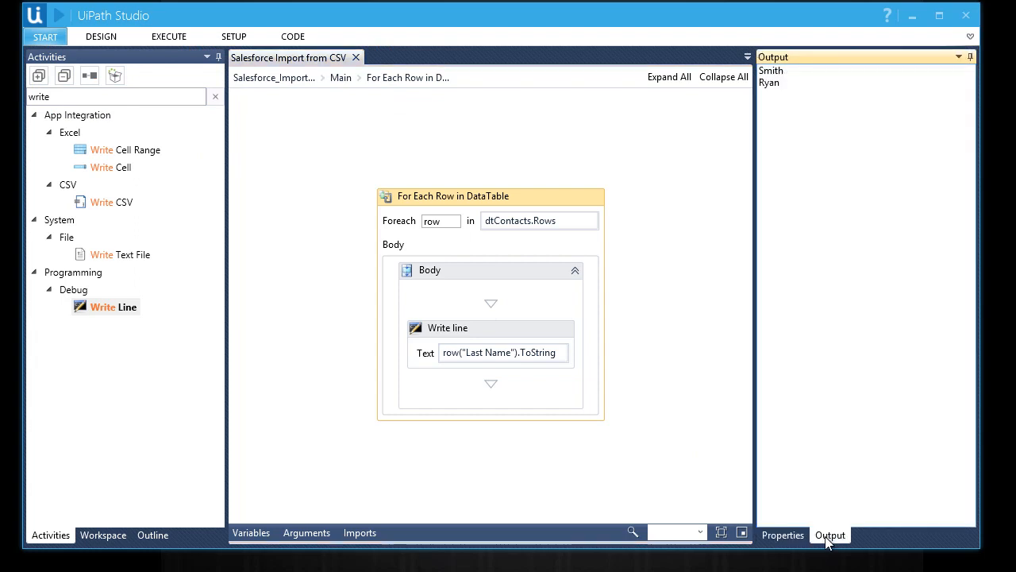
mouse_move(803, 232)
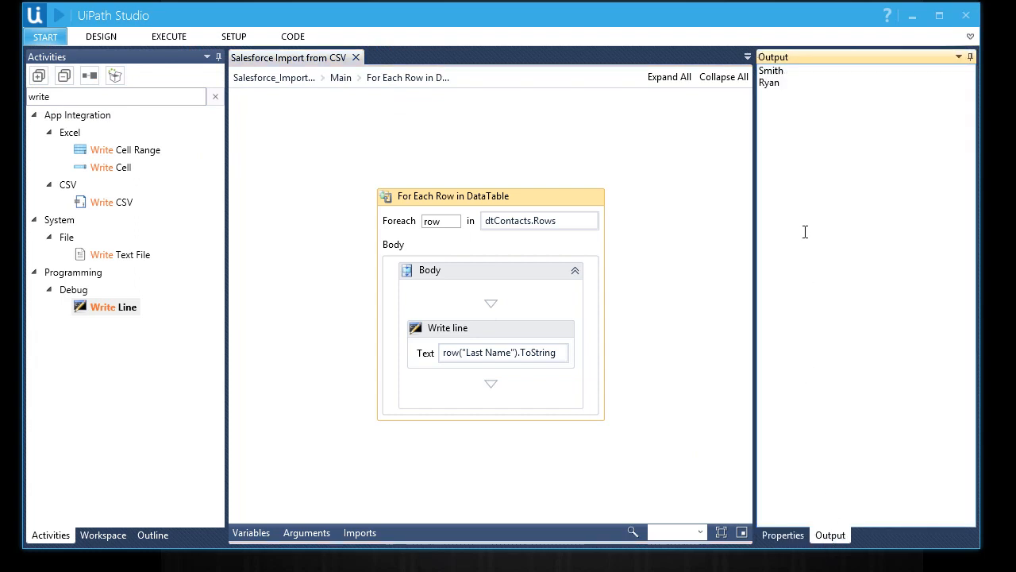
mouse_move(600, 194)
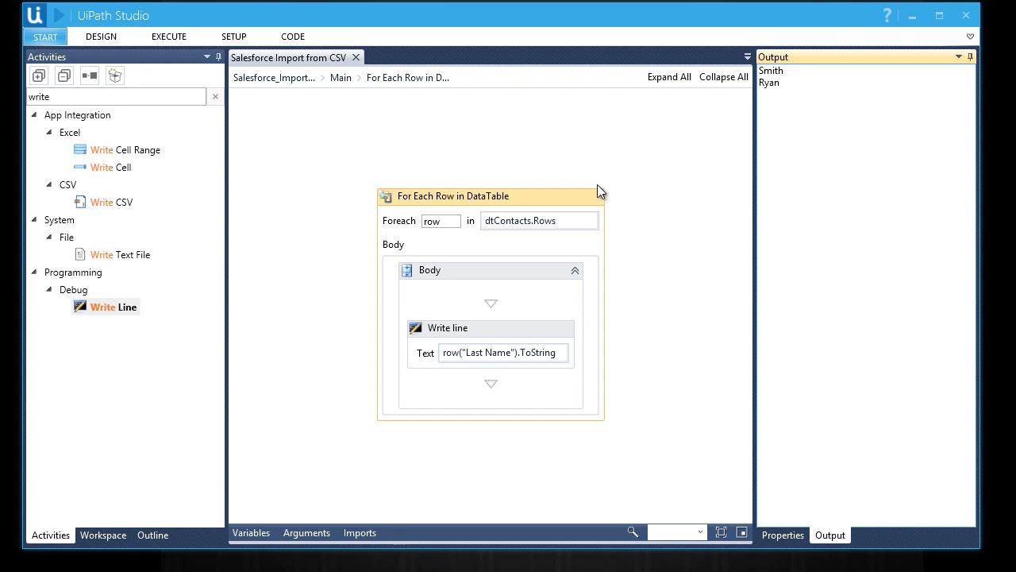
Move the For Each Row loop from Main into Recording Sequence, right after the Click 'New' button step
click(340, 76)
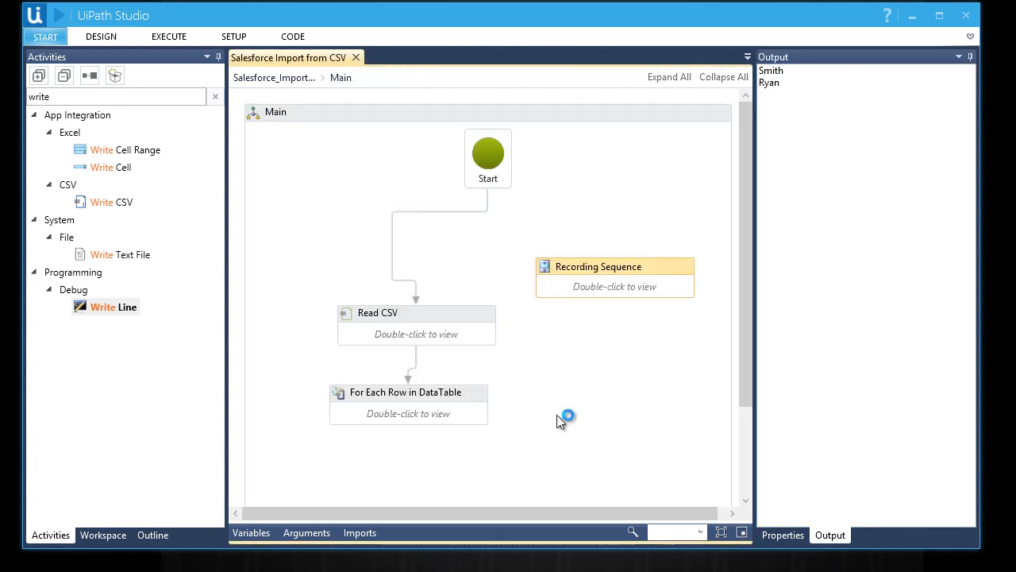
mouse_move(458, 405)
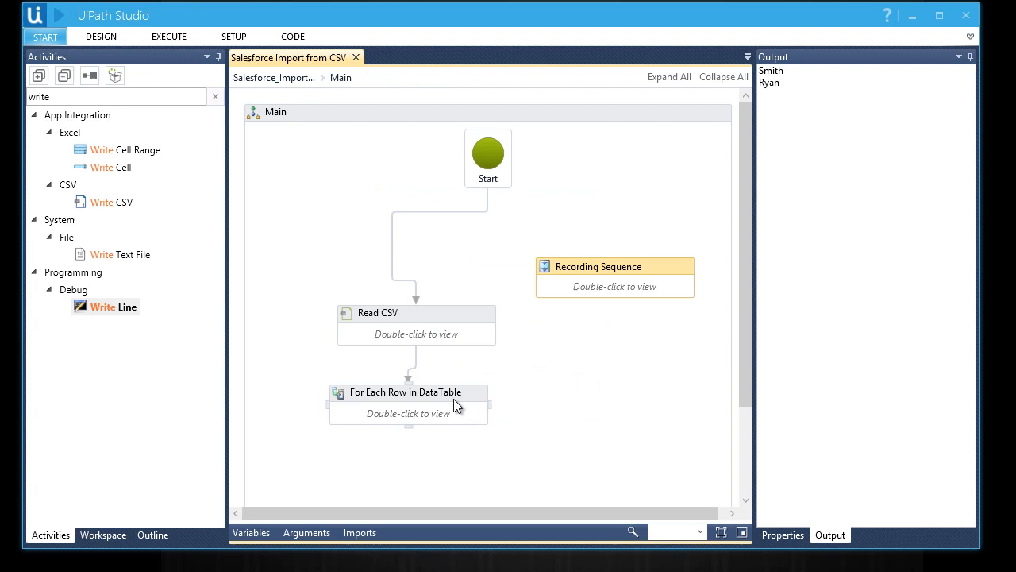
right_click(406, 390)
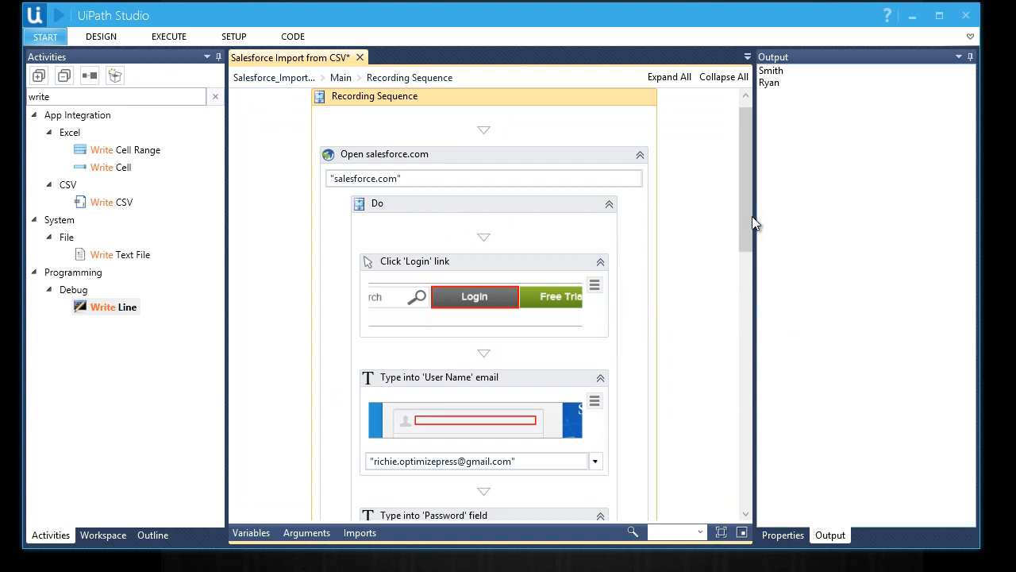
scroll(down, 3)
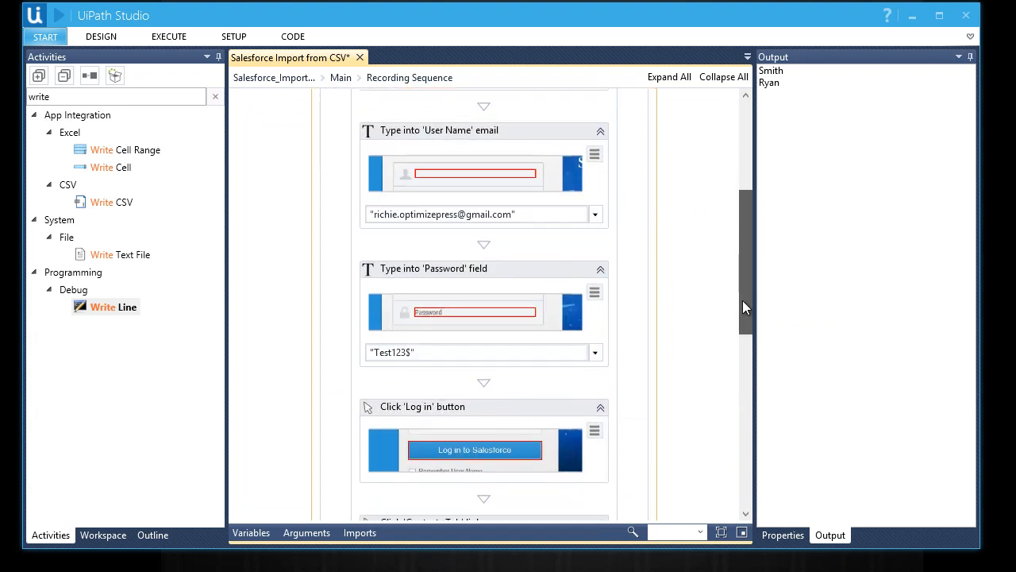
scroll(down, 3)
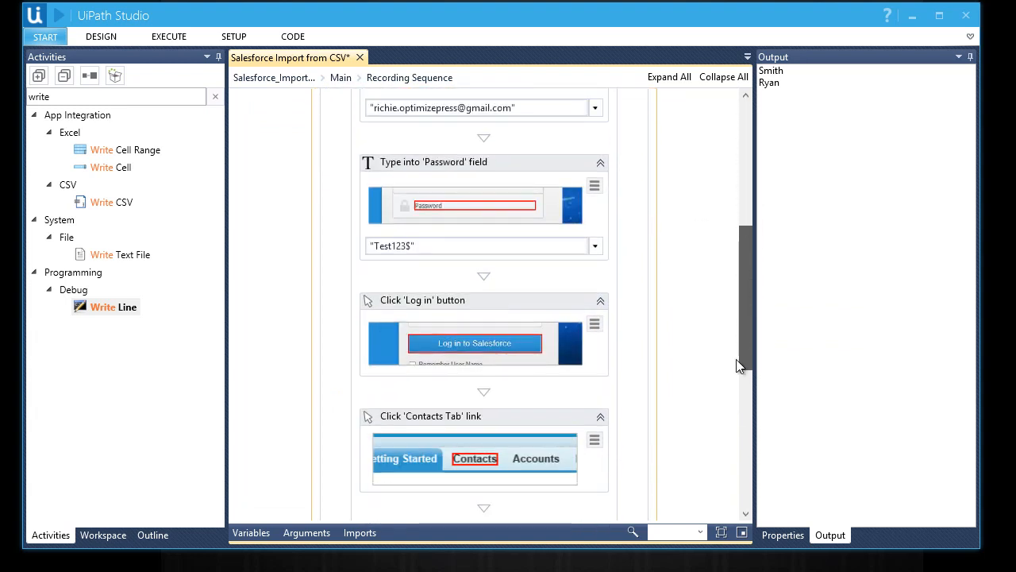
scroll(down, 3)
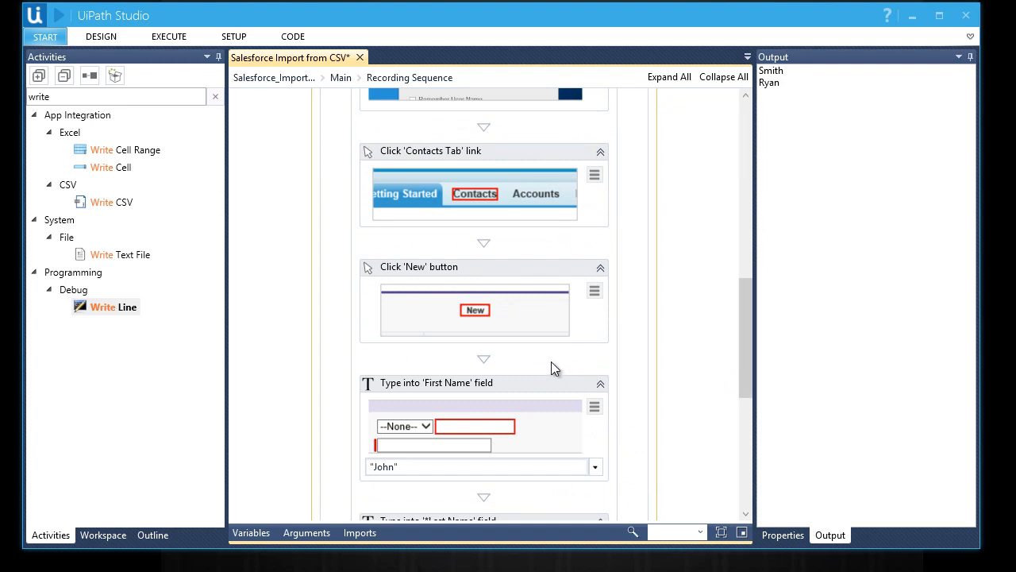
right_click(554, 369)
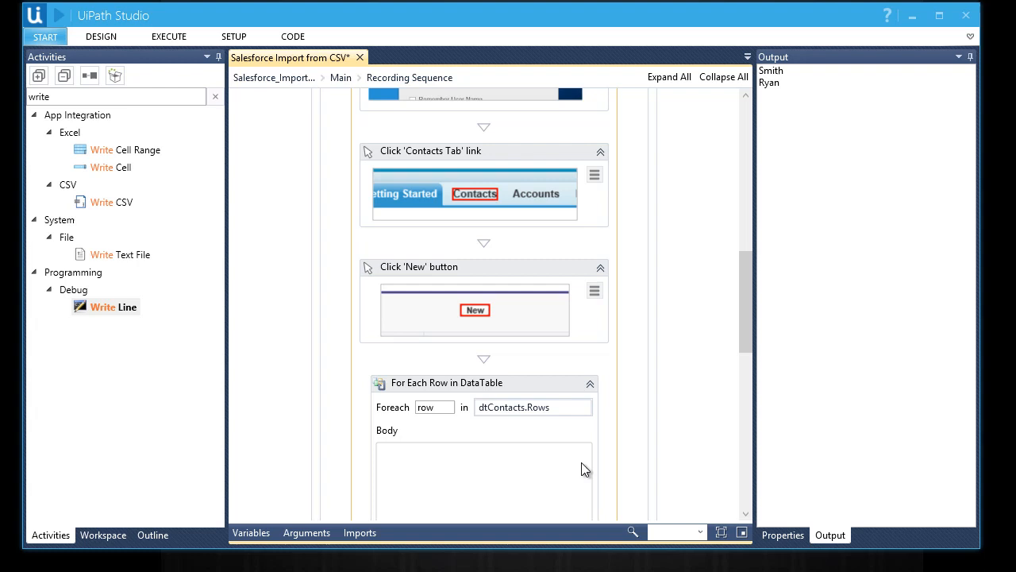
scroll(down, 3)
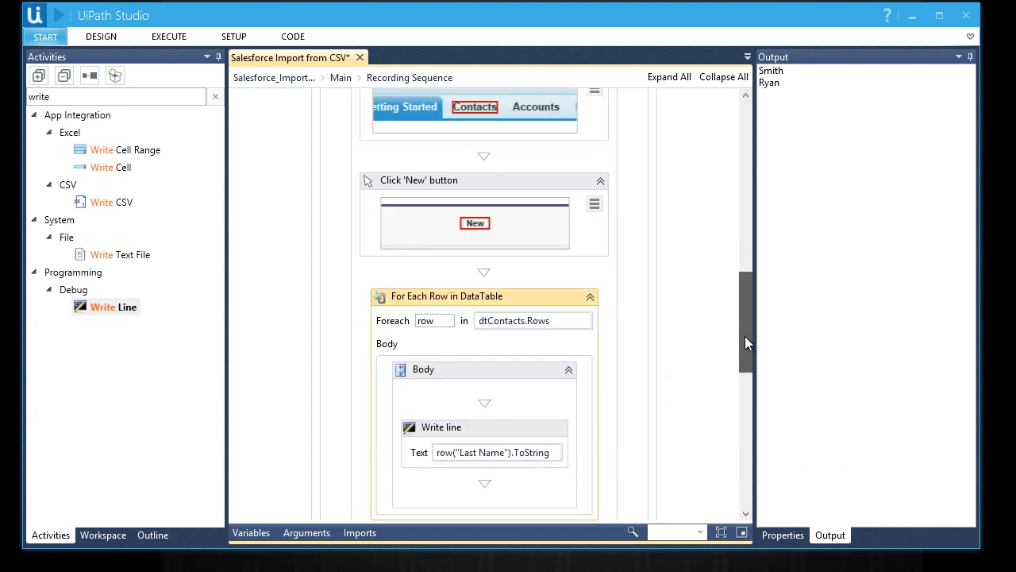
scroll(down, 3)
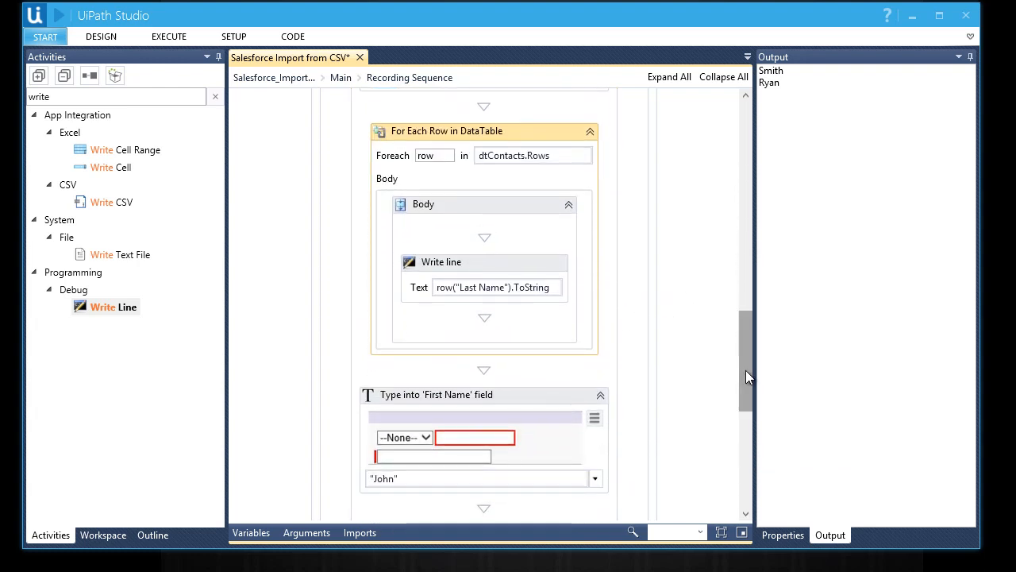
scroll(down, 3)
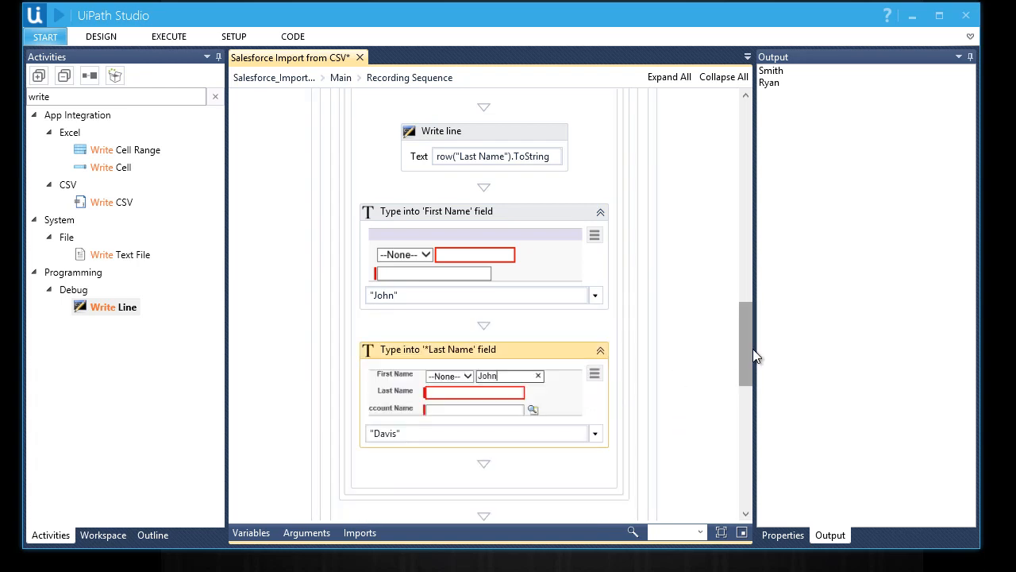
scroll(down, 3)
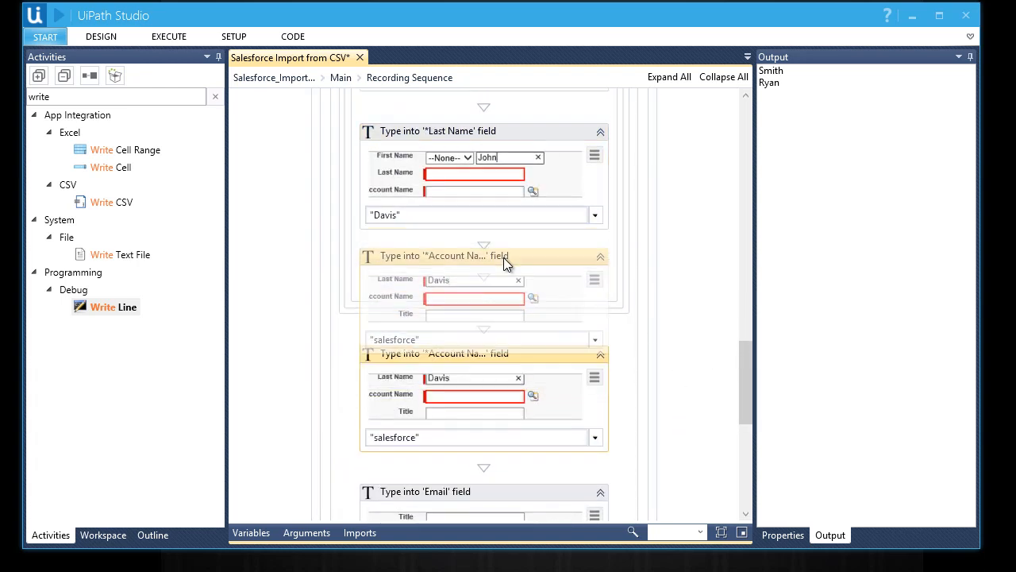
scroll(down, 3)
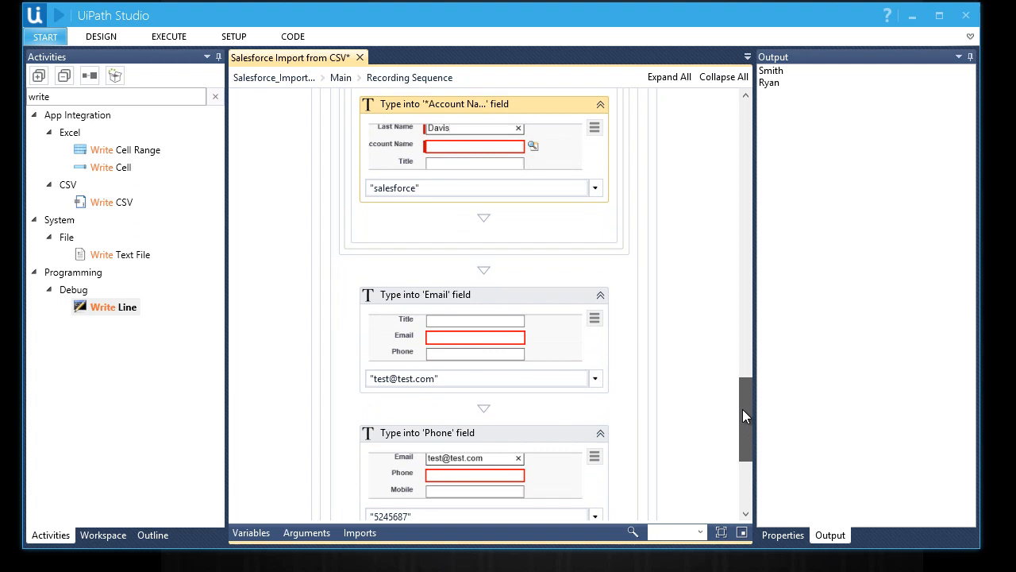
scroll(up, 3)
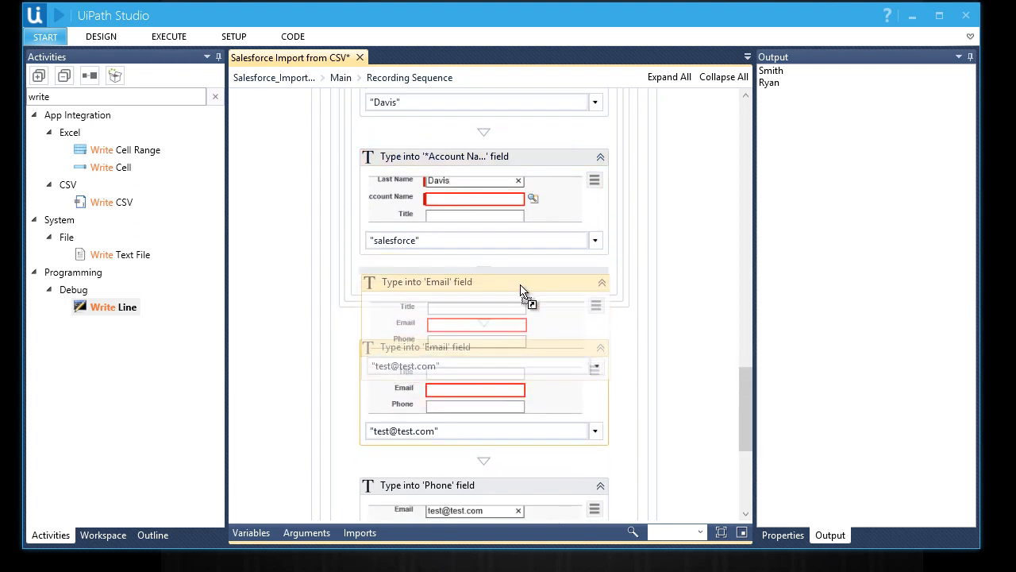
scroll(down, 3)
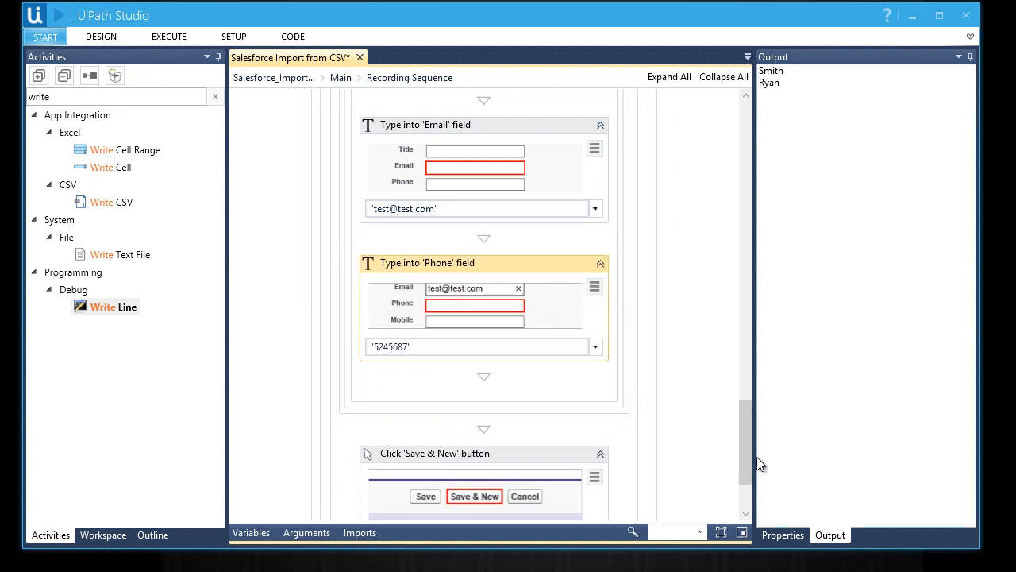
scroll(down, 3)
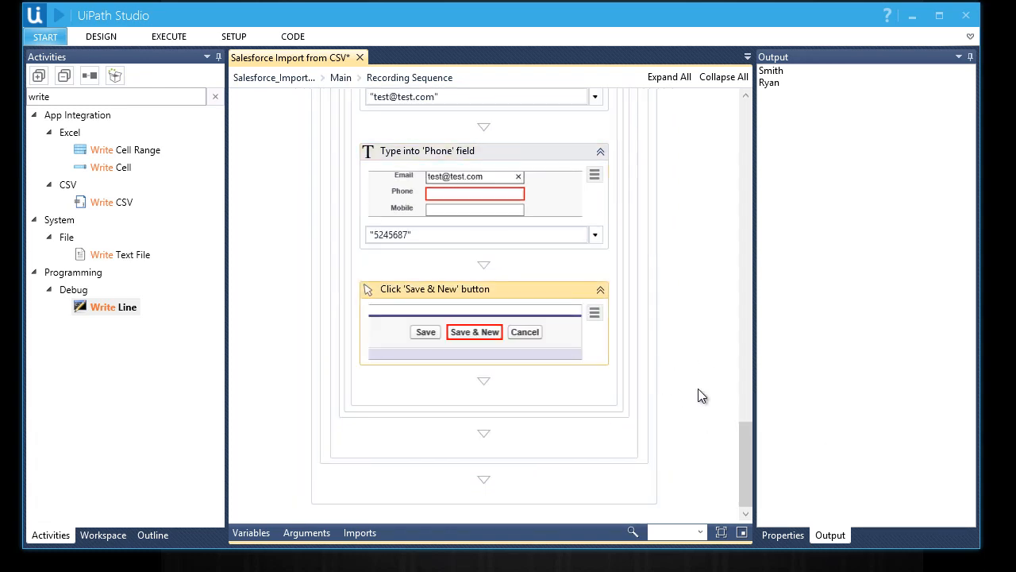
scroll(up, 3)
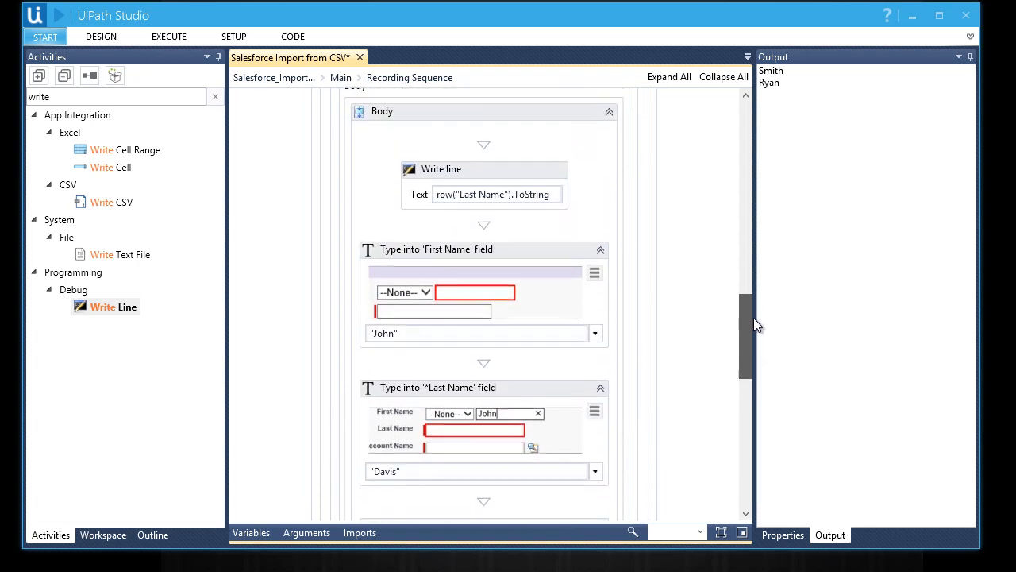
scroll(down, 3)
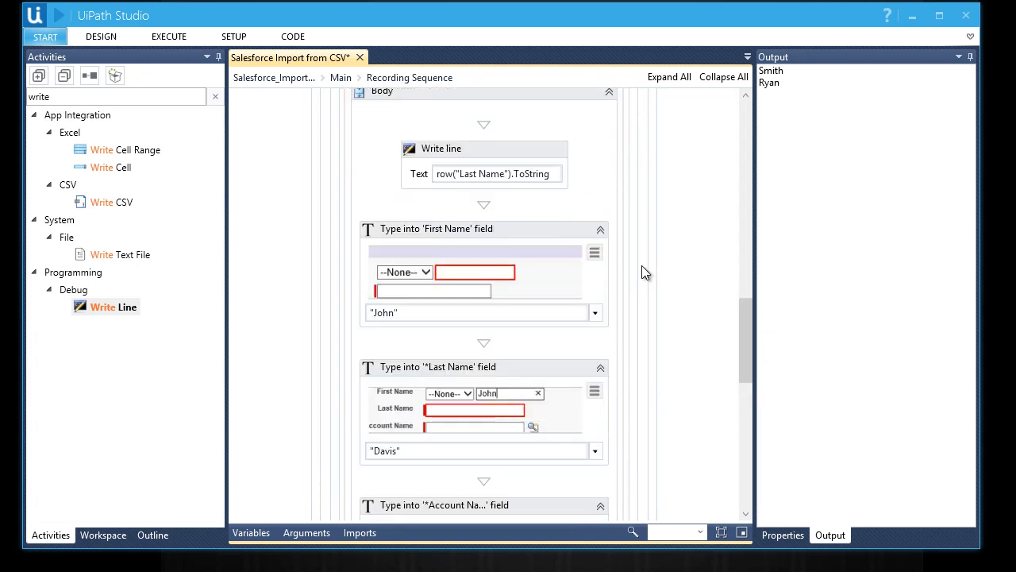
Set the First Name Type Into text to row("First Name").ToString
click(473, 311)
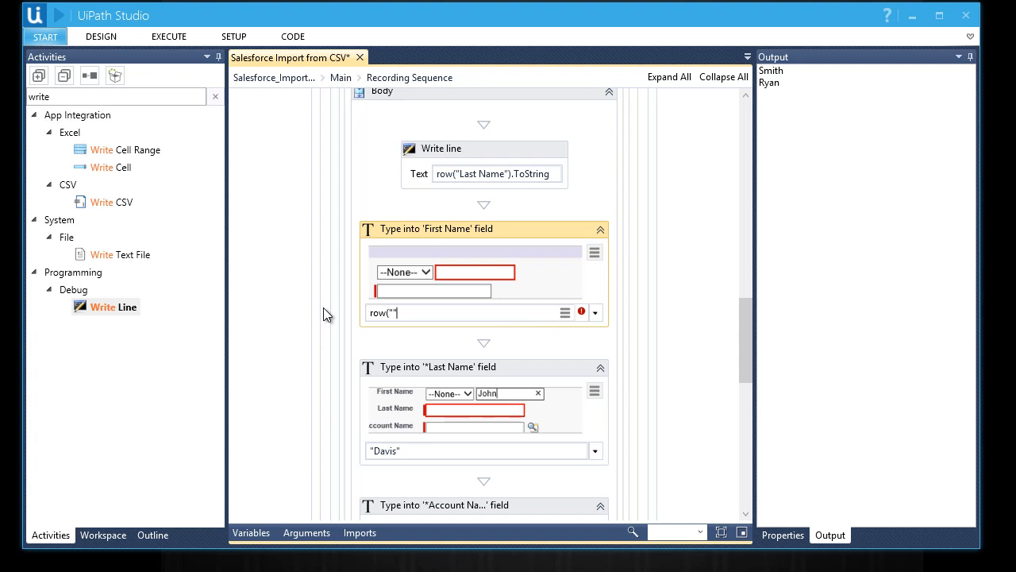
text(First)
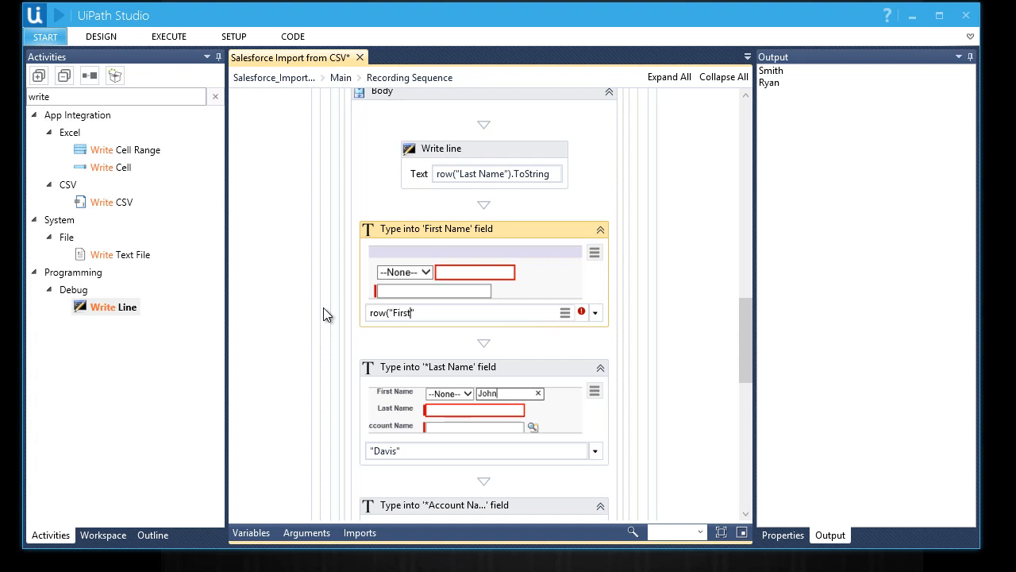
text(Name)
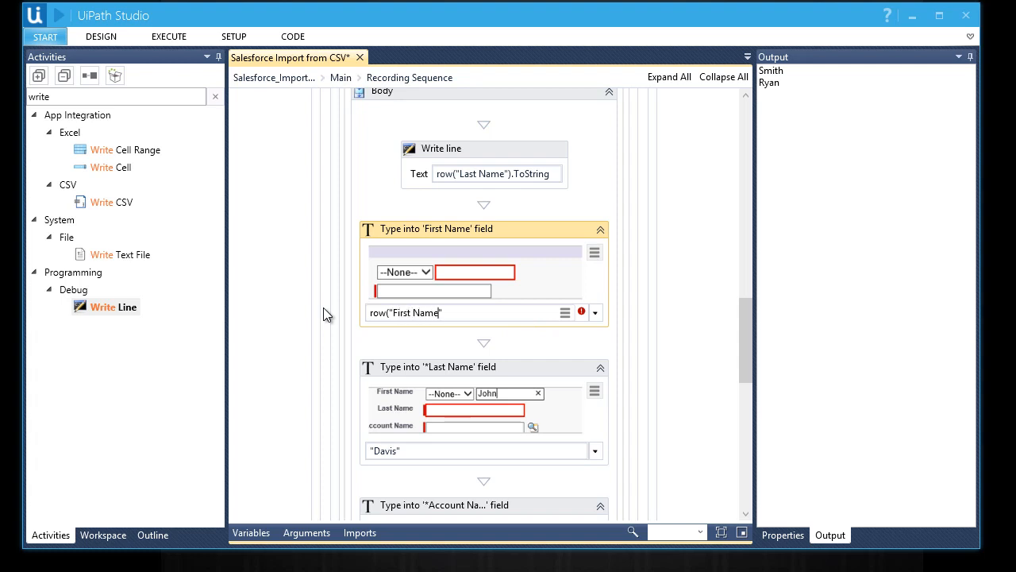
text())
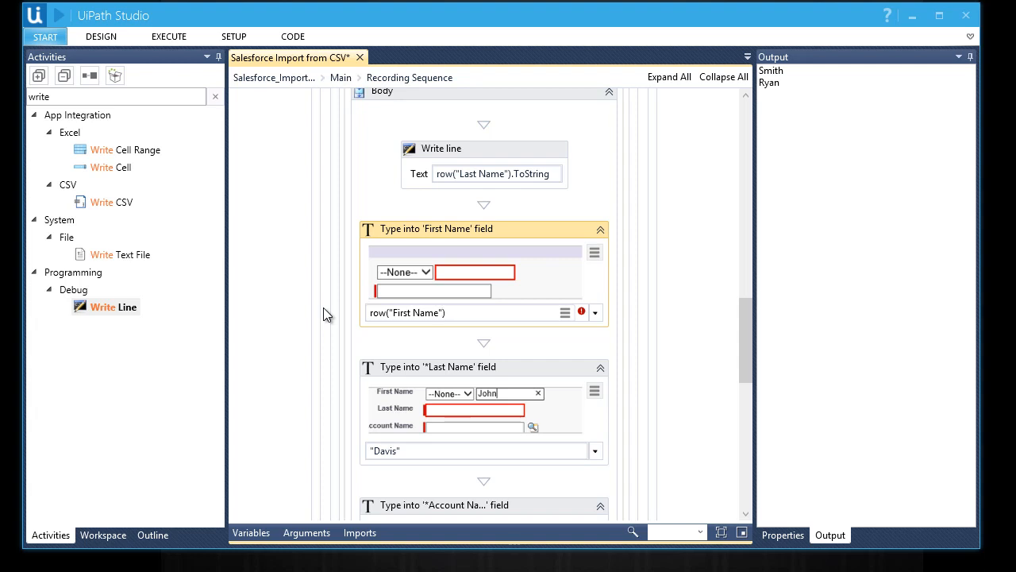
text(.ToS)
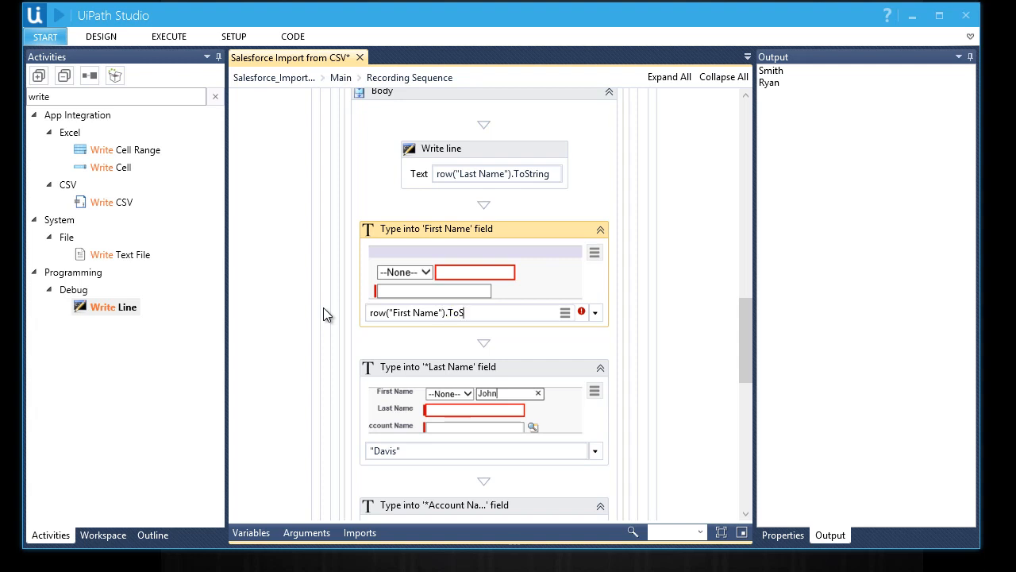
text(tring)
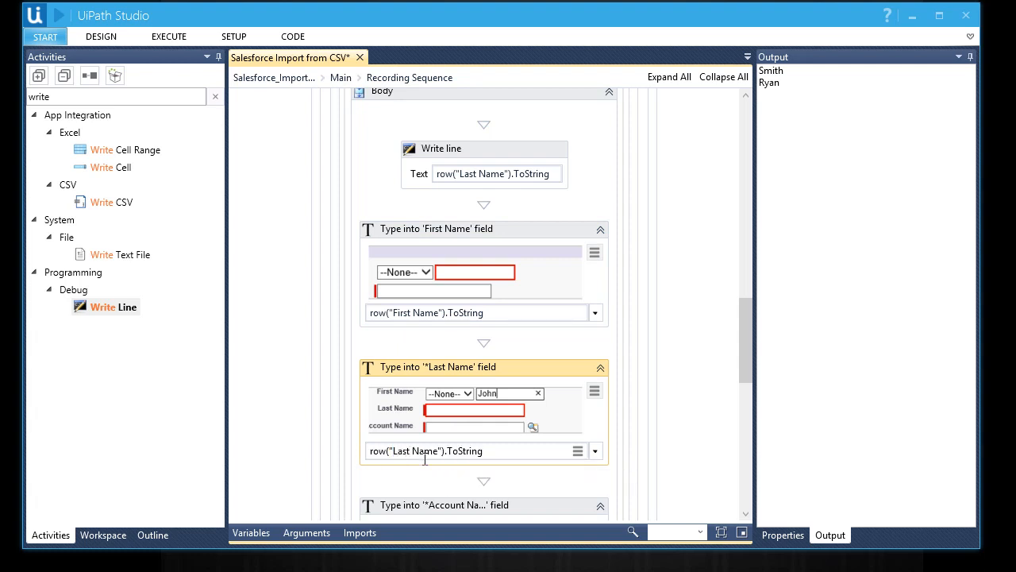
Set the Last Name, Email and Phone texts to row("Last Name"), row("Email") and row("Phone") .ToString
scroll(down, 3)
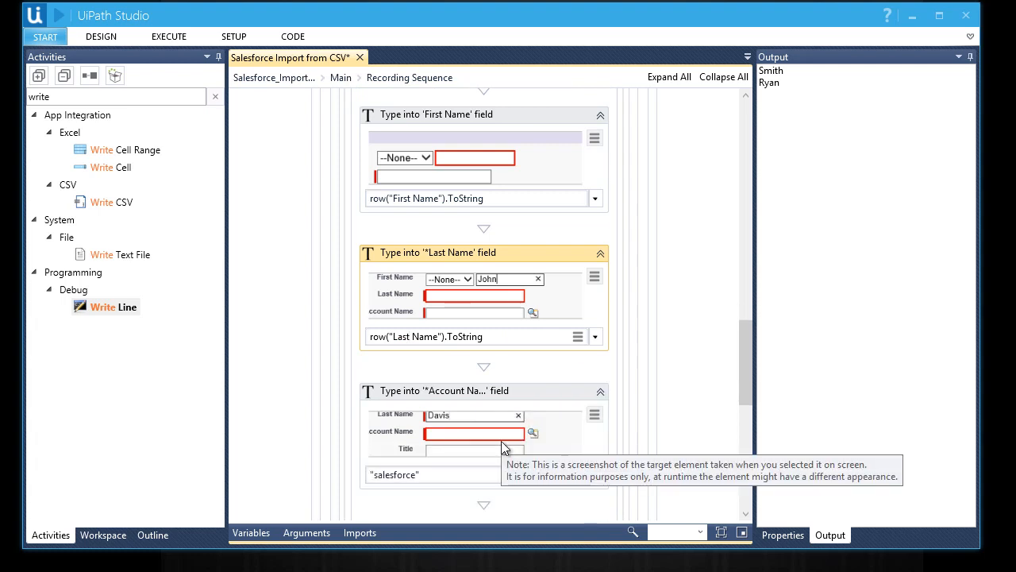
scroll(down, 3)
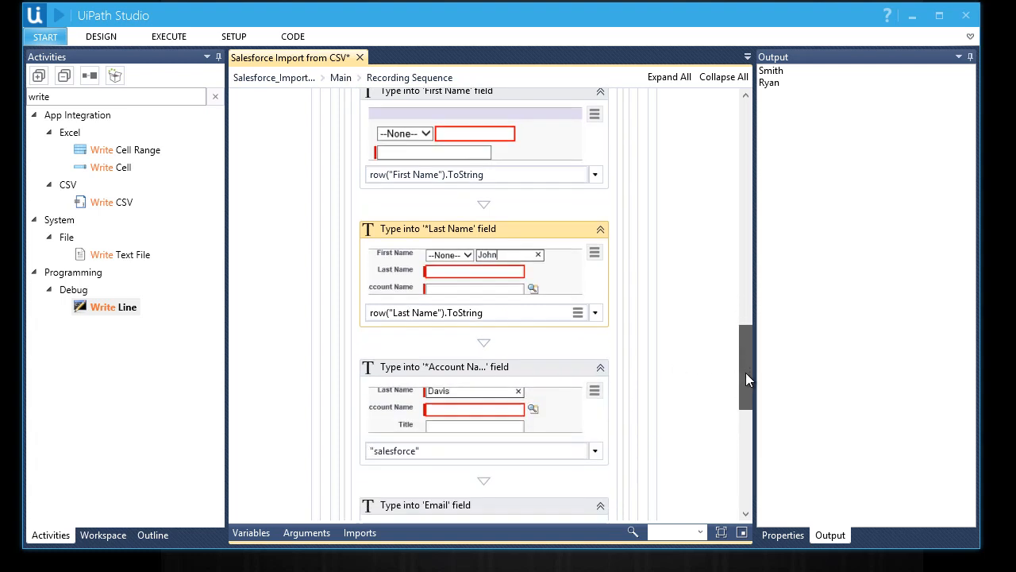
scroll(down, 3)
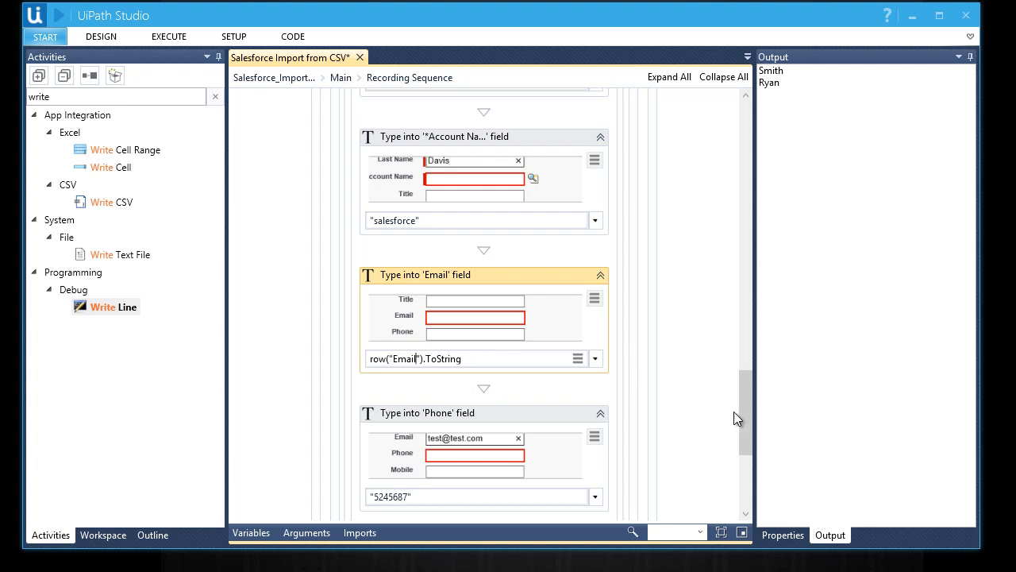
scroll(down, 3)
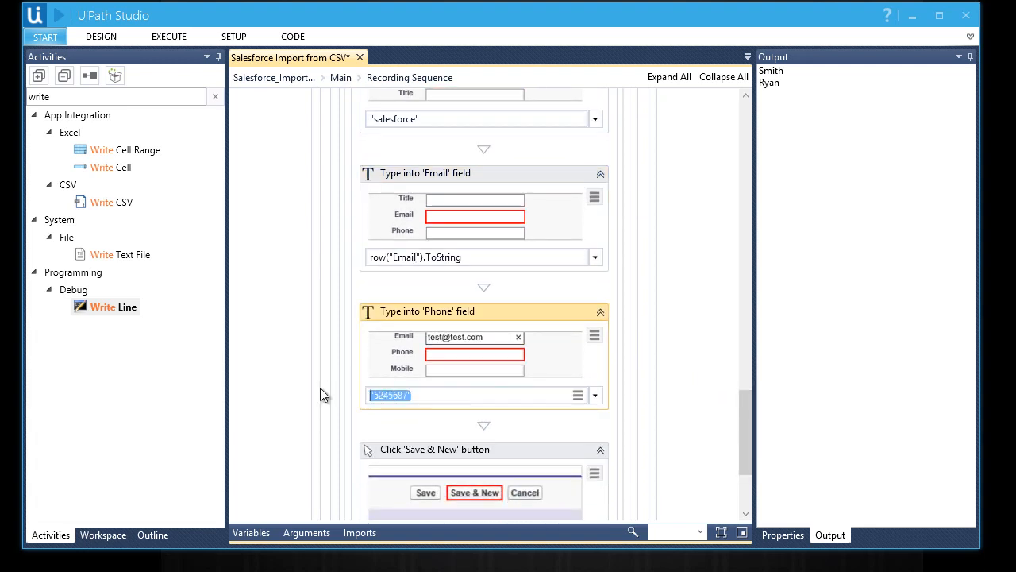
text(row("First Name").ToString)
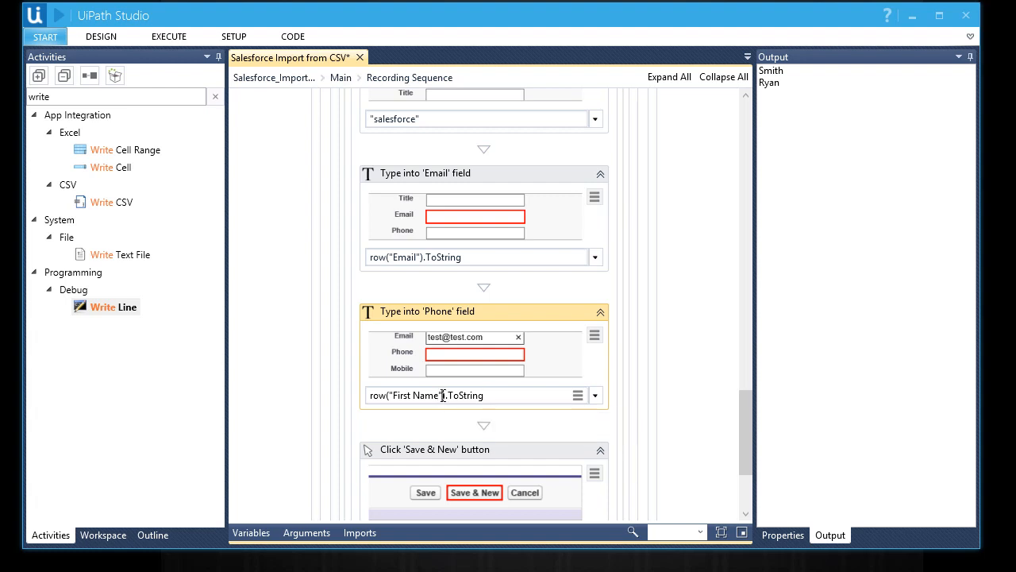
double_click(400, 395)
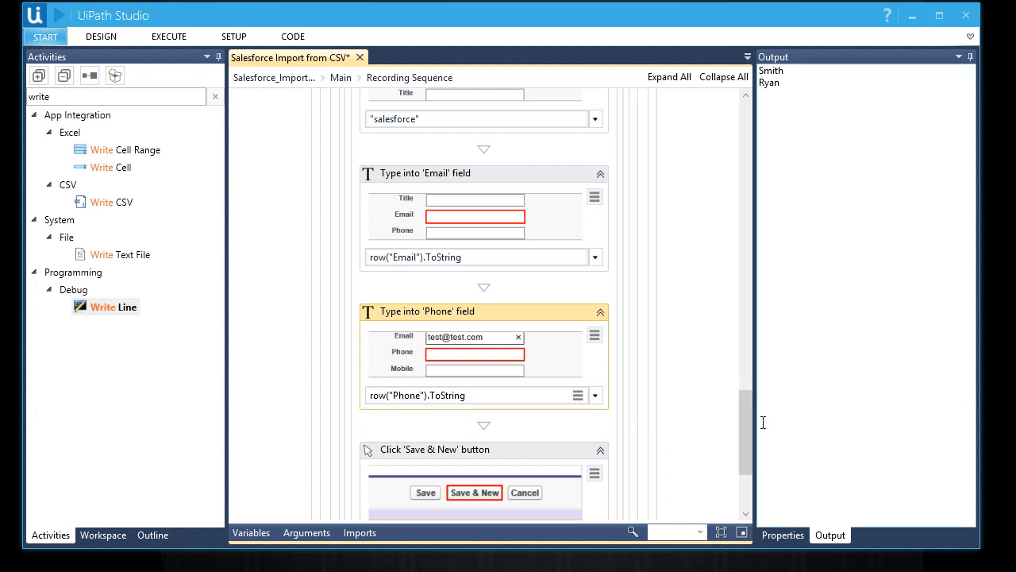
scroll(down, 3)
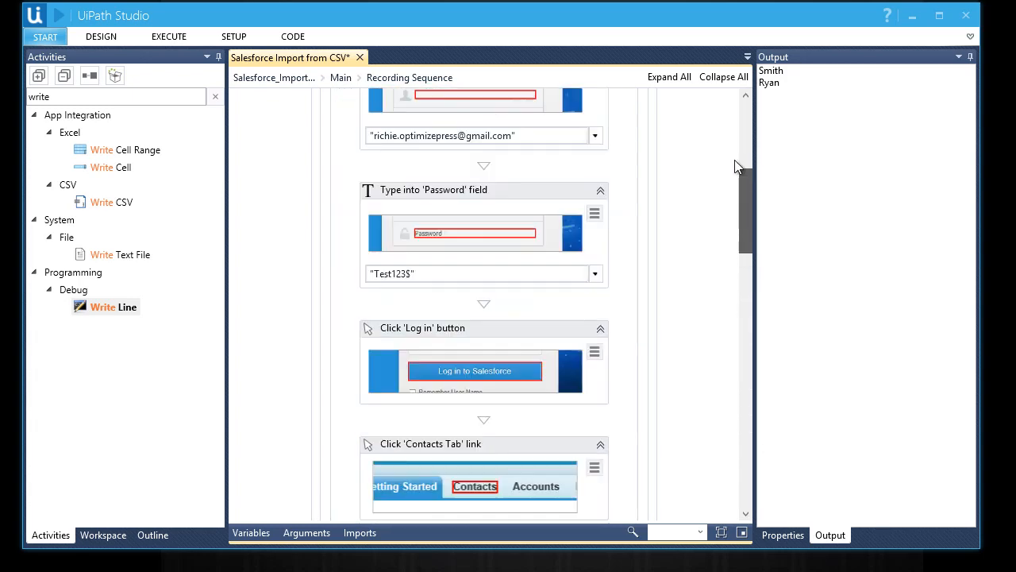
Rename Recording Sequence to Salesforce Import on Main and run the workflow
scroll(up, 3)
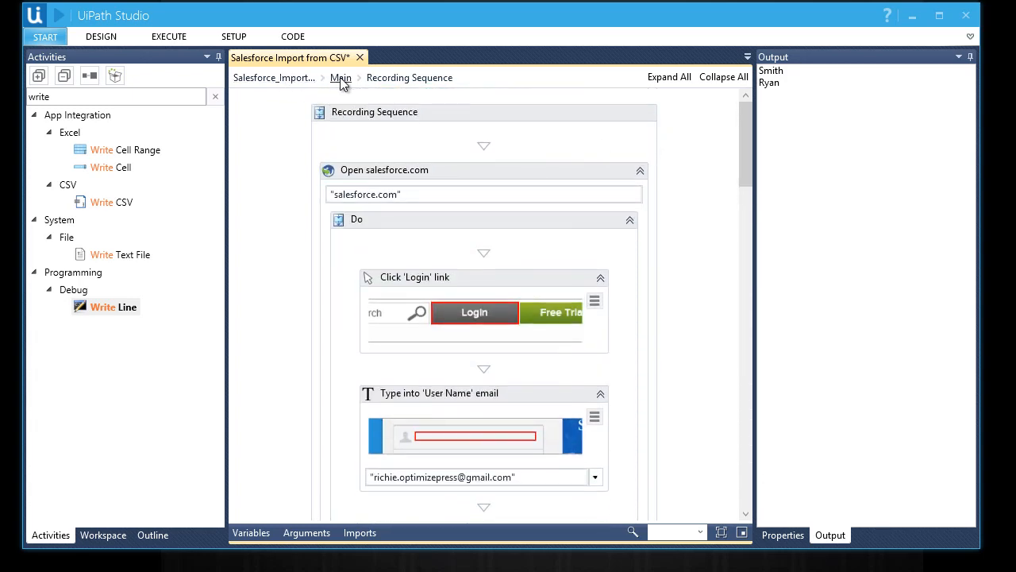
click(340, 76)
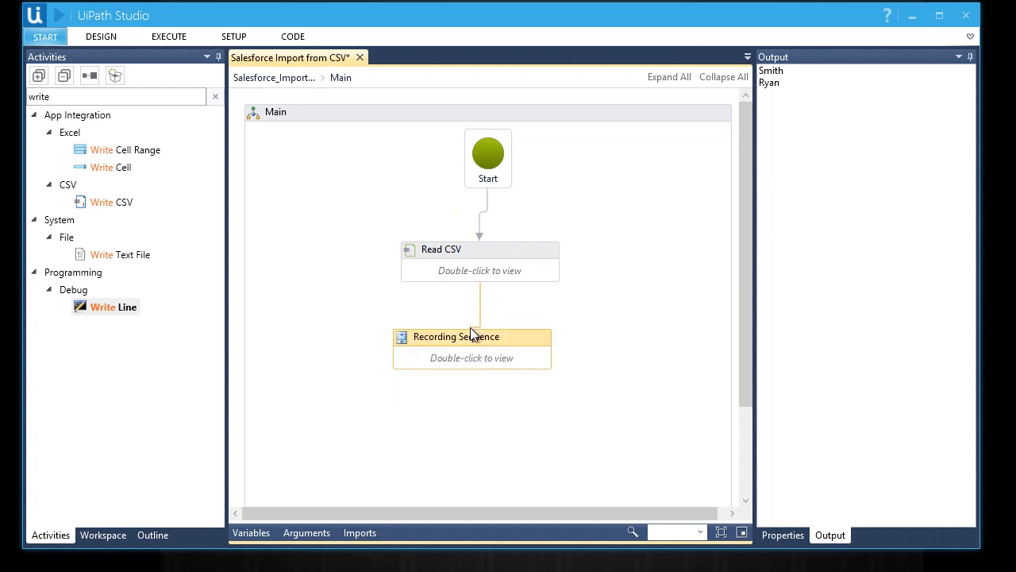
mouse_move(484, 304)
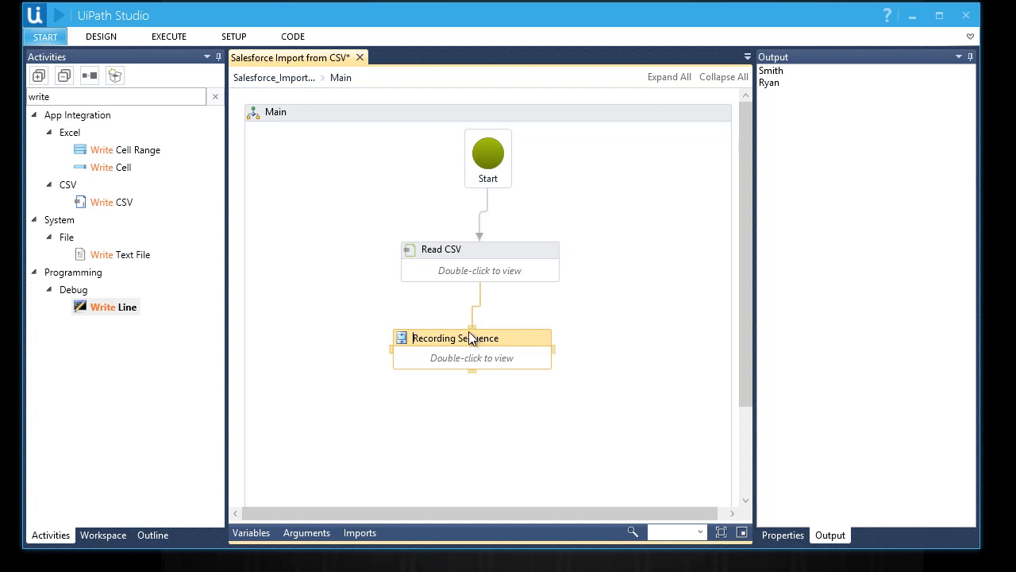
mouse_move(652, 329)
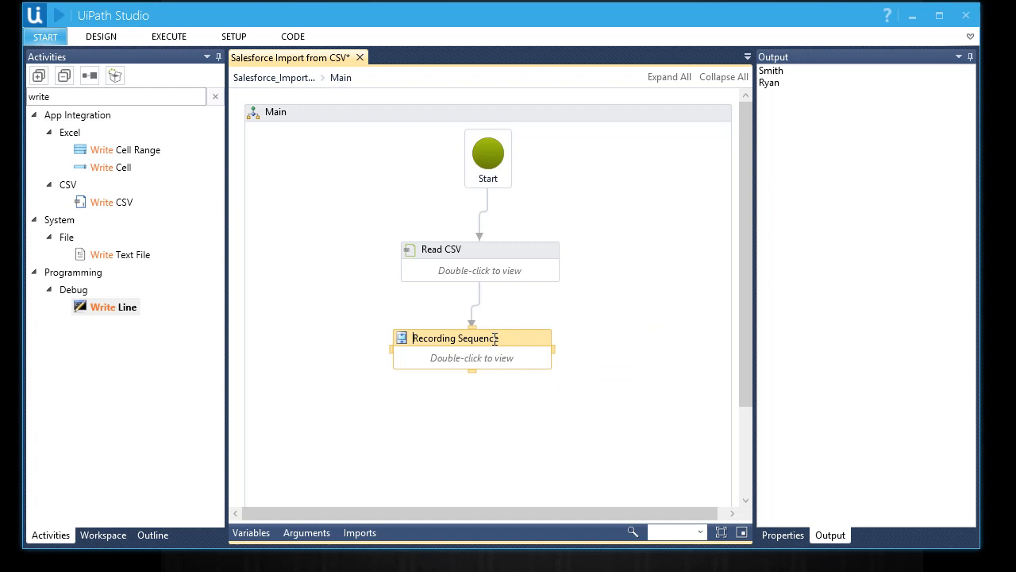
mouse_move(457, 346)
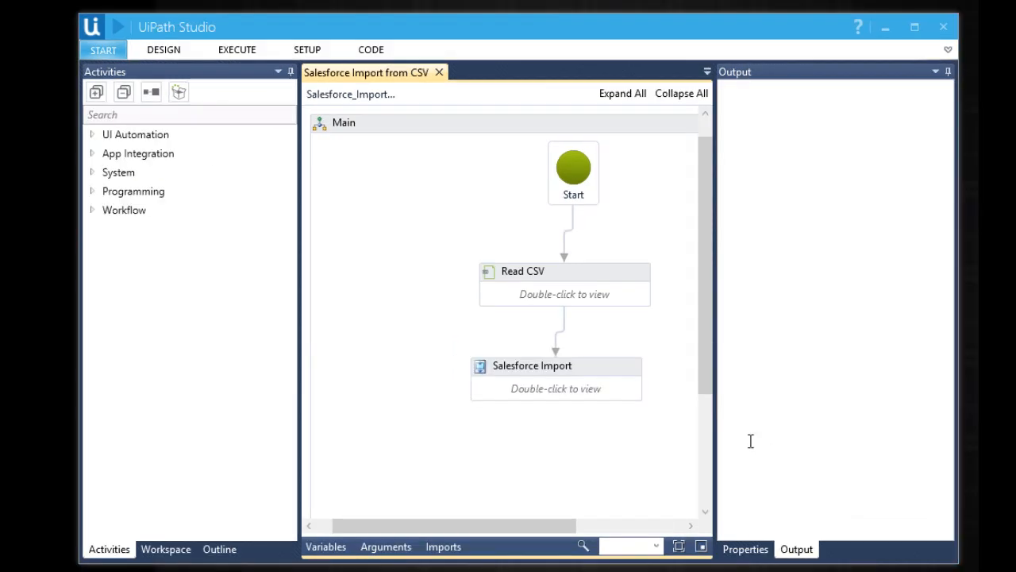
click(236, 50)
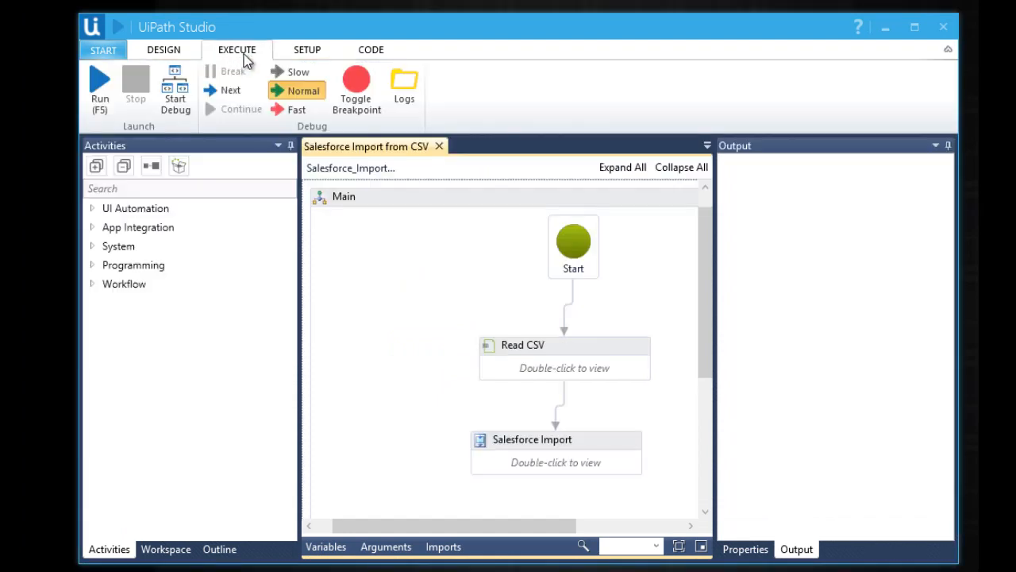
click(98, 79)
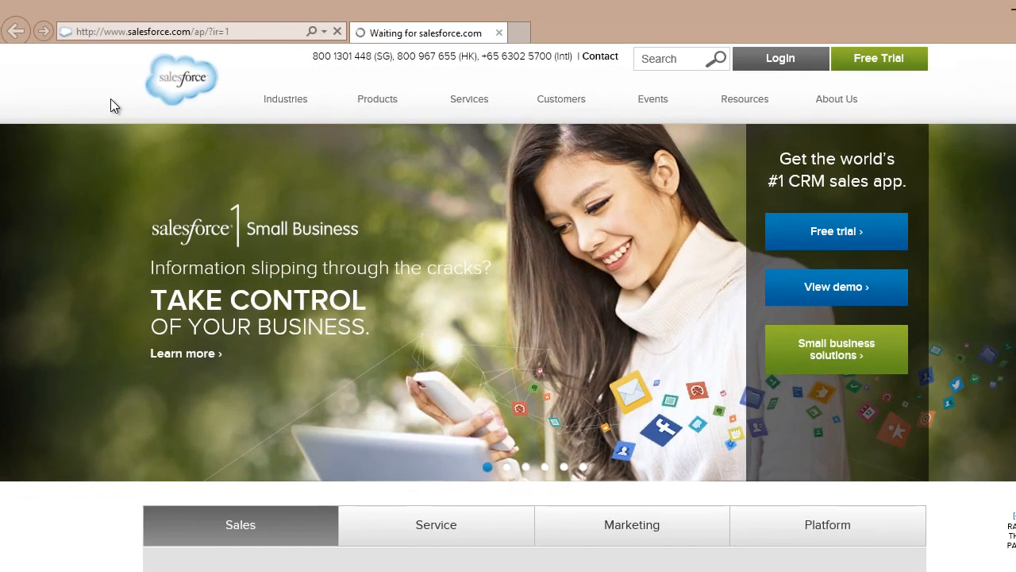
click(779, 57)
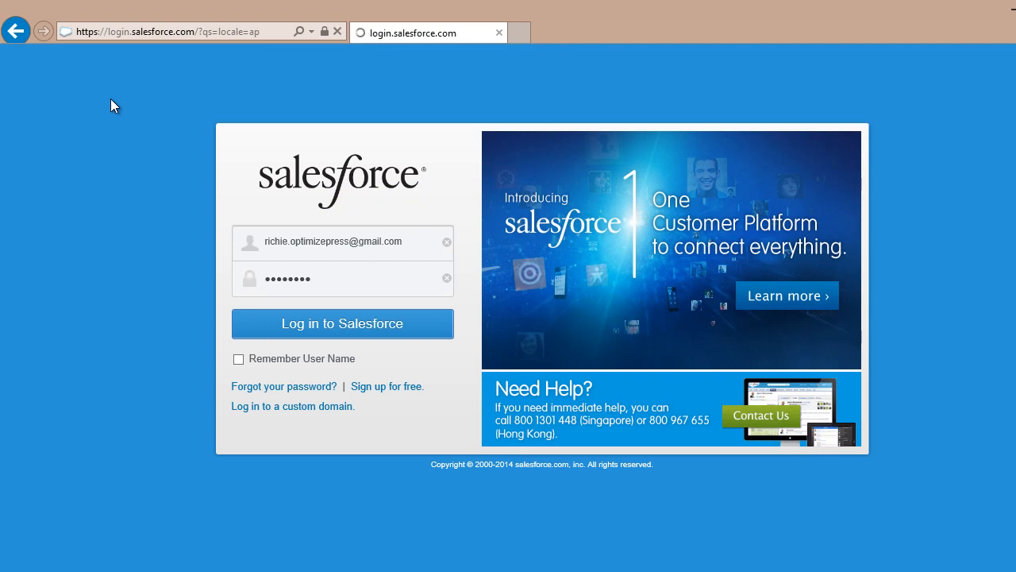
click(343, 324)
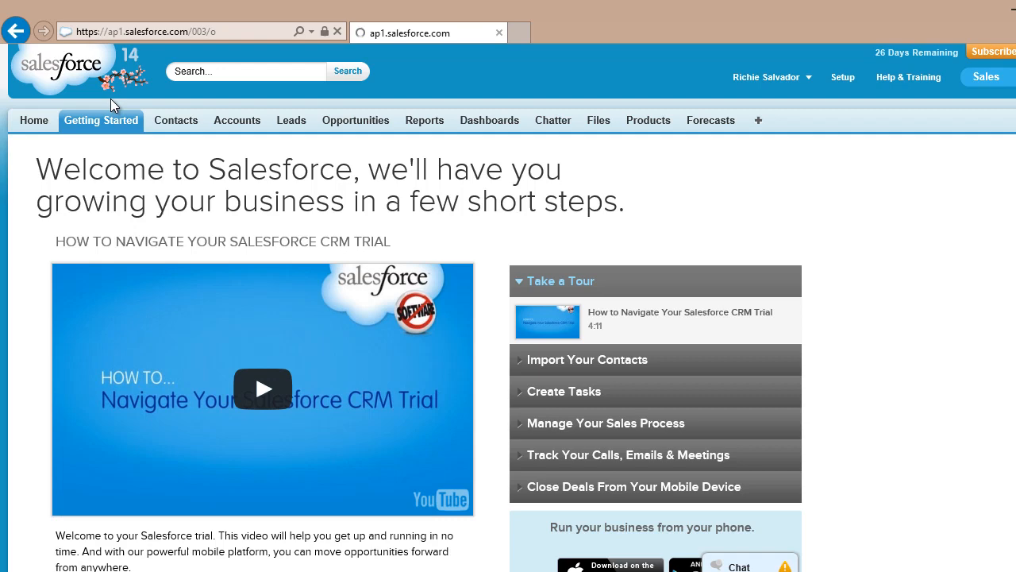
click(175, 121)
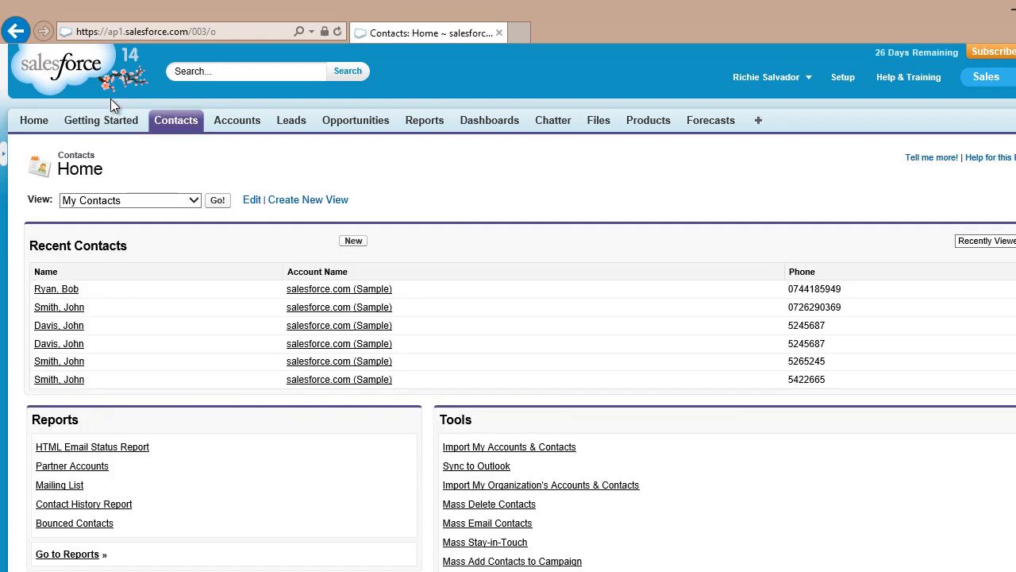
click(352, 241)
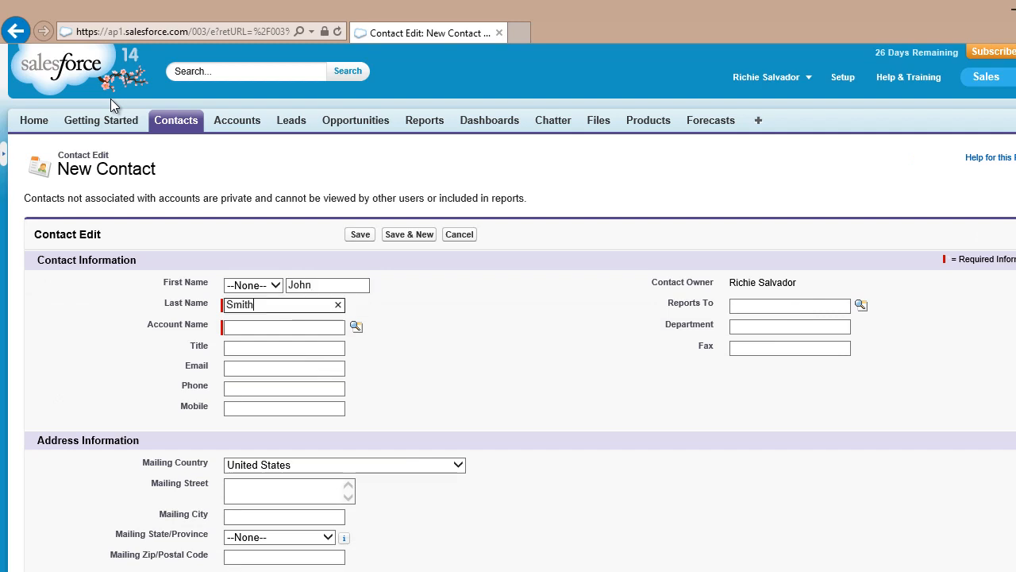
click(359, 233)
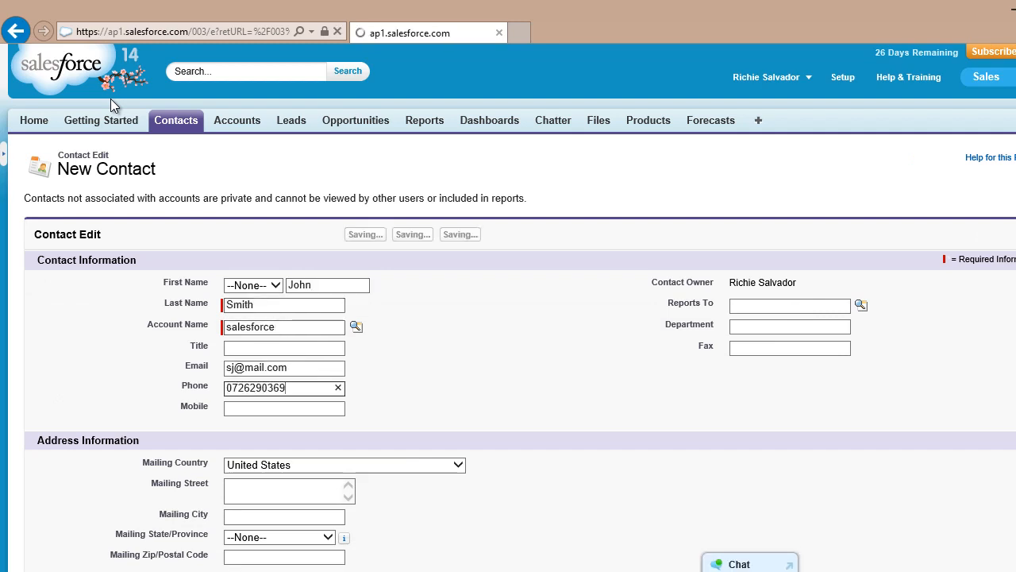